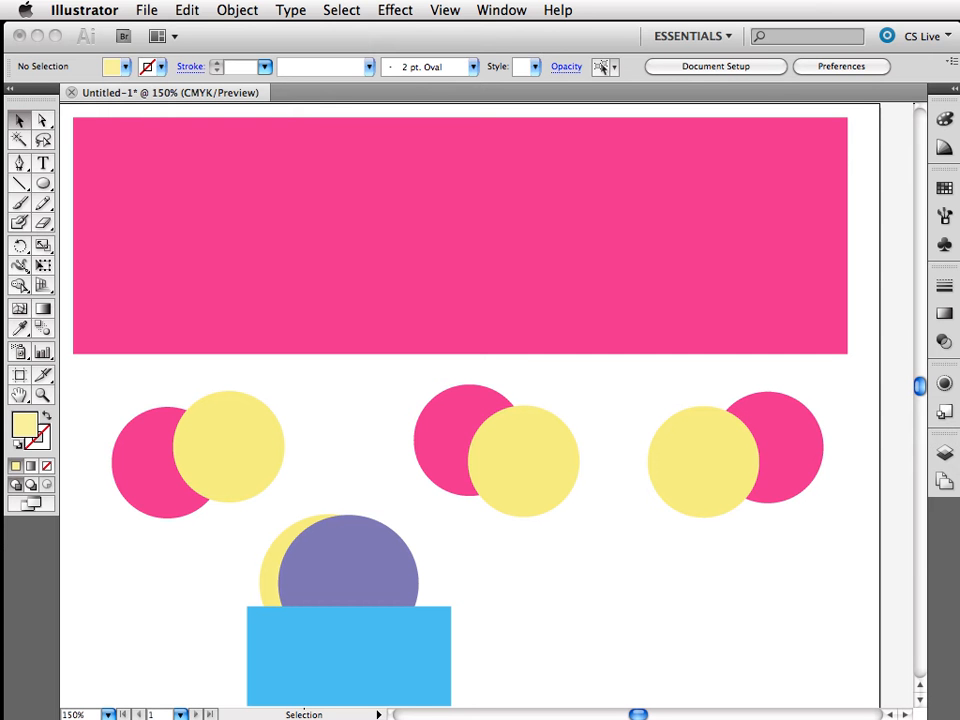
mouse_move(584, 406)
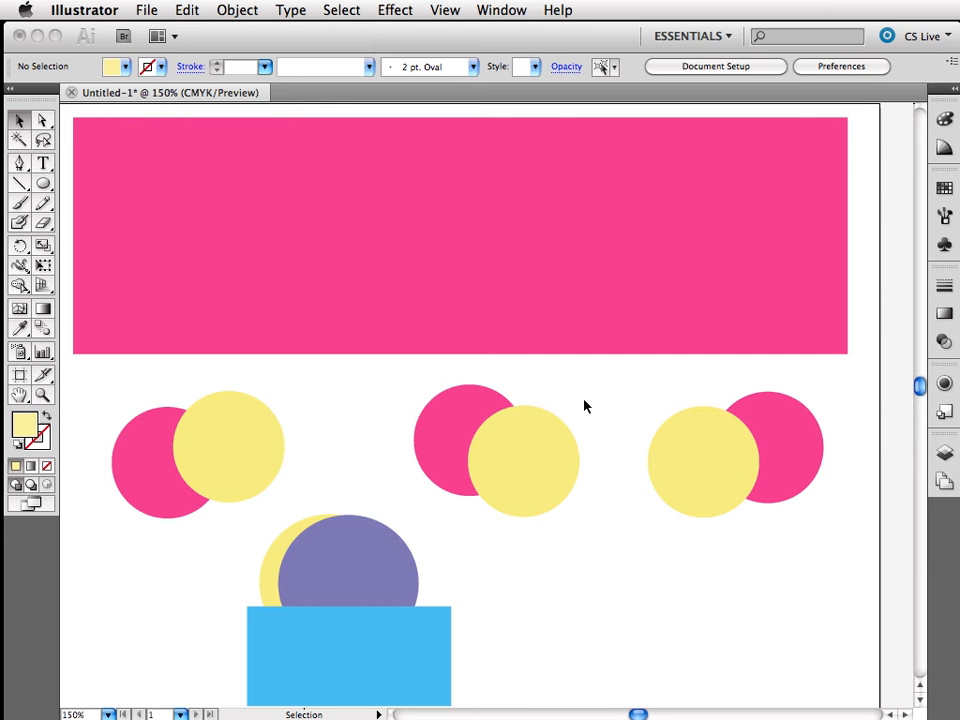
Step: Select the large pink rectangle across the top of the artboard
click(444, 258)
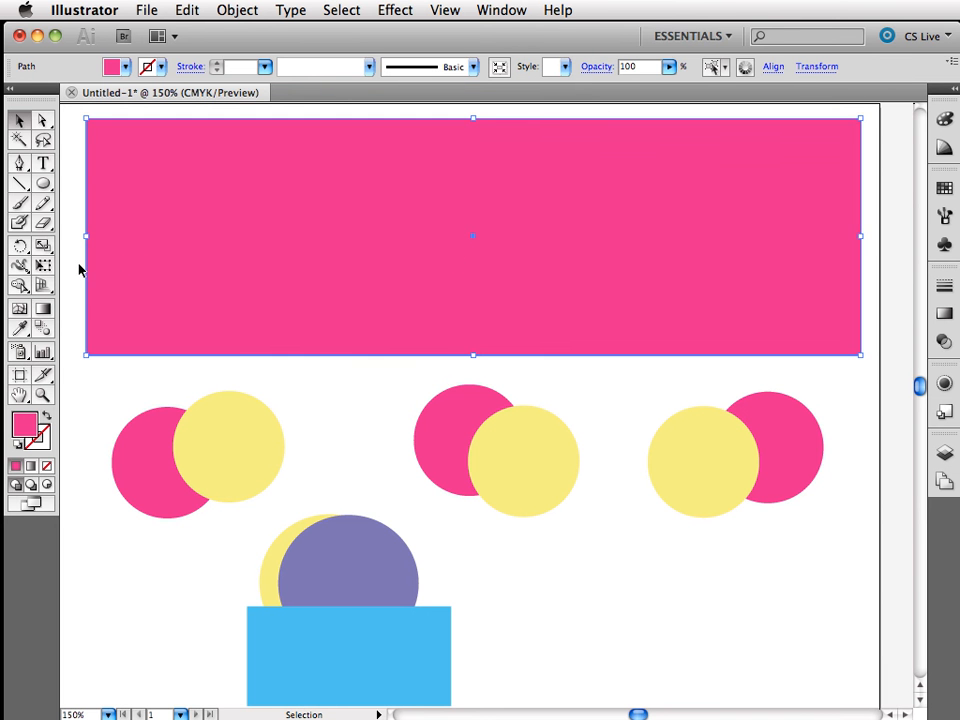
mouse_move(838, 232)
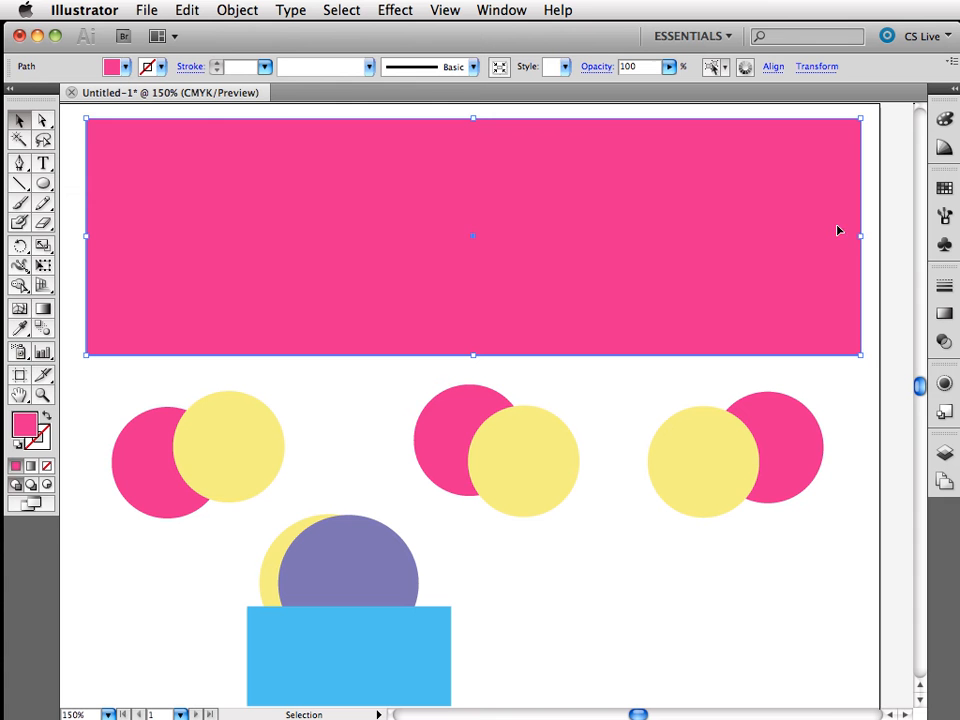
mouse_move(108, 236)
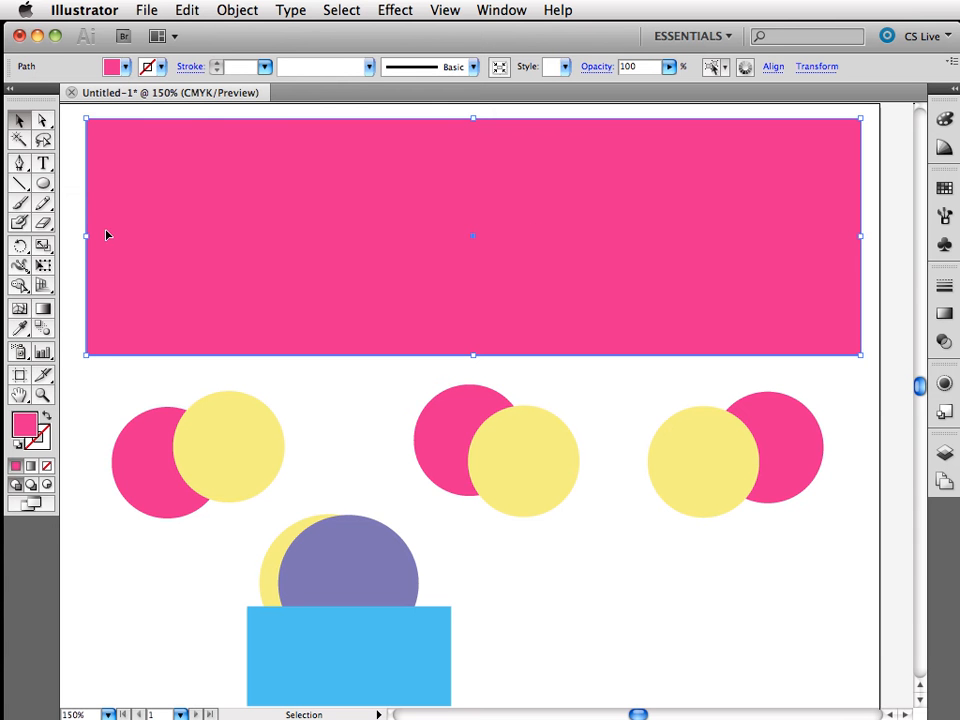
mouse_move(862, 244)
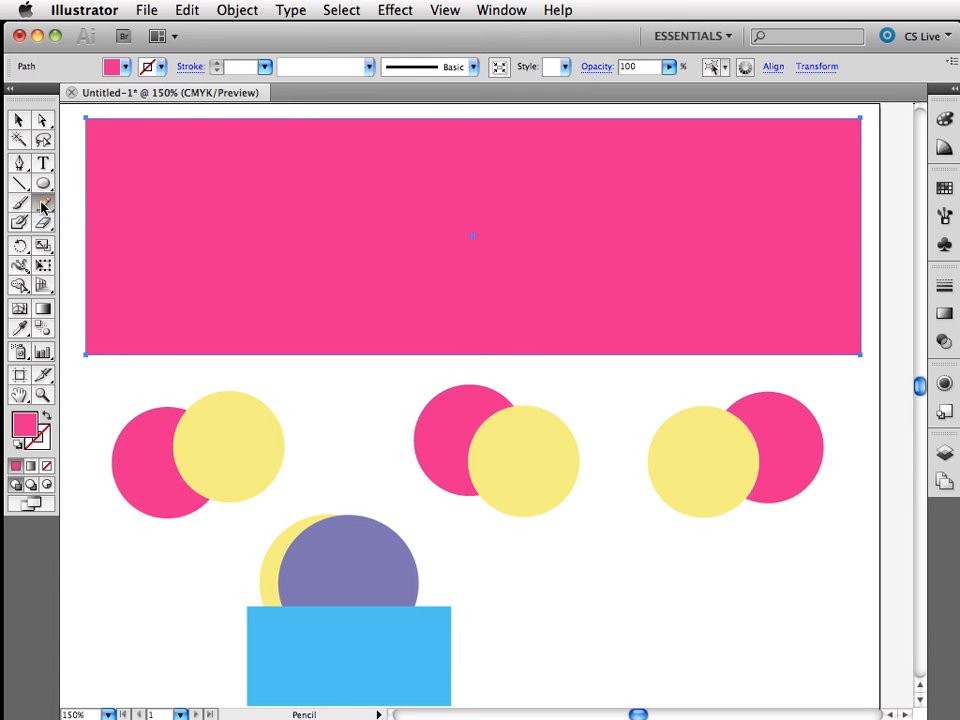
Step: Switch to the Paintbrush tool to paint a freehand wavy stroke over the rectangle
click(20, 204)
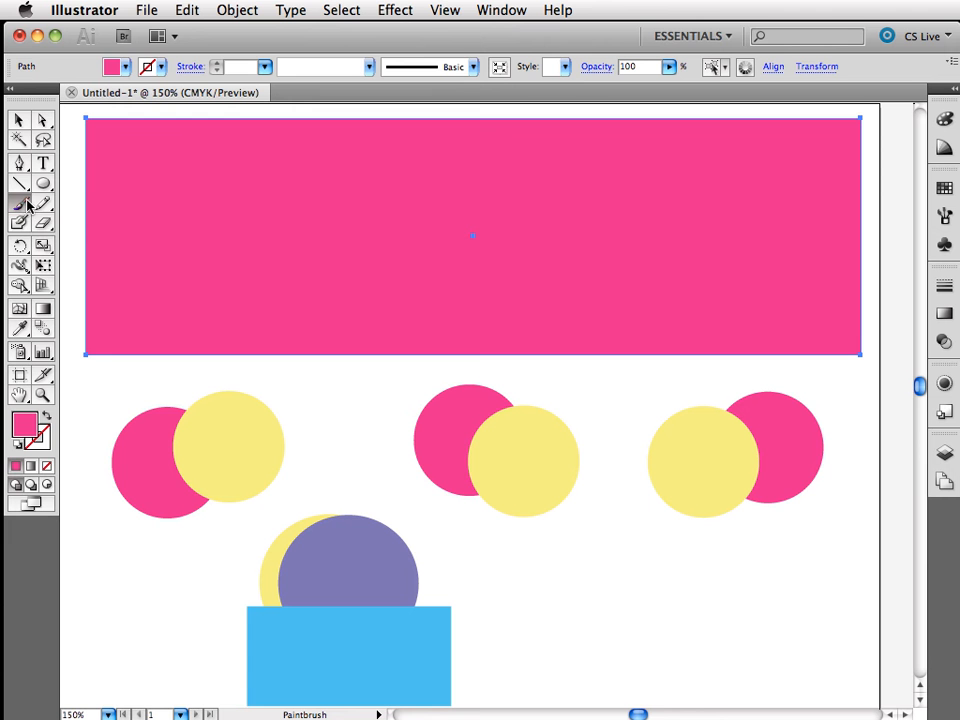
mouse_move(276, 312)
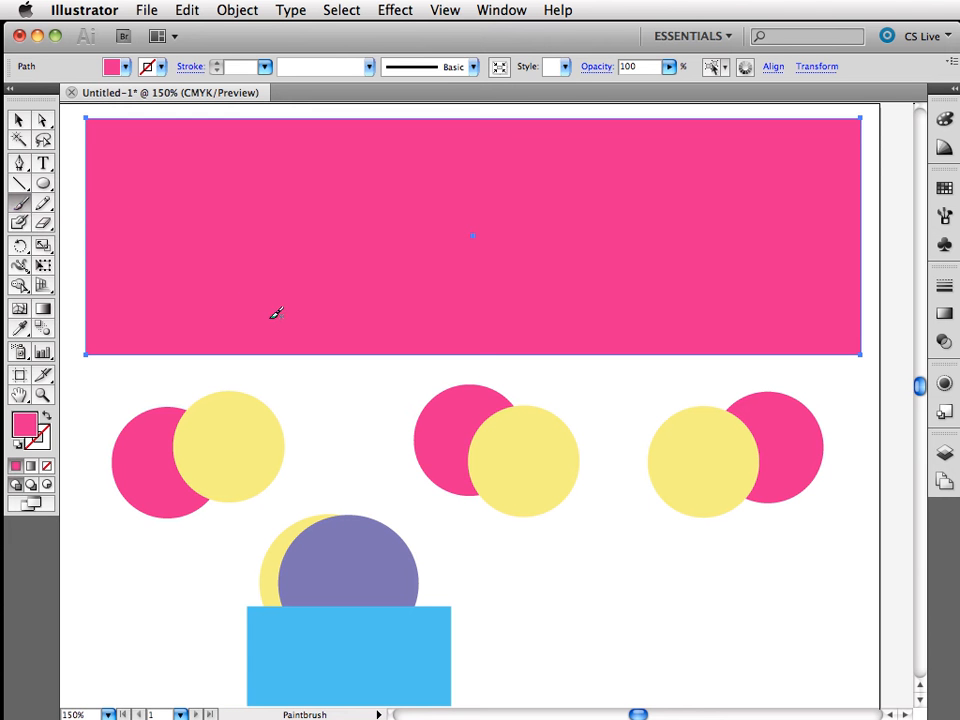
mouse_move(76, 236)
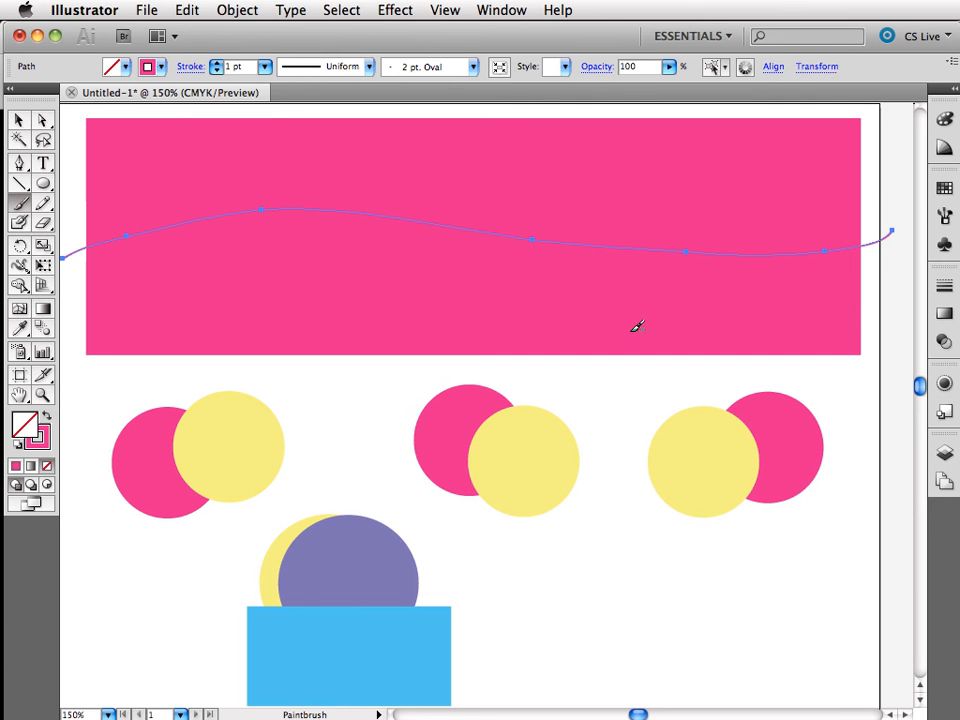
mouse_move(308, 192)
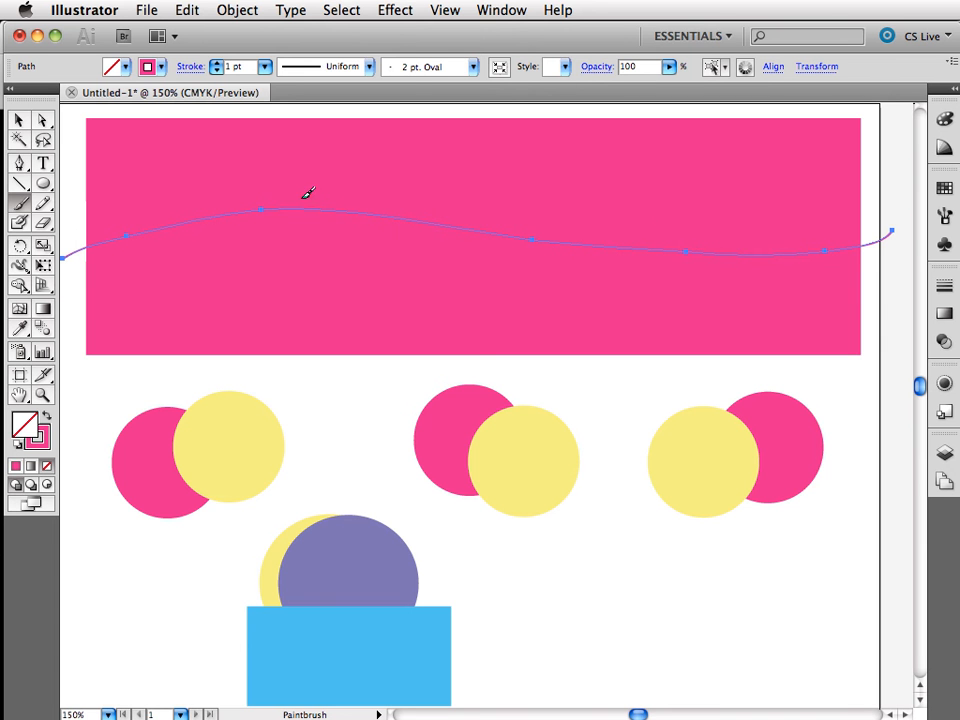
mouse_move(228, 200)
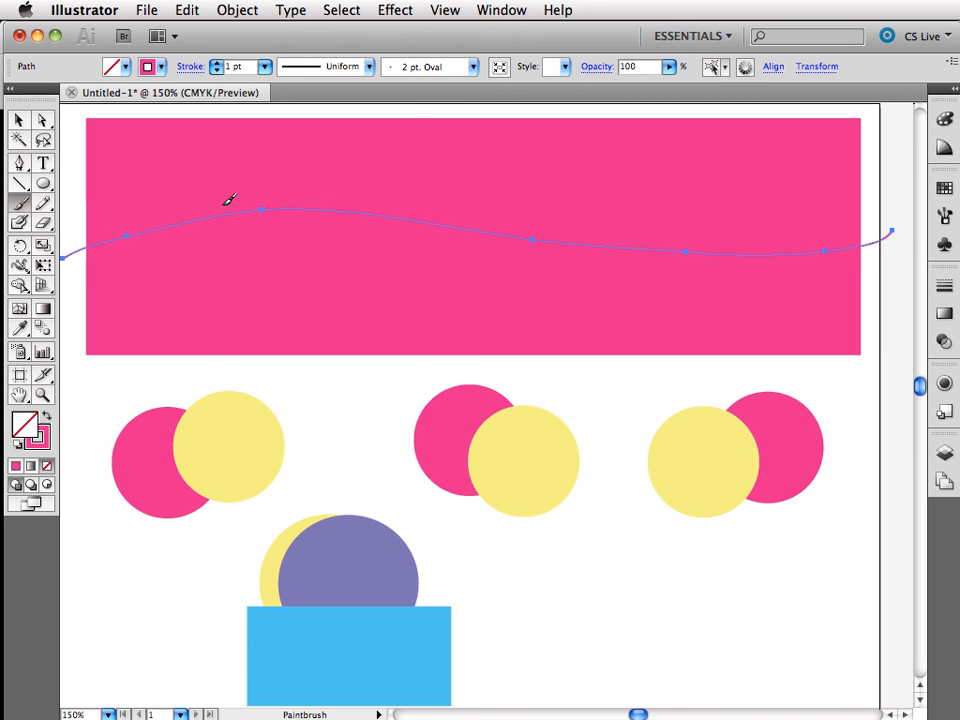
Step: Apply Object > Path > Divide Objects Below to cut the rectangle along the wavy stroke
click(236, 10)
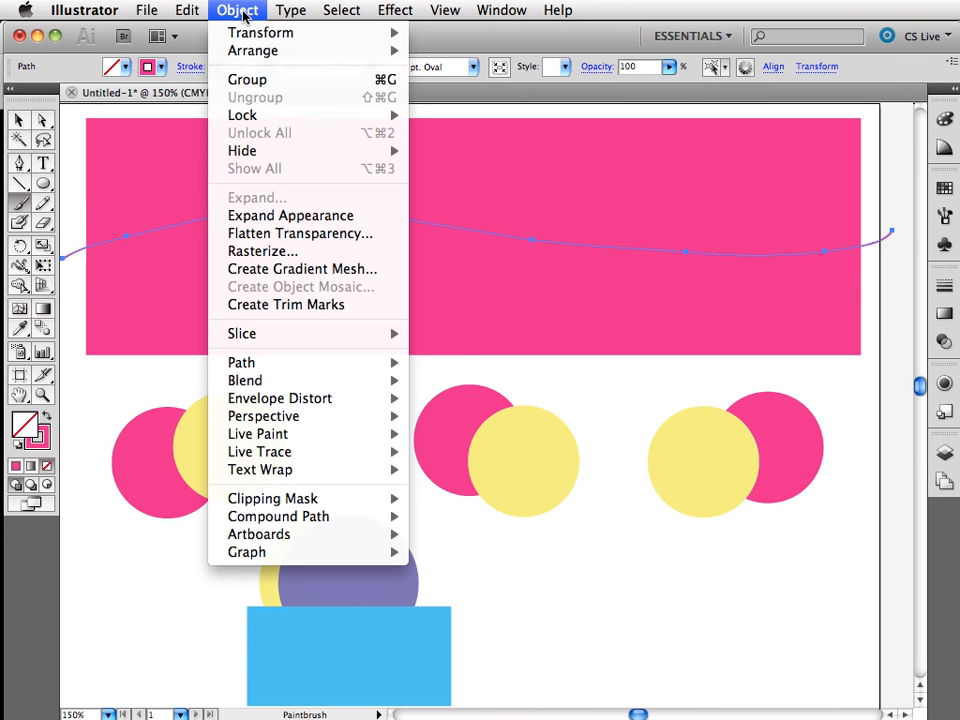
mouse_move(240, 362)
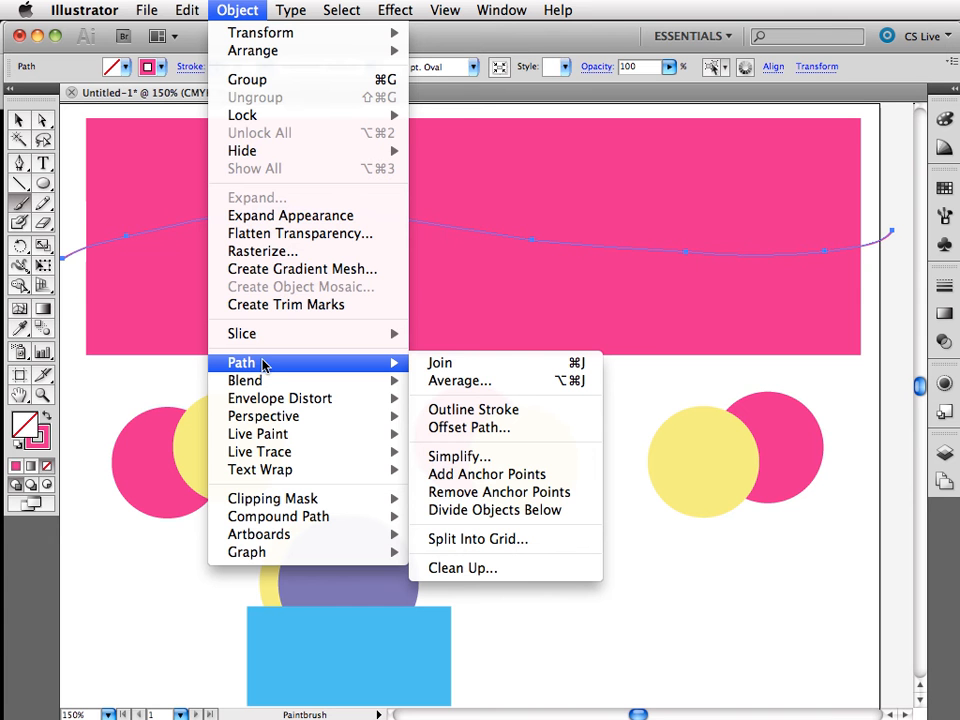
mouse_move(498, 492)
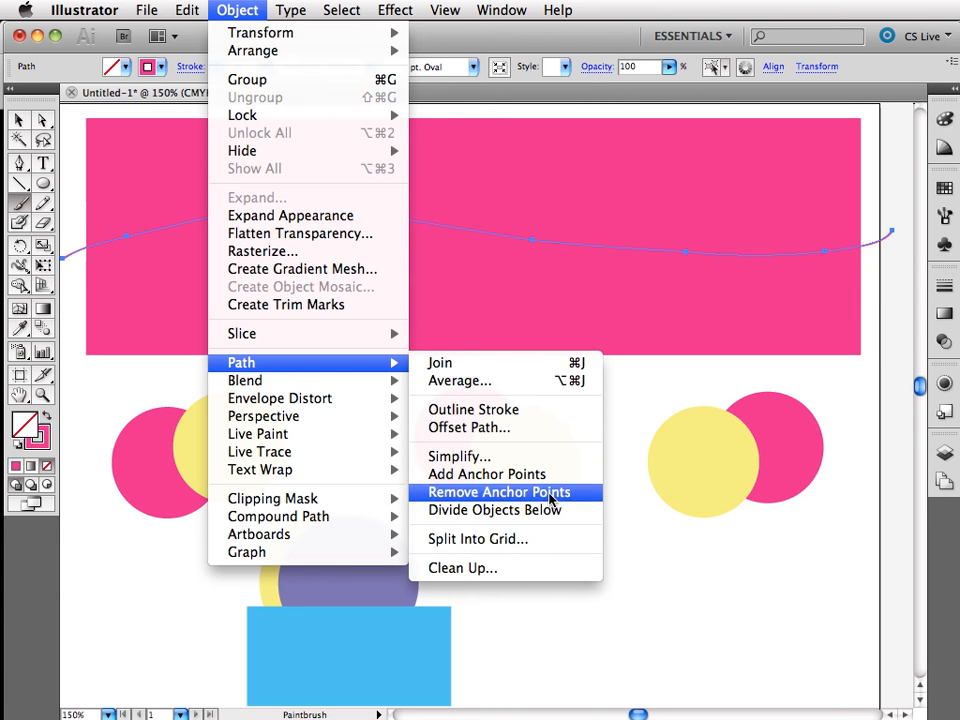
mouse_move(494, 510)
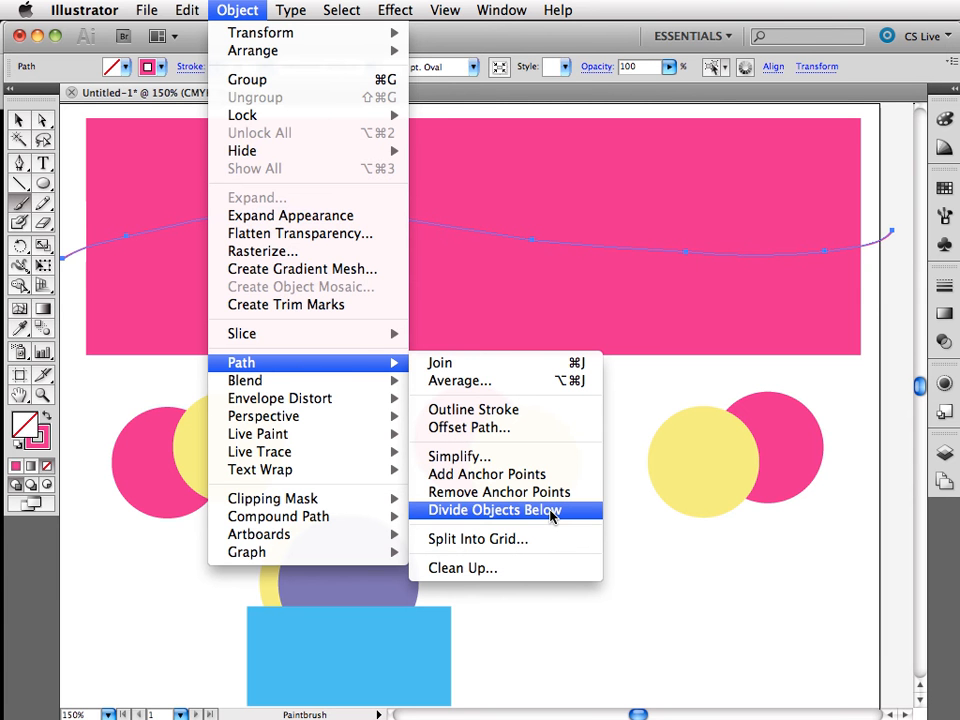
click(494, 510)
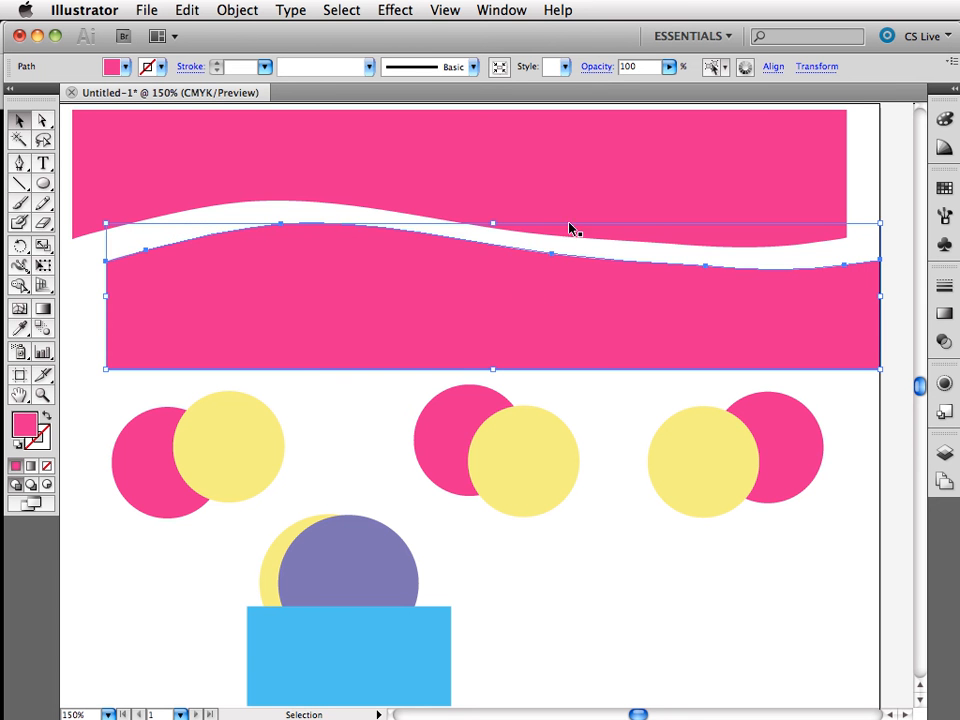
mouse_move(528, 284)
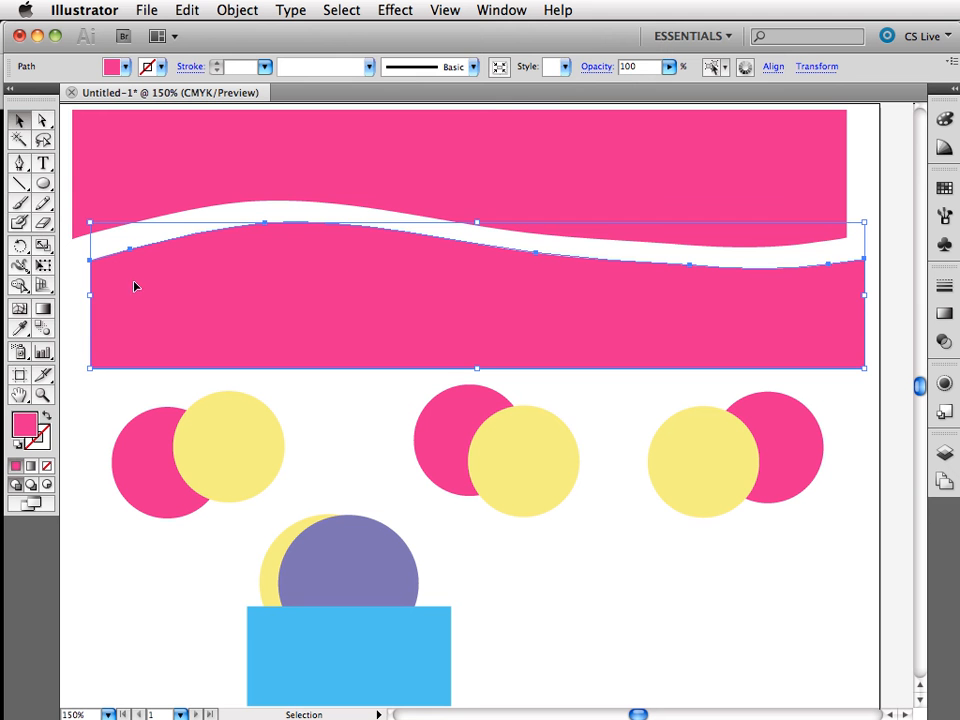
Step: Paint a second wavy stroke, divide the lower piece along it, and nudge the middle strip down
click(18, 204)
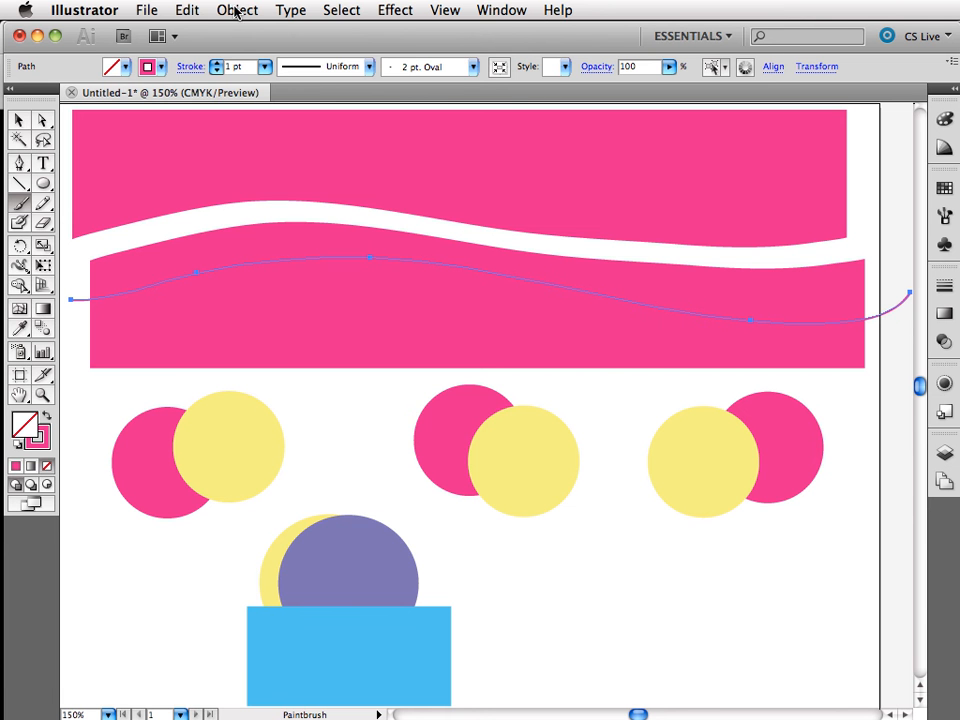
click(236, 10)
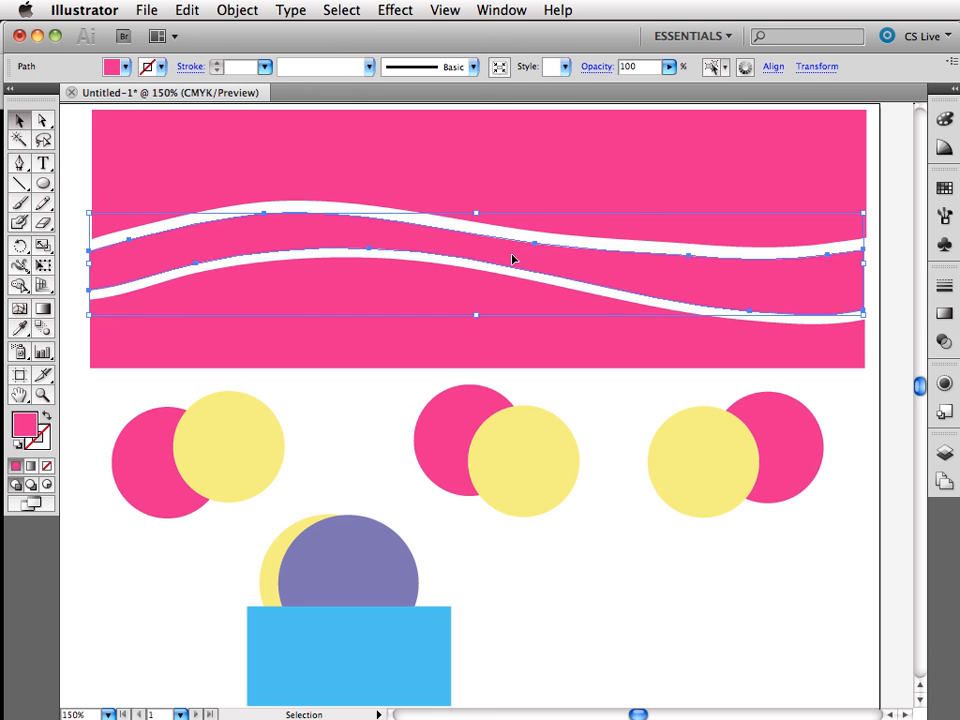
drag(512, 258, 498, 300)
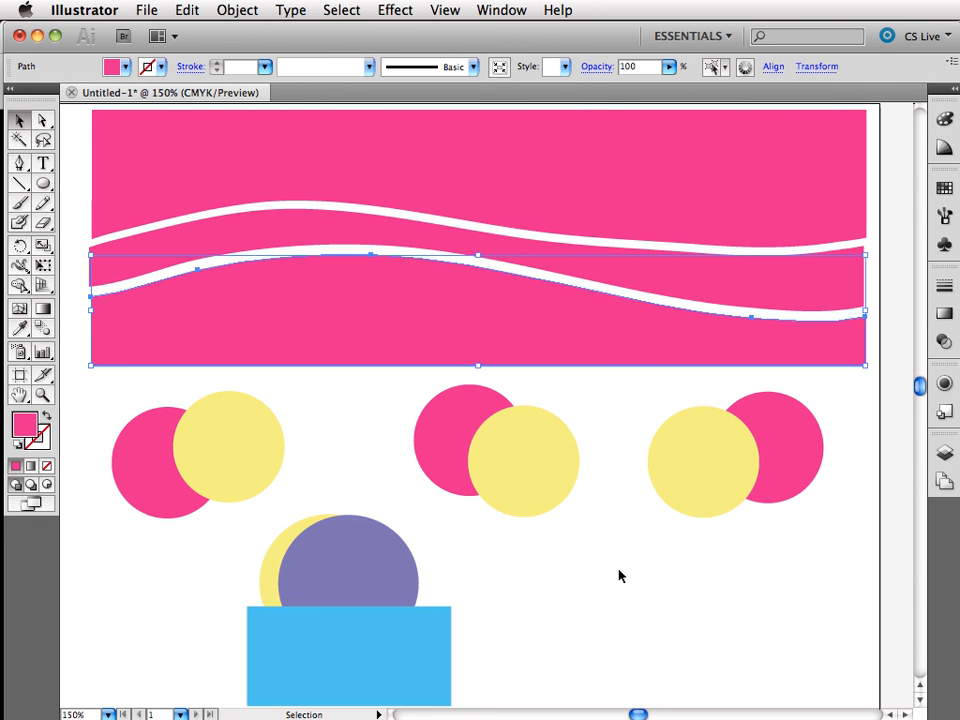
mouse_move(112, 402)
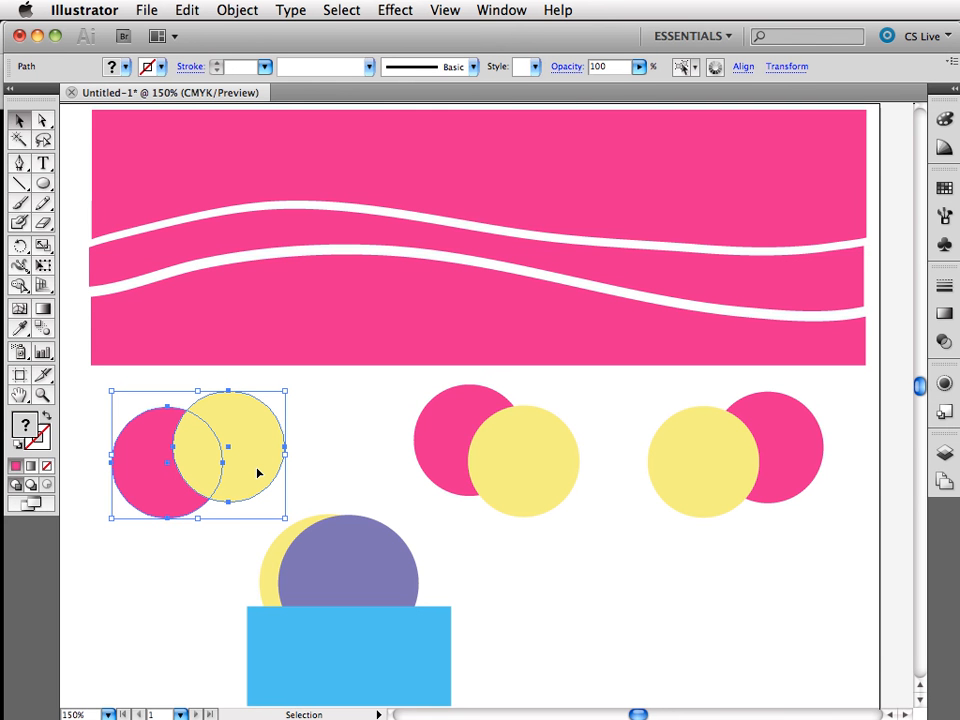
mouse_move(528, 76)
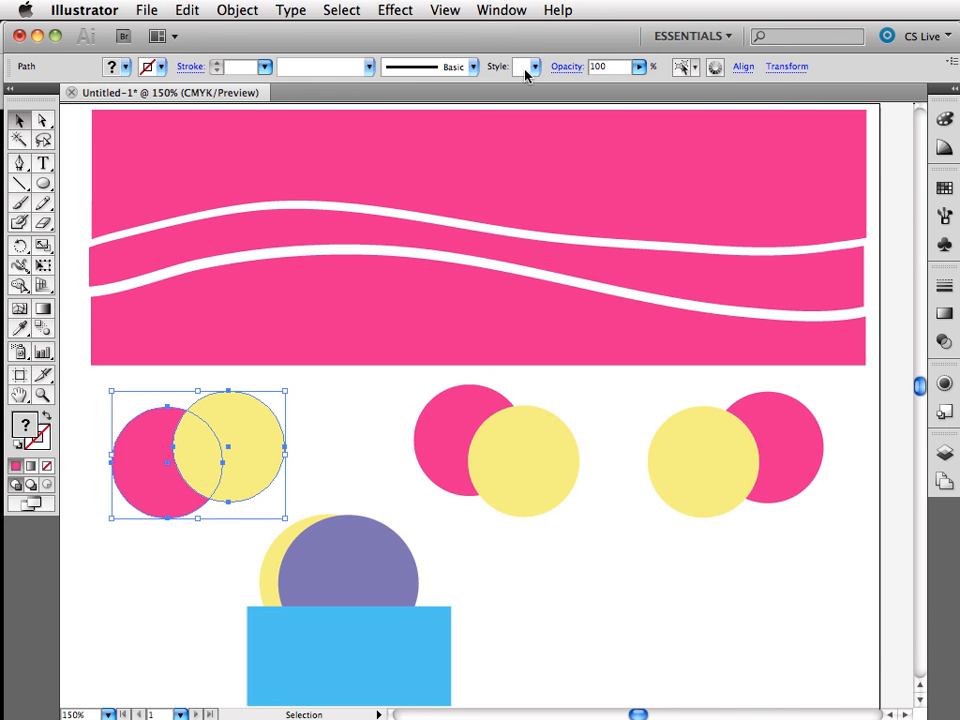
click(500, 10)
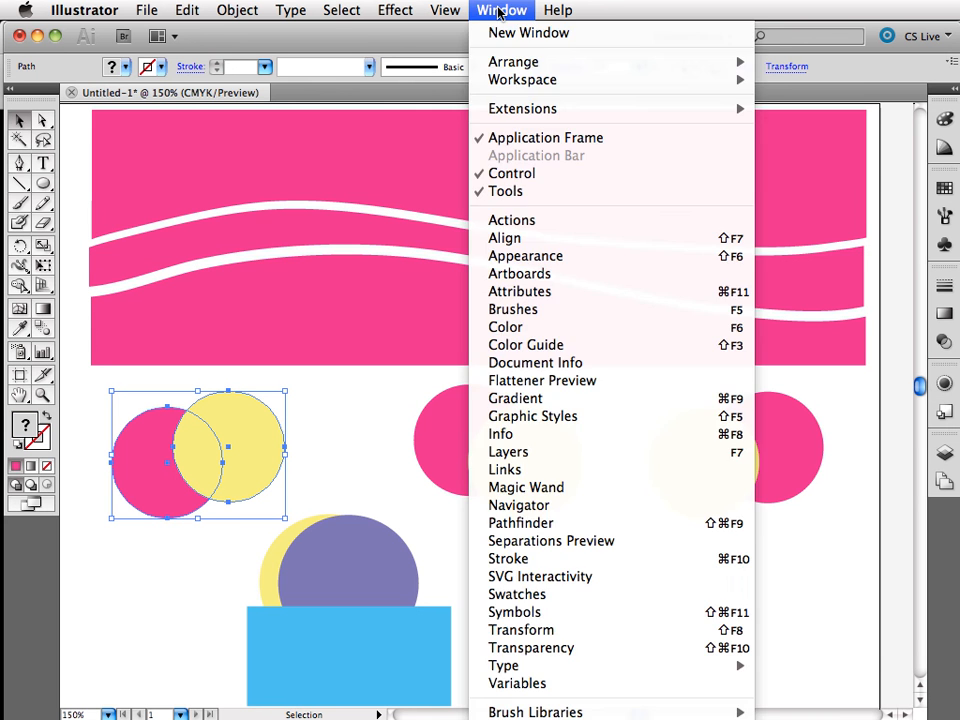
mouse_move(526, 488)
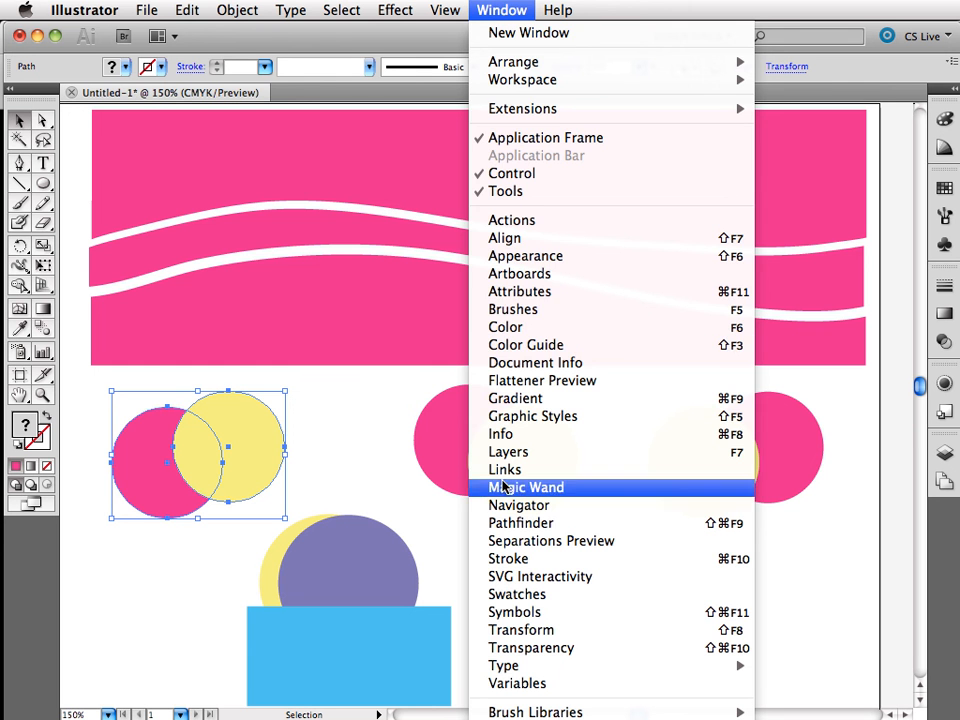
click(520, 524)
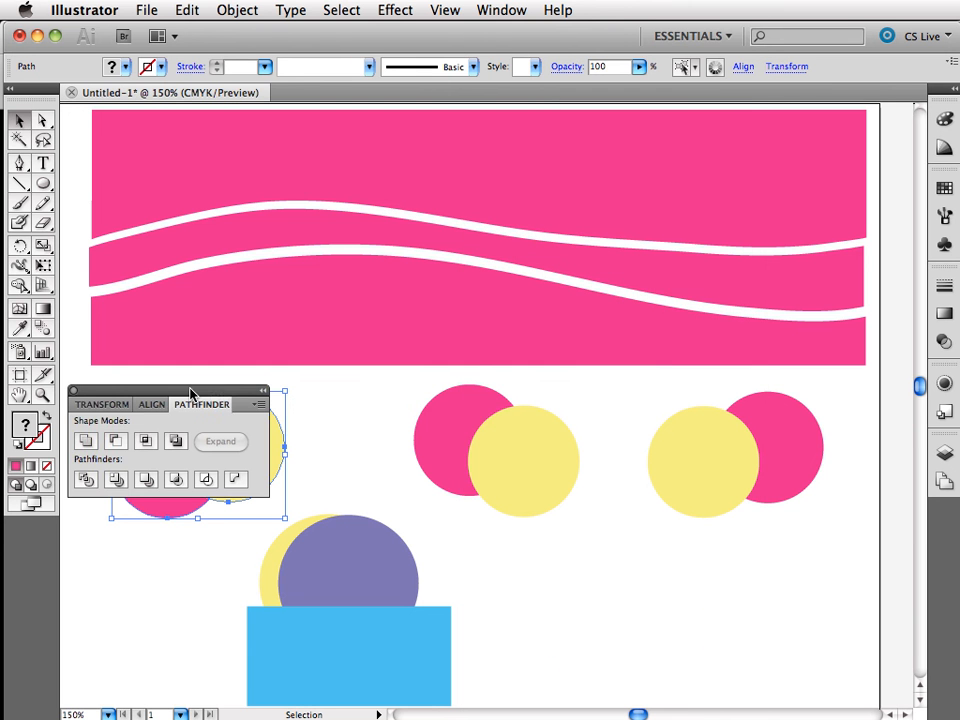
drag(190, 392, 810, 136)
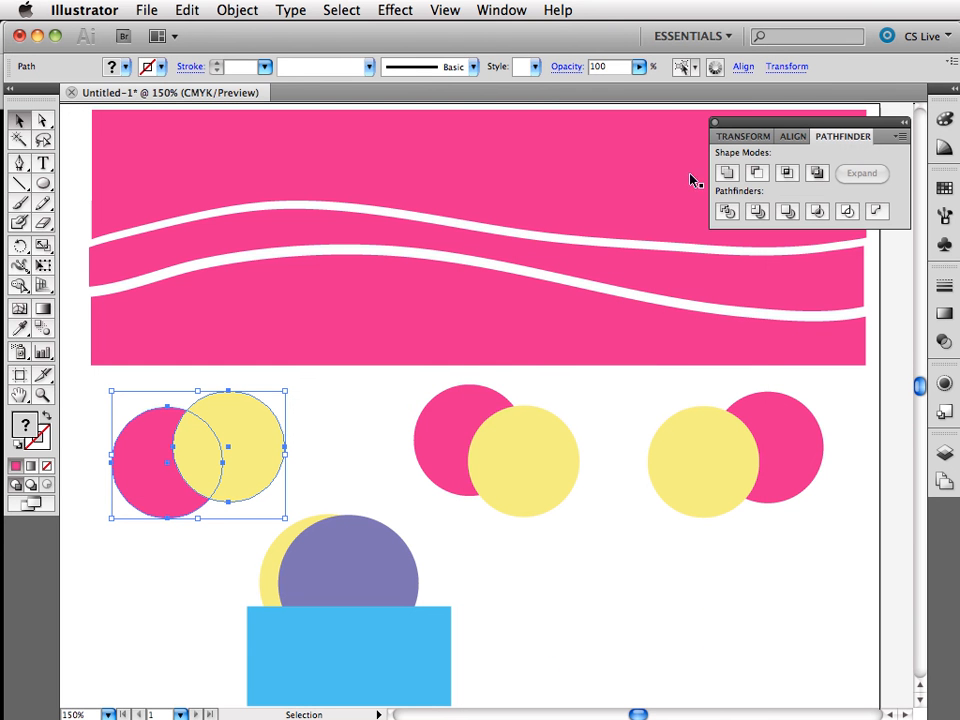
mouse_move(756, 172)
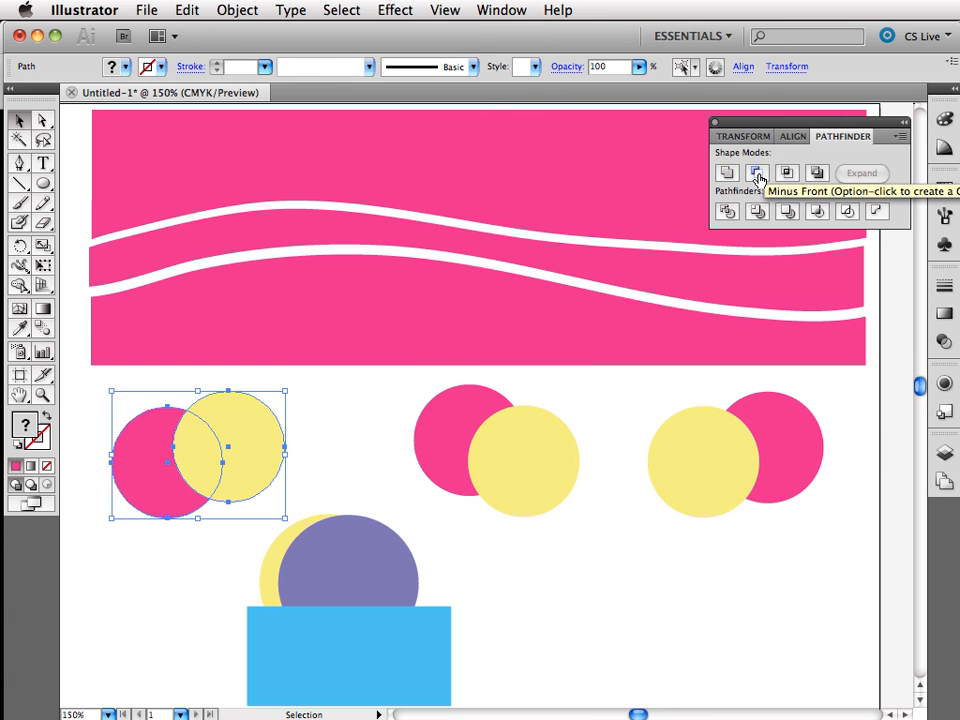
mouse_move(312, 362)
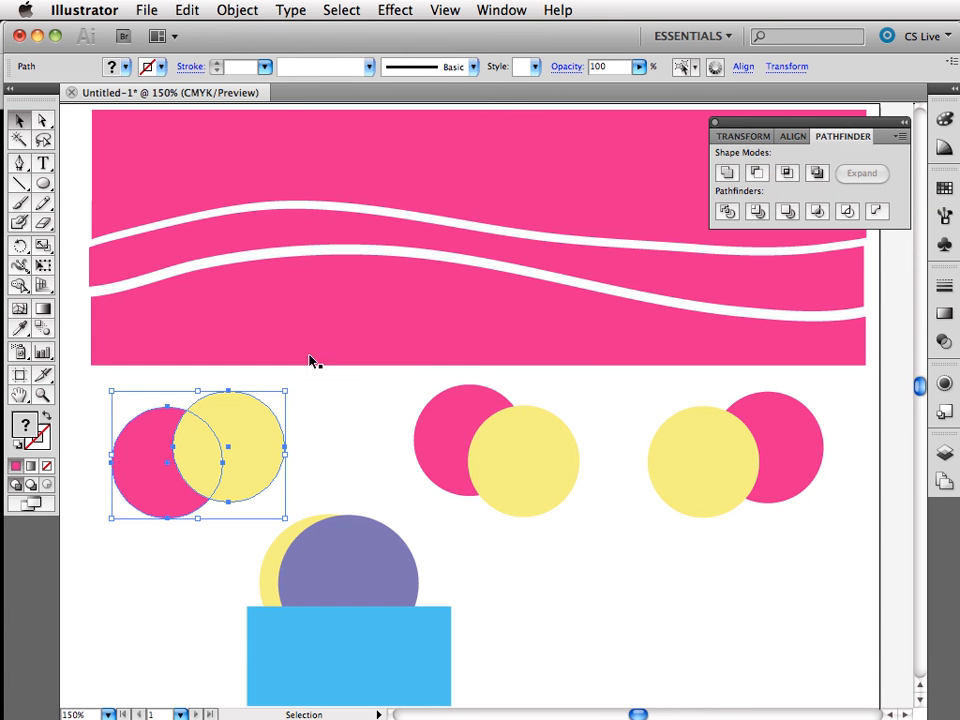
mouse_move(238, 424)
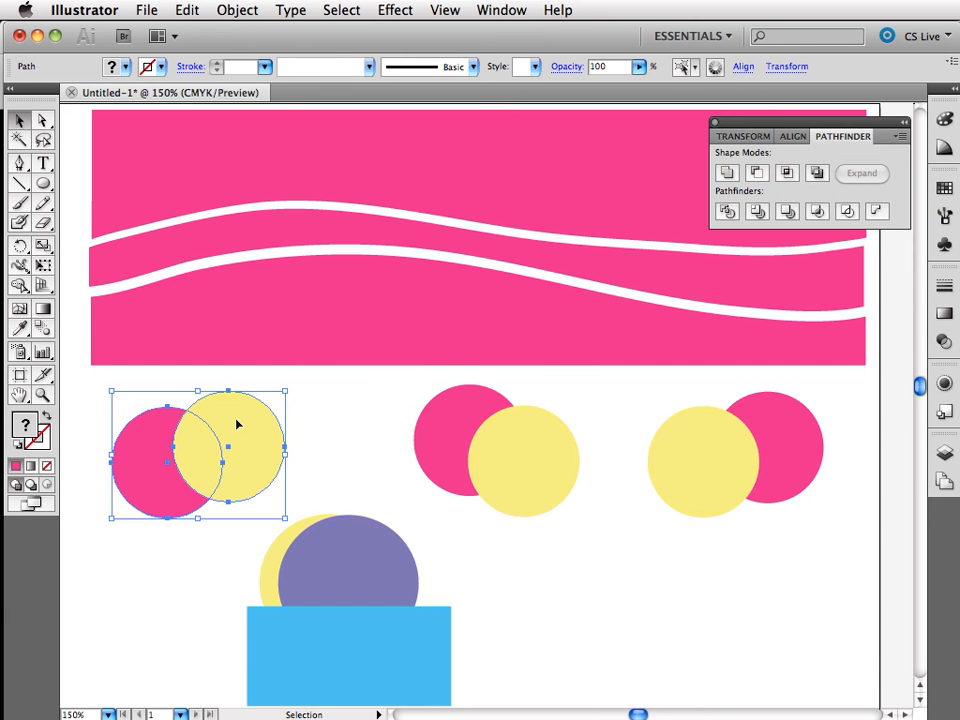
mouse_move(192, 482)
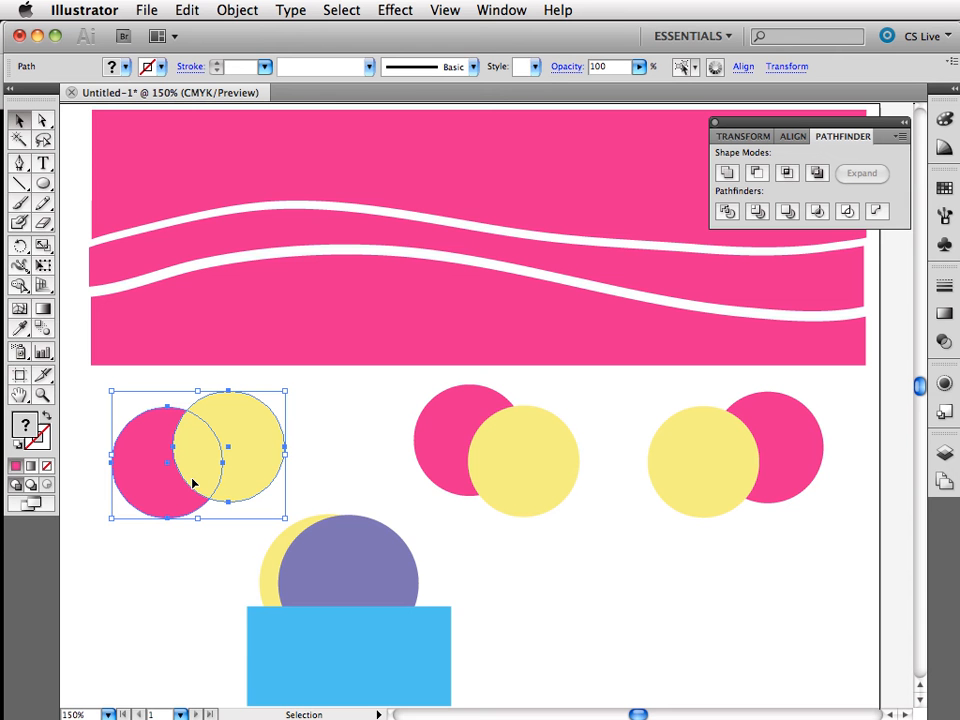
mouse_move(130, 498)
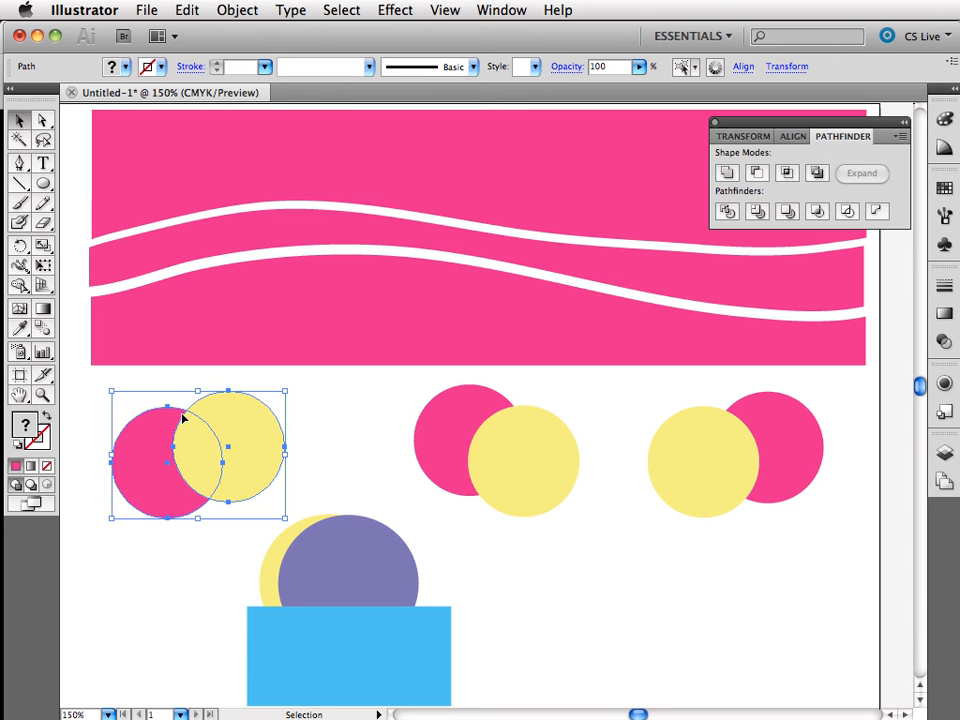
mouse_move(692, 186)
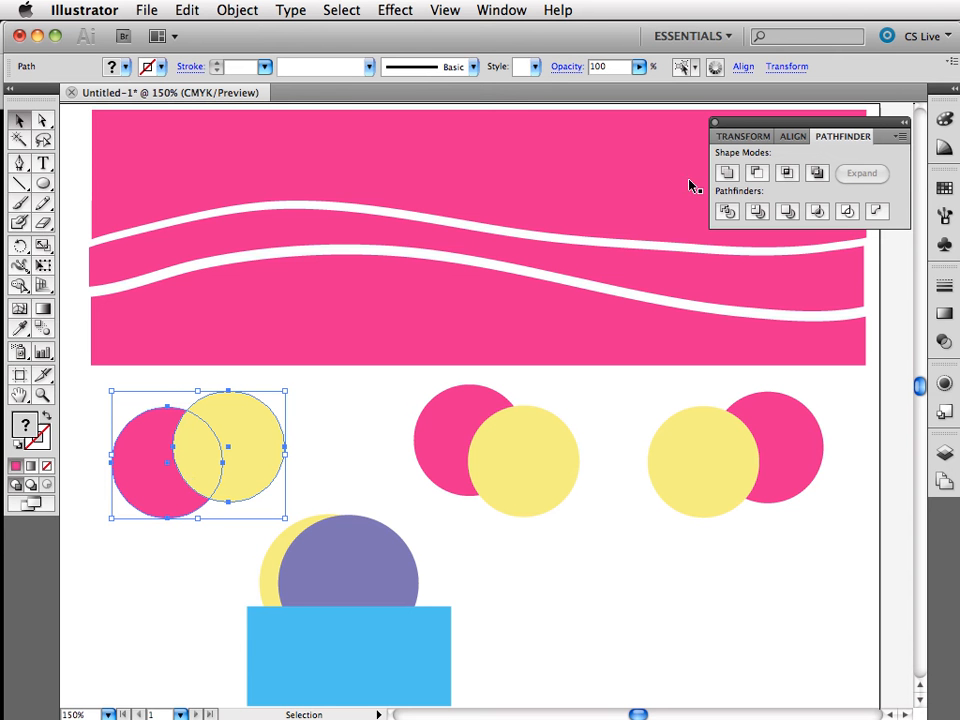
Step: Unite the left circle pair, then Minus Front the middle pair into a pink crescent
click(728, 172)
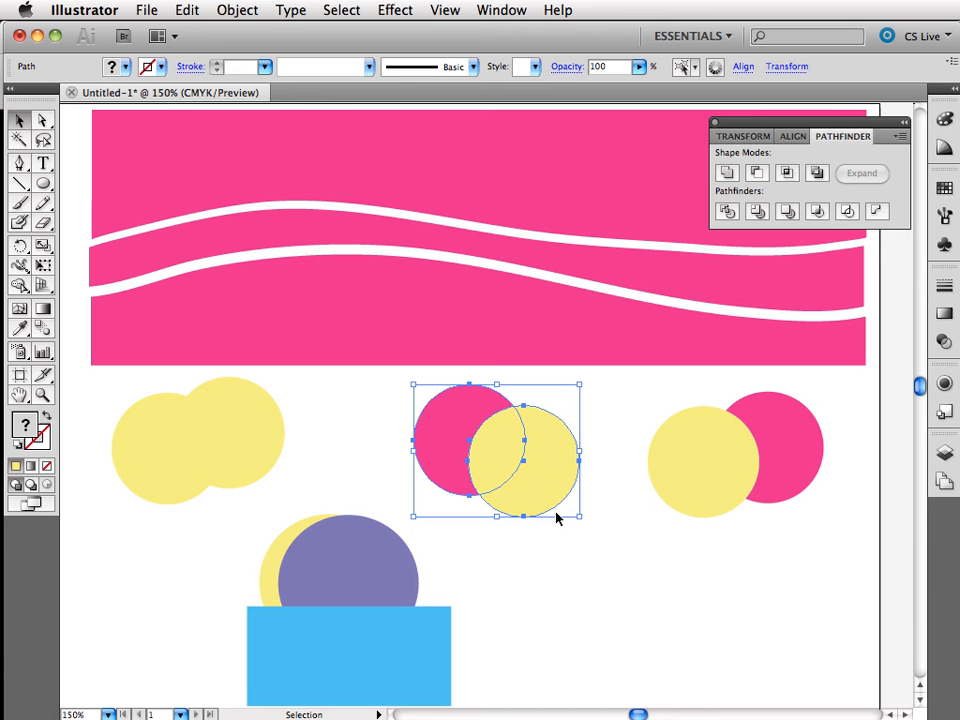
mouse_move(432, 448)
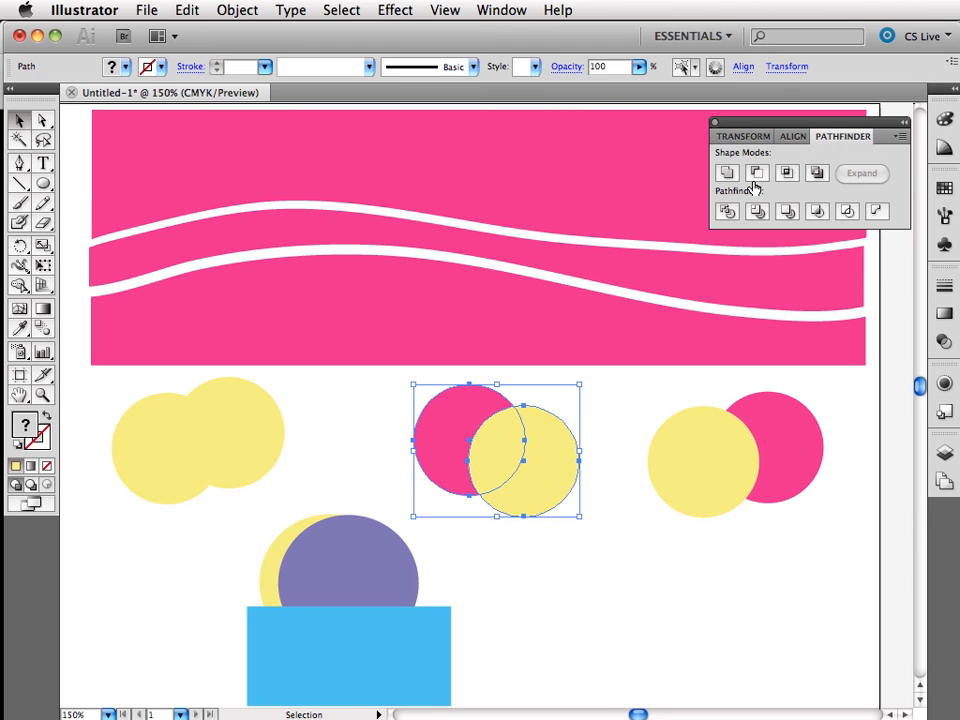
mouse_move(756, 172)
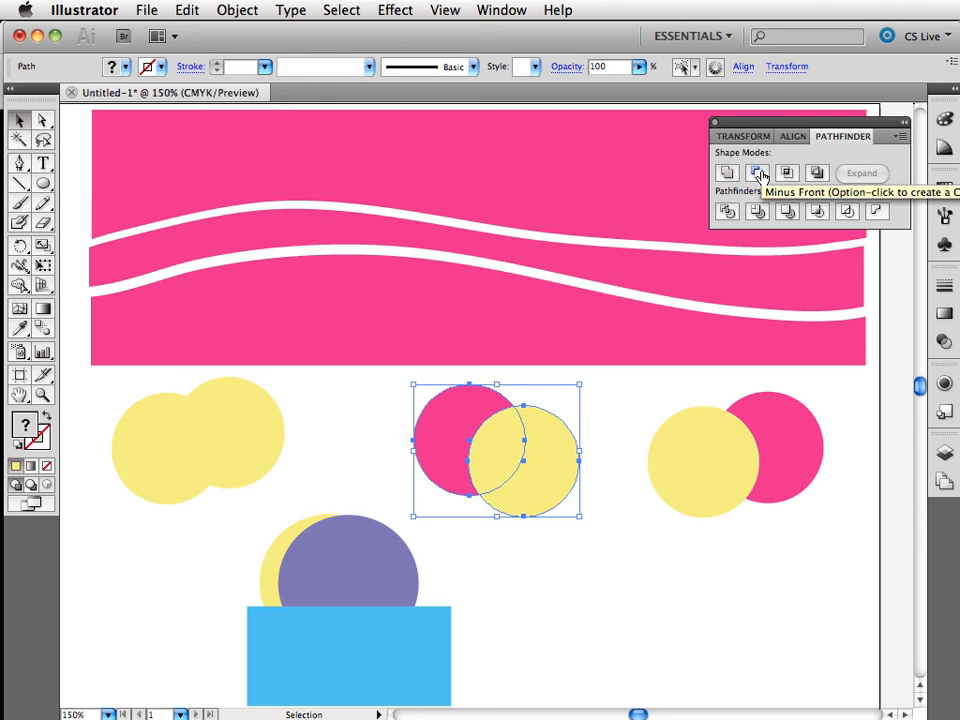
click(756, 172)
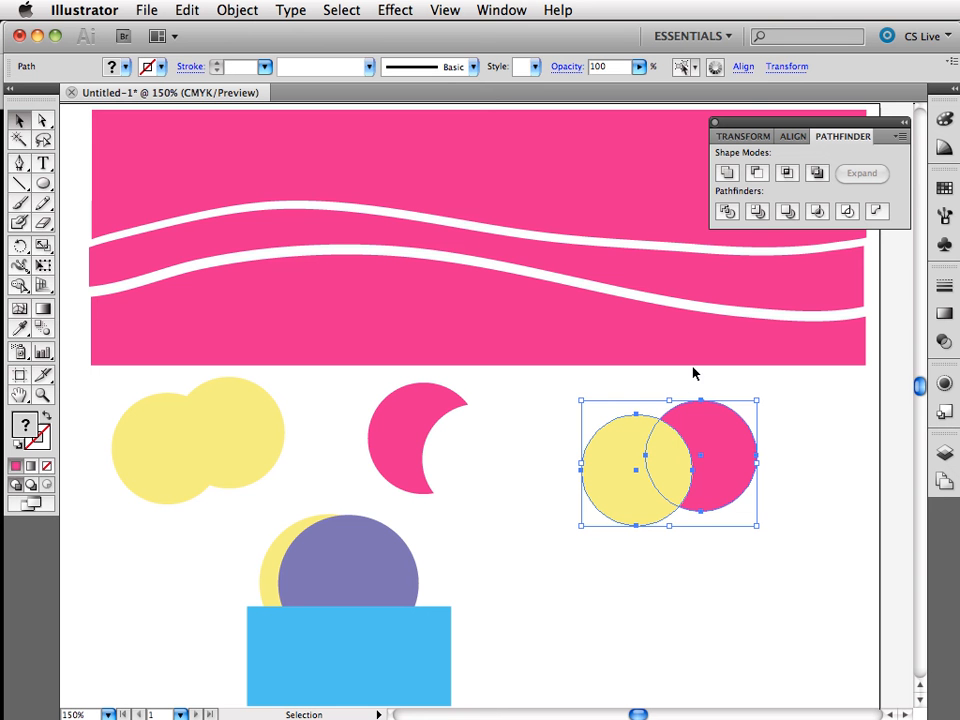
mouse_move(788, 172)
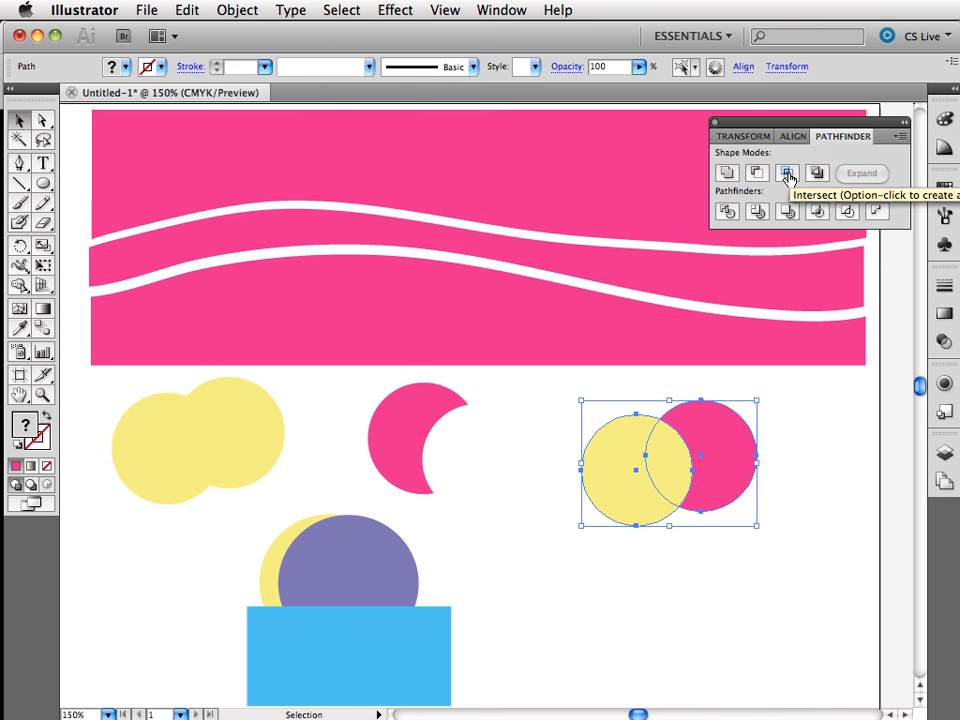
Step: Intersect the right circle pair into a yellow lens shape and deselect it
click(788, 172)
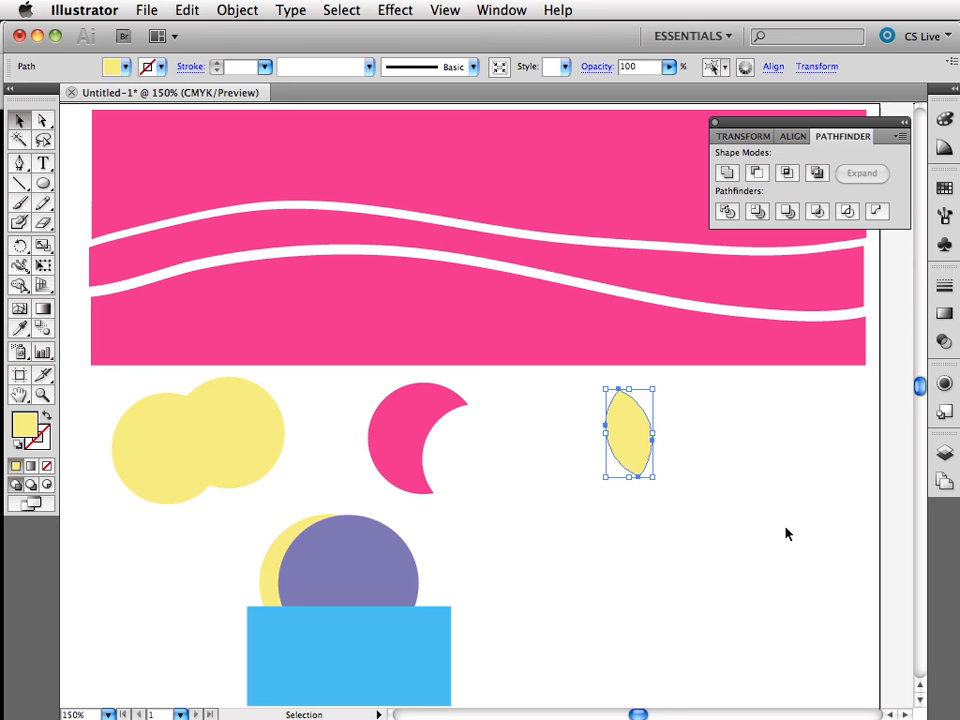
click(788, 528)
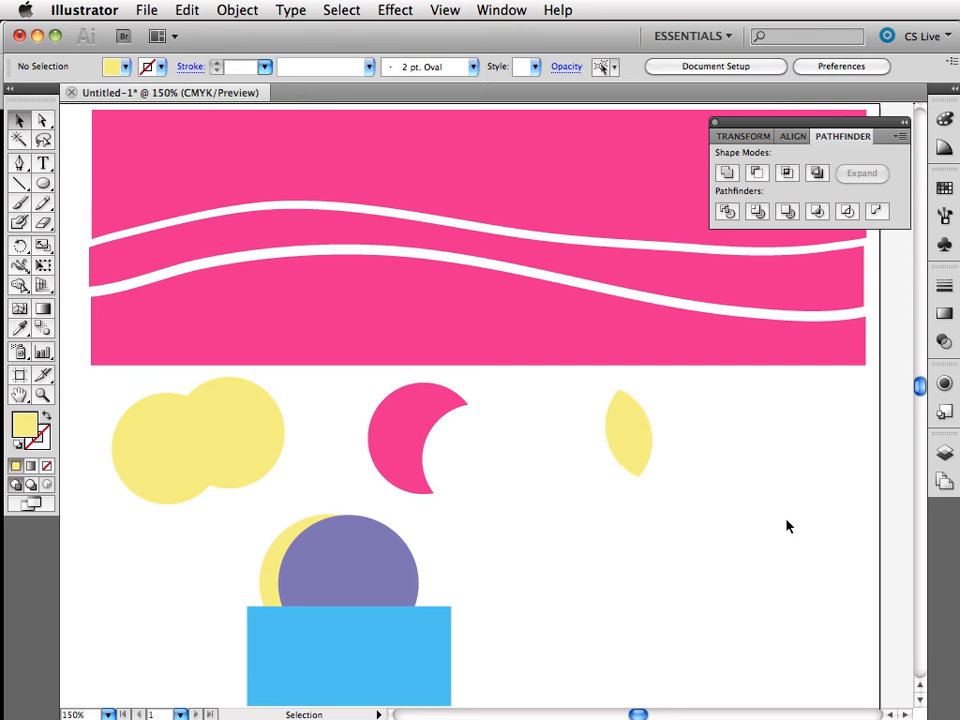
mouse_move(302, 544)
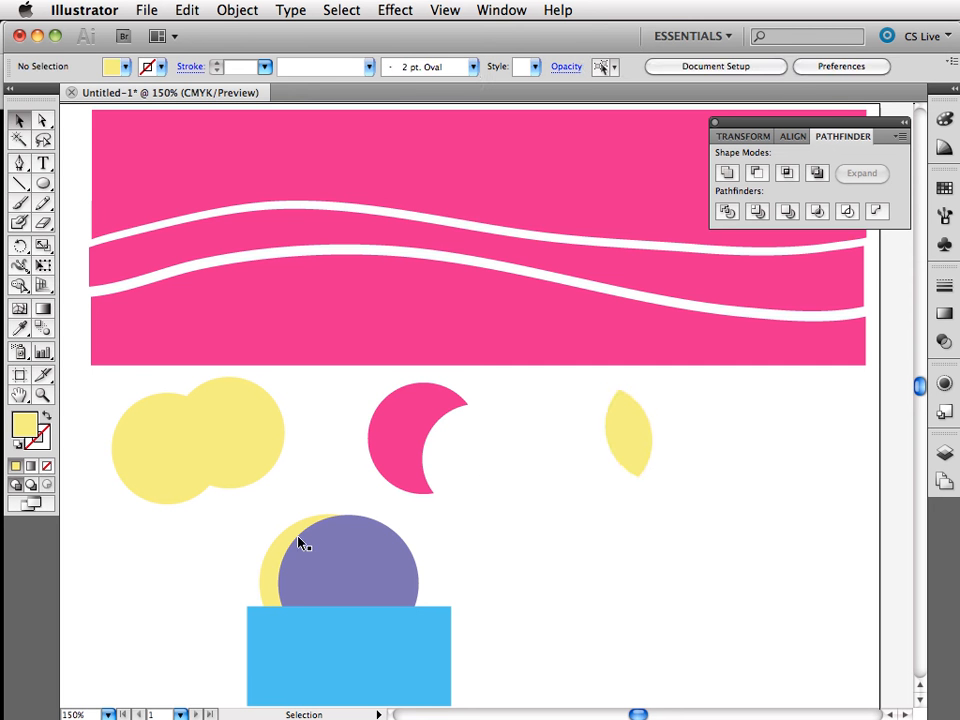
mouse_move(884, 404)
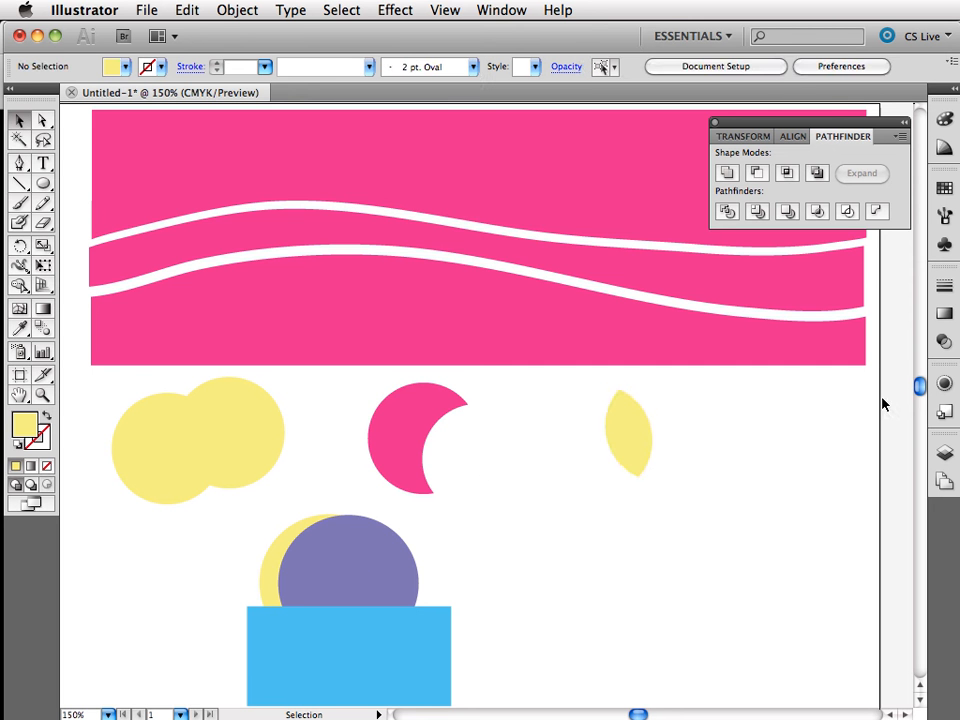
Step: Scroll down to the stacked purple circle, yellow circle and blue rectangle
scroll(down, 3)
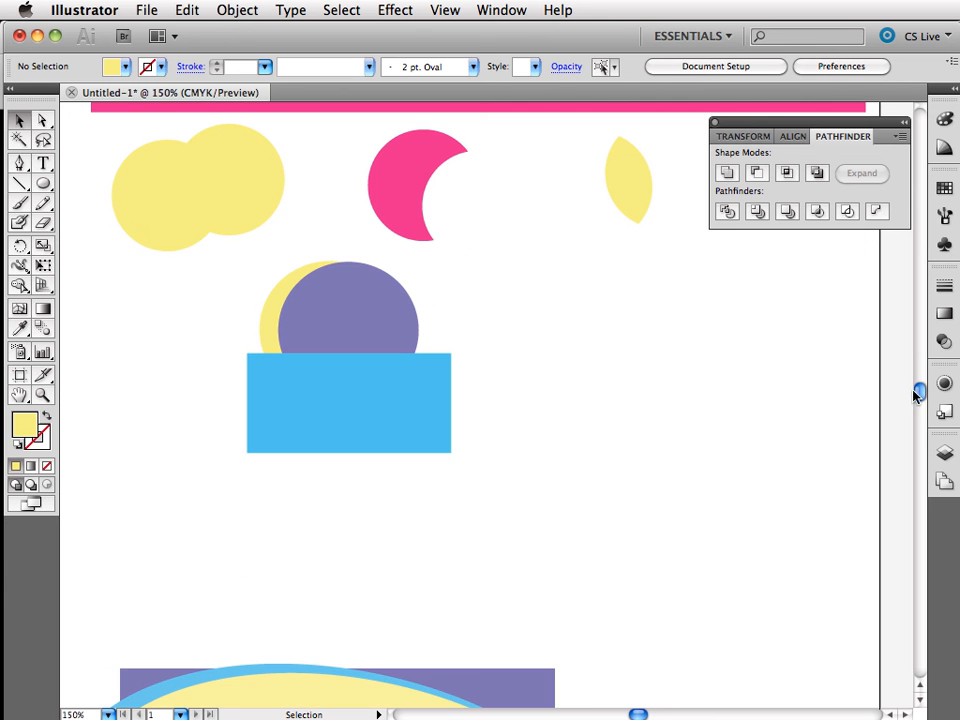
mouse_move(20, 284)
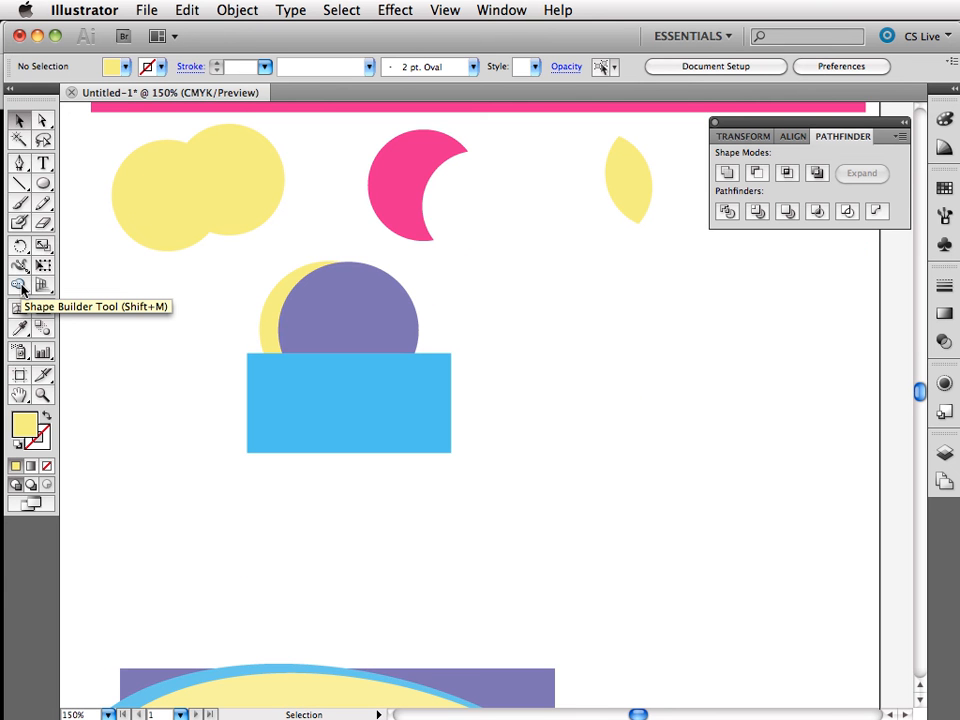
mouse_move(20, 288)
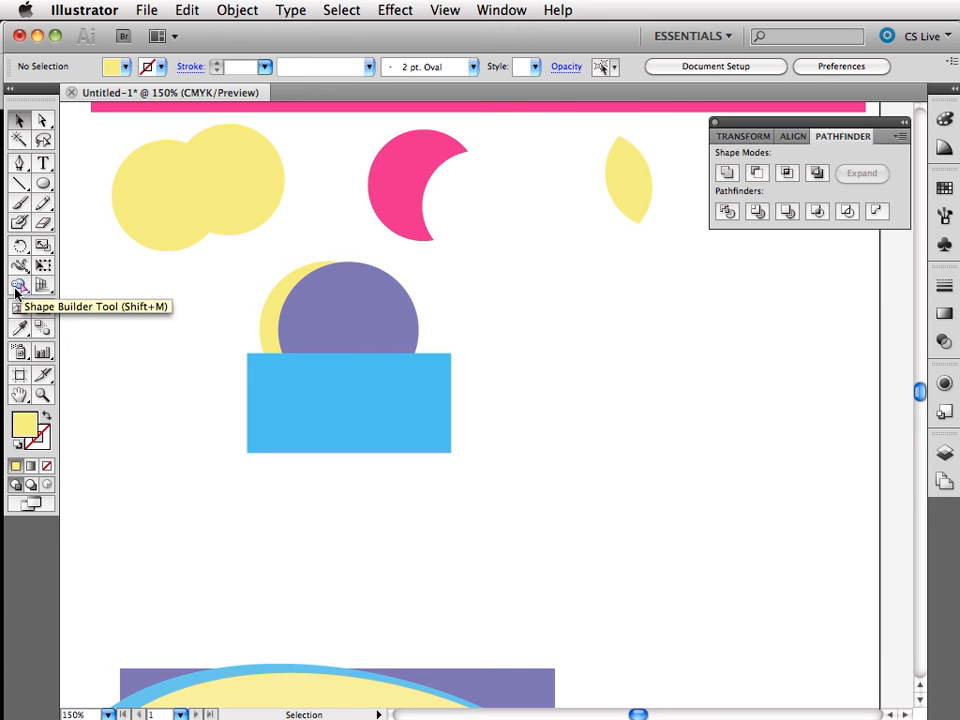
mouse_move(20, 244)
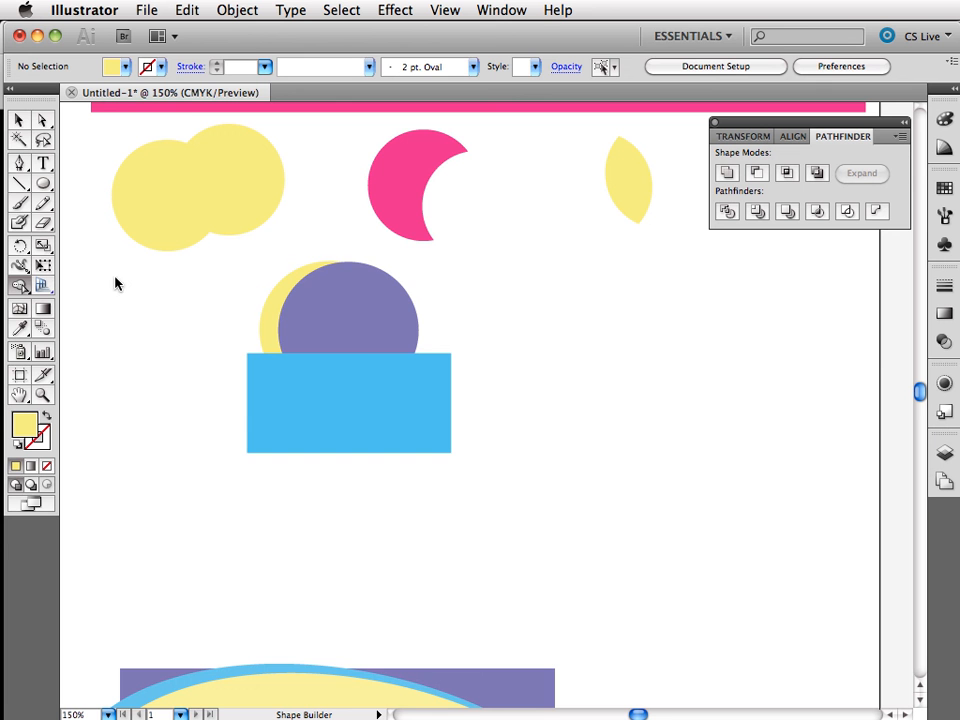
mouse_move(420, 336)
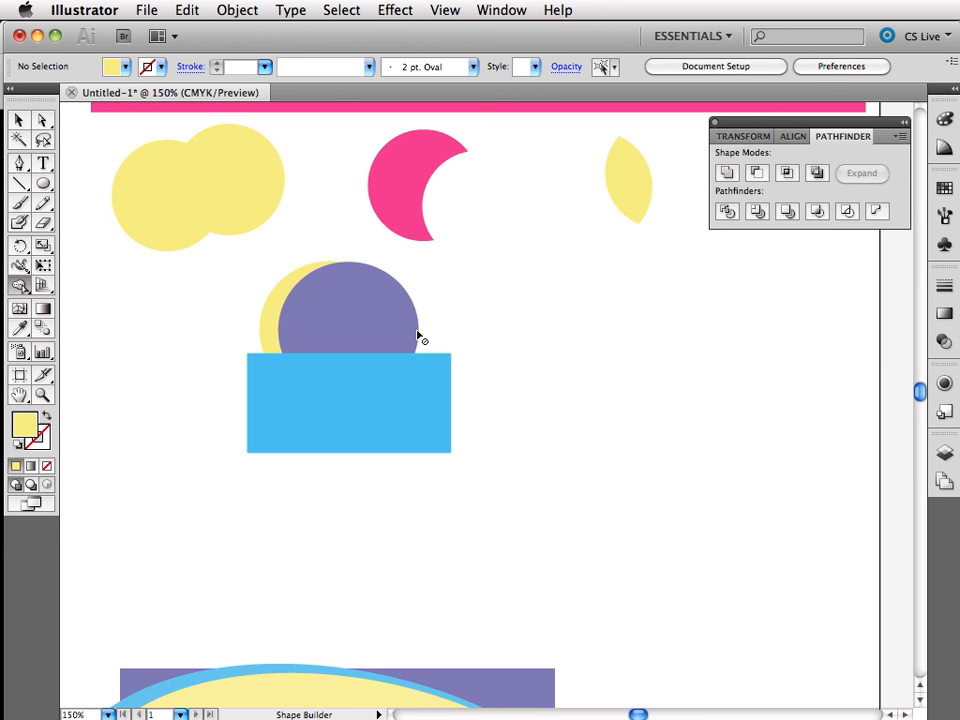
mouse_move(442, 330)
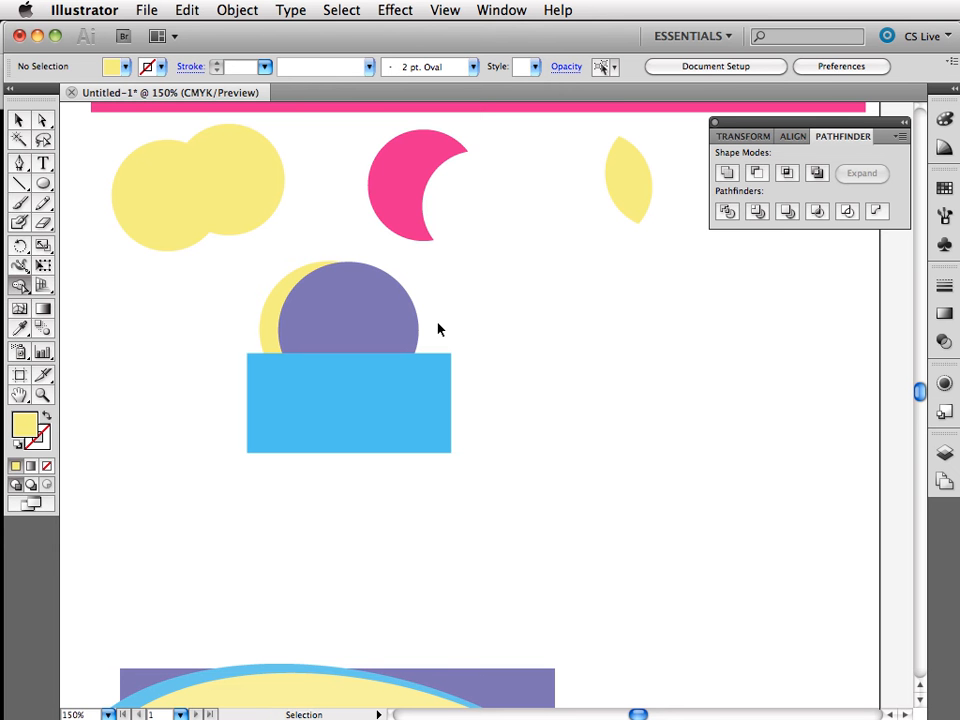
Step: Select the stacked circles and rectangle, then merge the crossed circle regions with Shape Builder
click(390, 320)
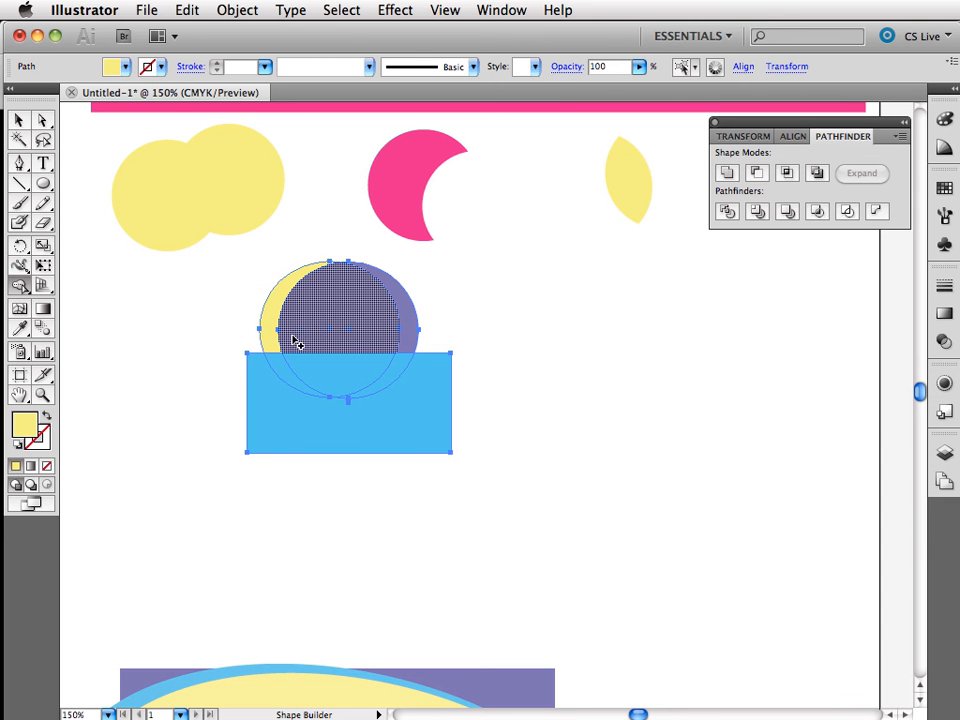
mouse_move(344, 314)
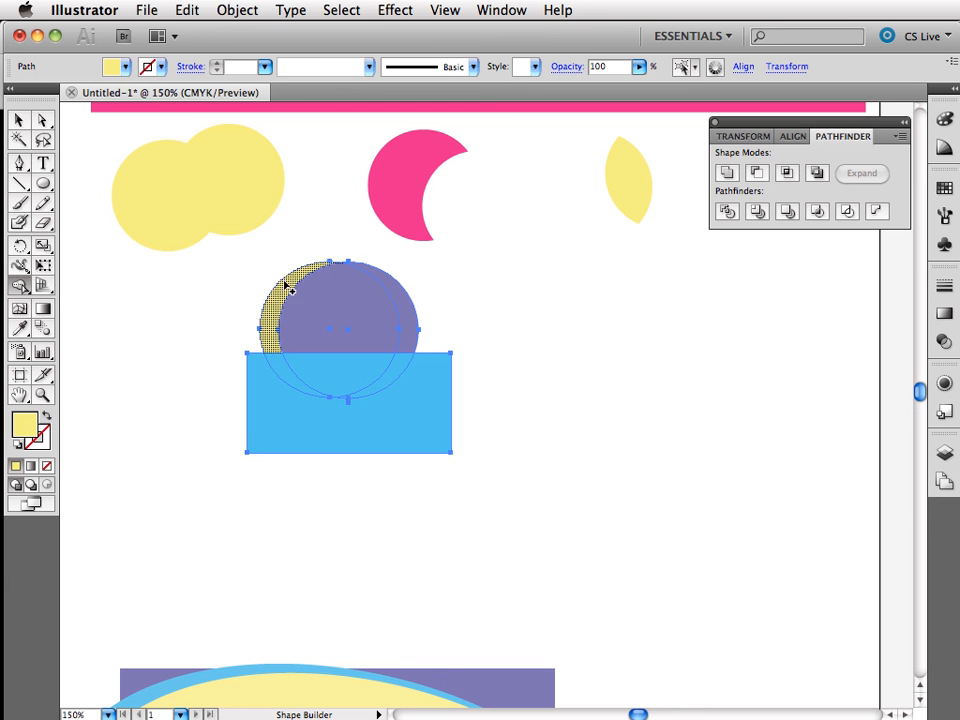
mouse_move(278, 338)
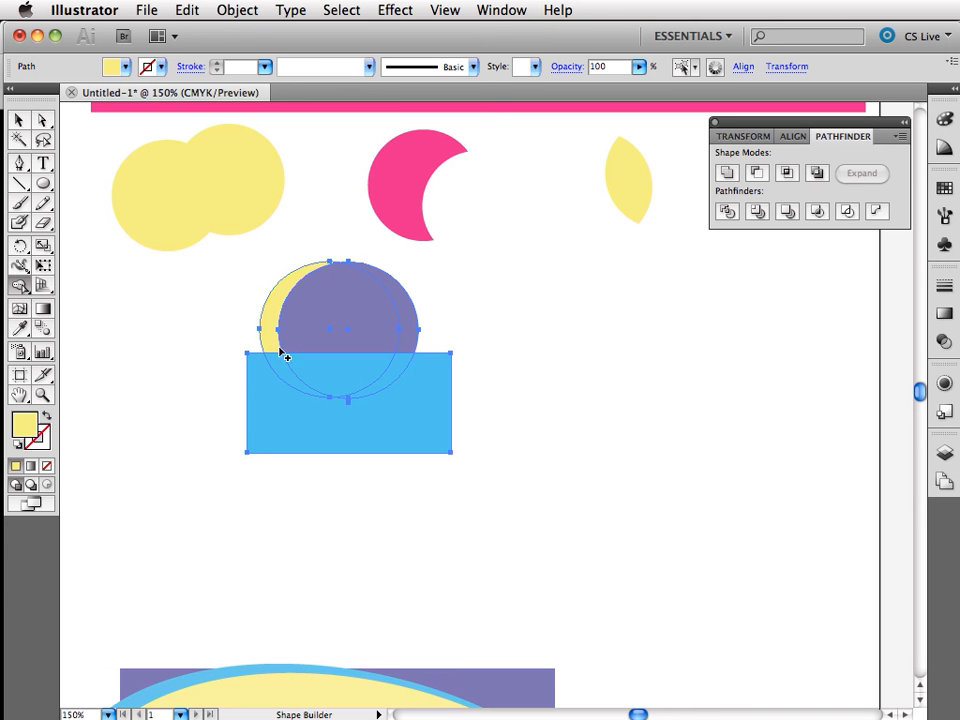
mouse_move(344, 400)
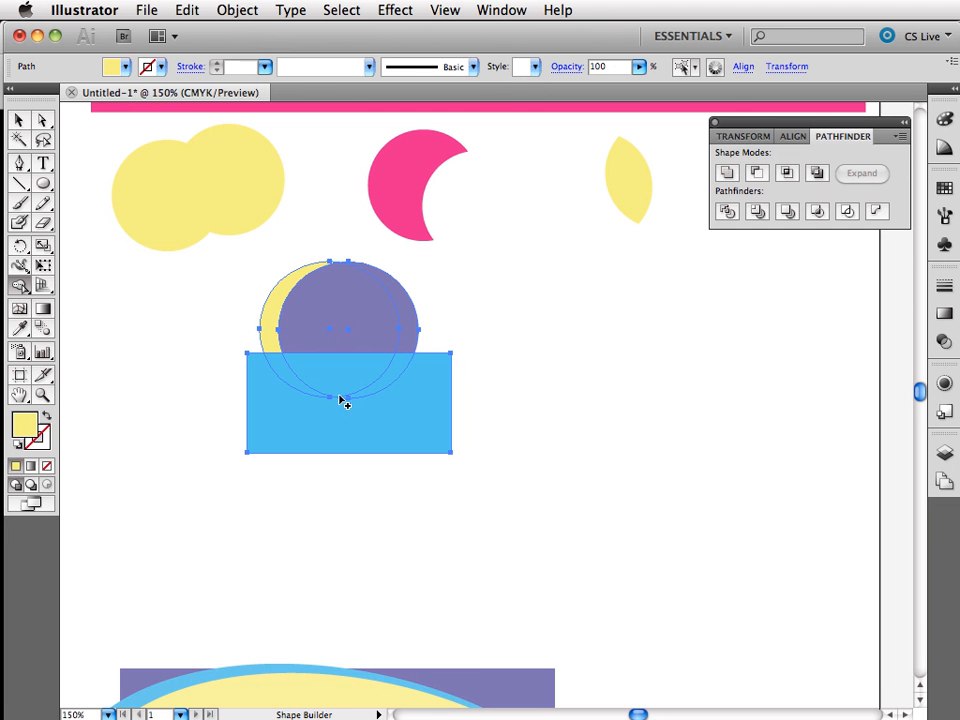
mouse_move(394, 284)
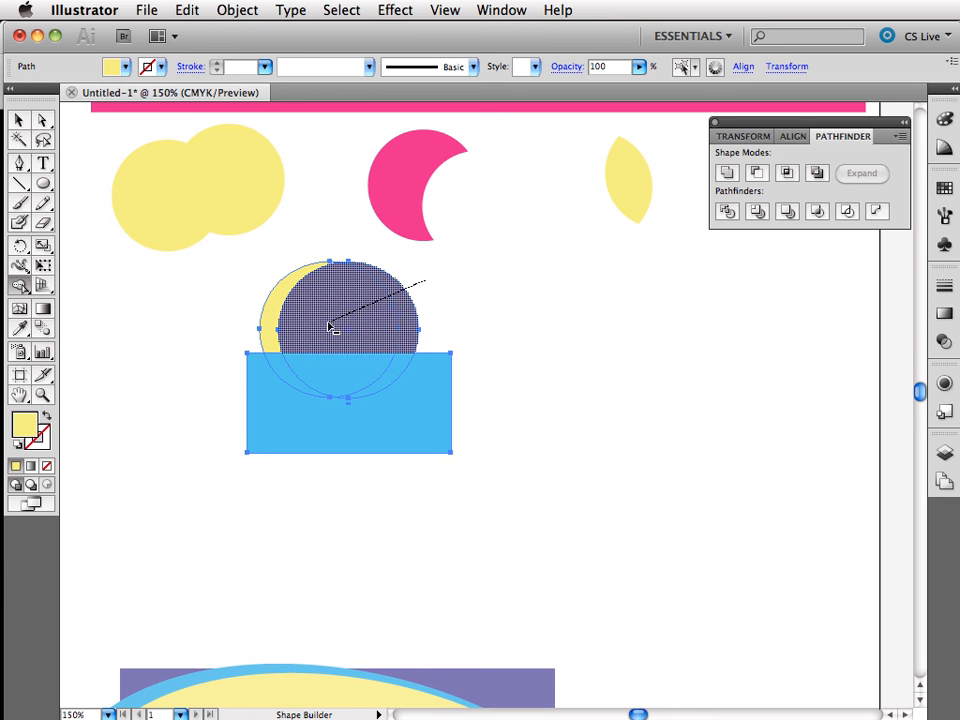
click(332, 328)
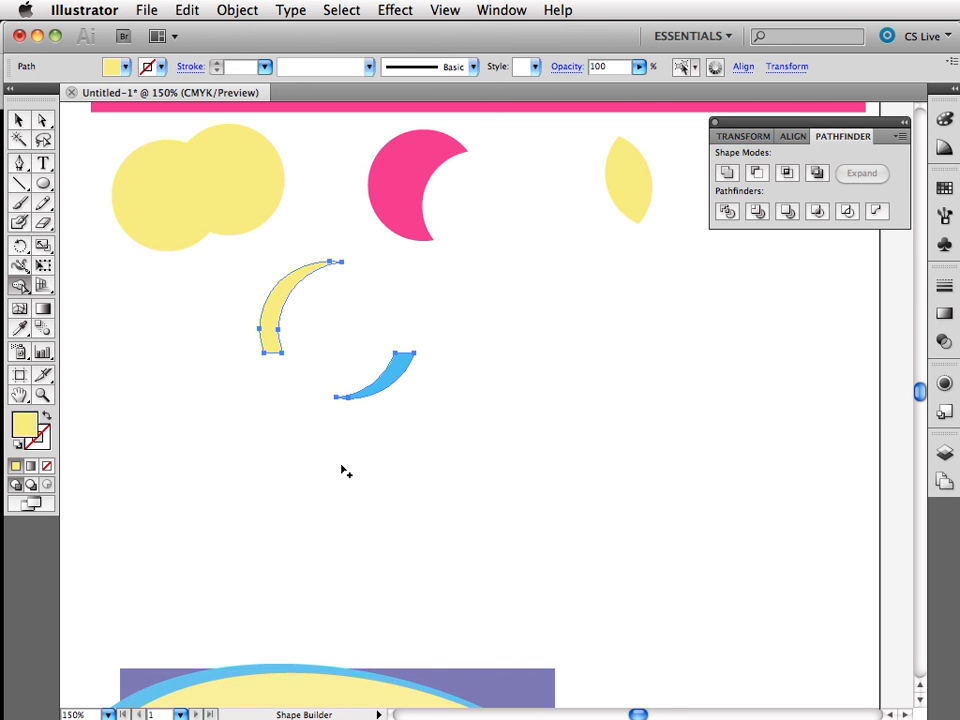
mouse_move(324, 336)
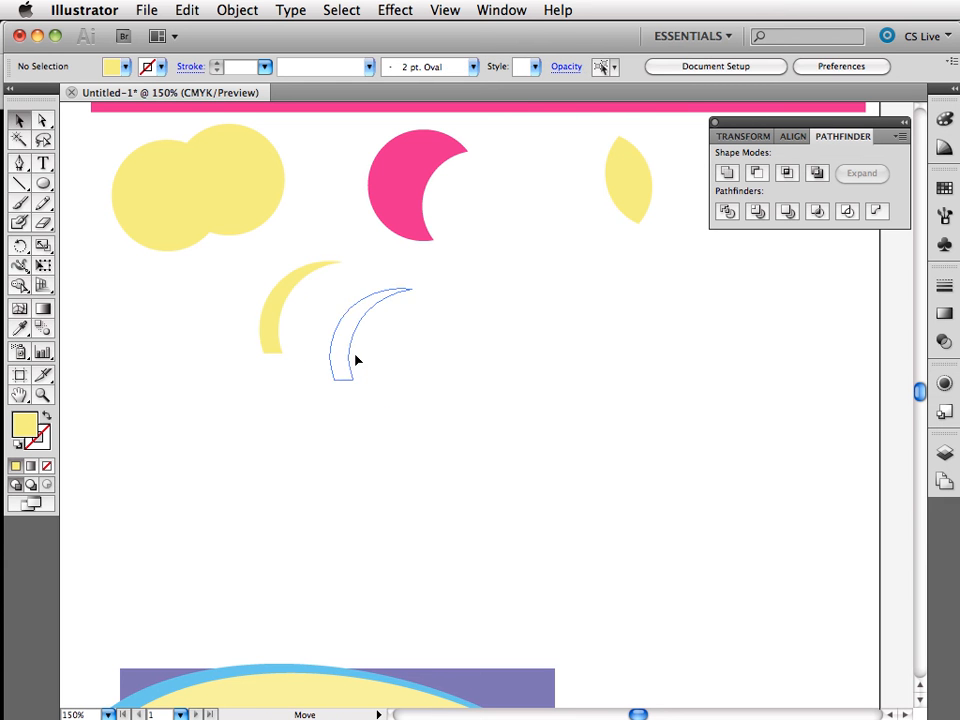
Step: Drag the pale swoosh shape onto the yellow crescent so a white stripe crosses it
drag(360, 340, 268, 280)
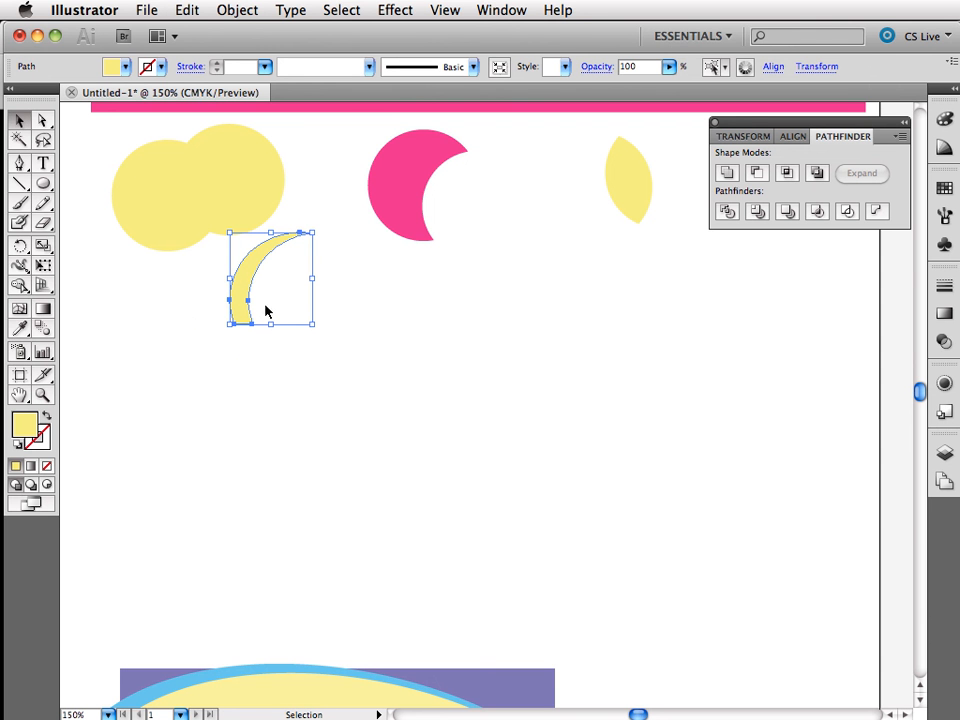
mouse_move(424, 278)
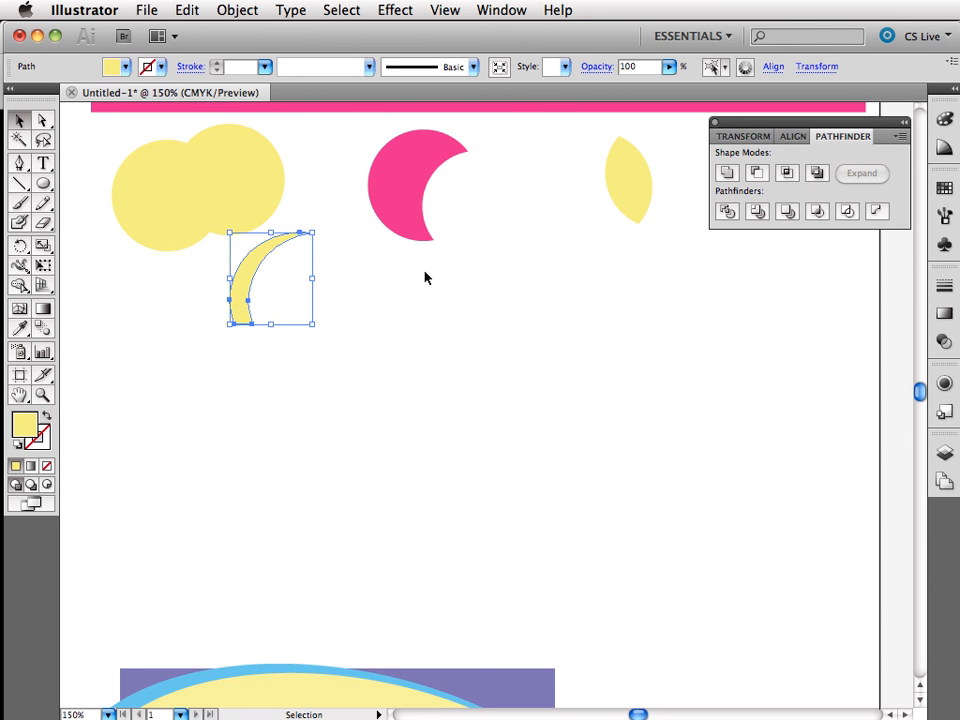
mouse_move(128, 338)
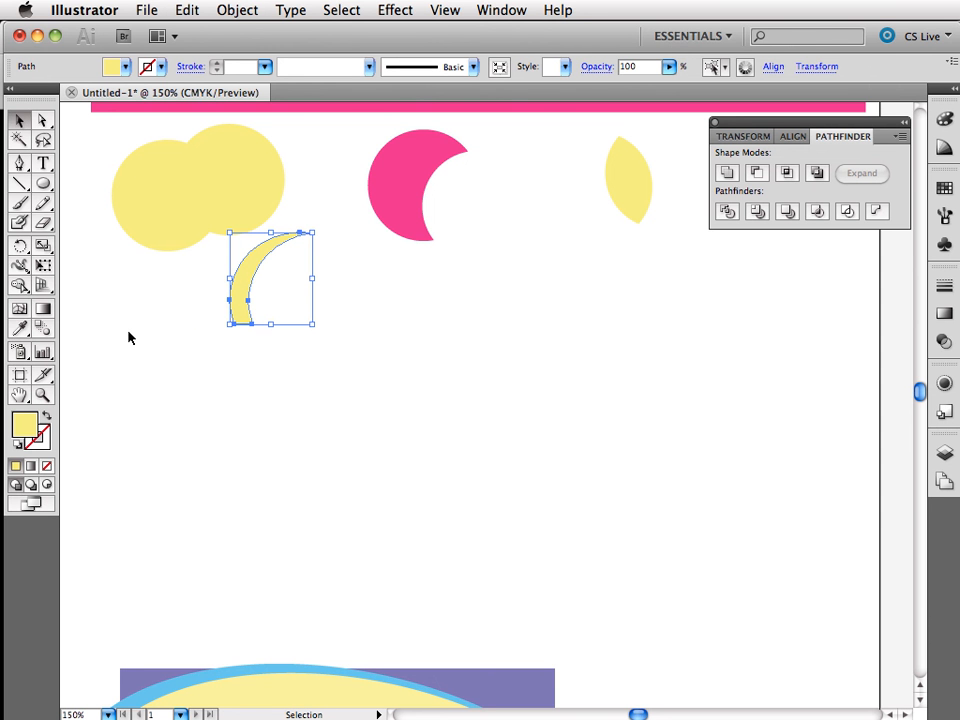
mouse_move(344, 442)
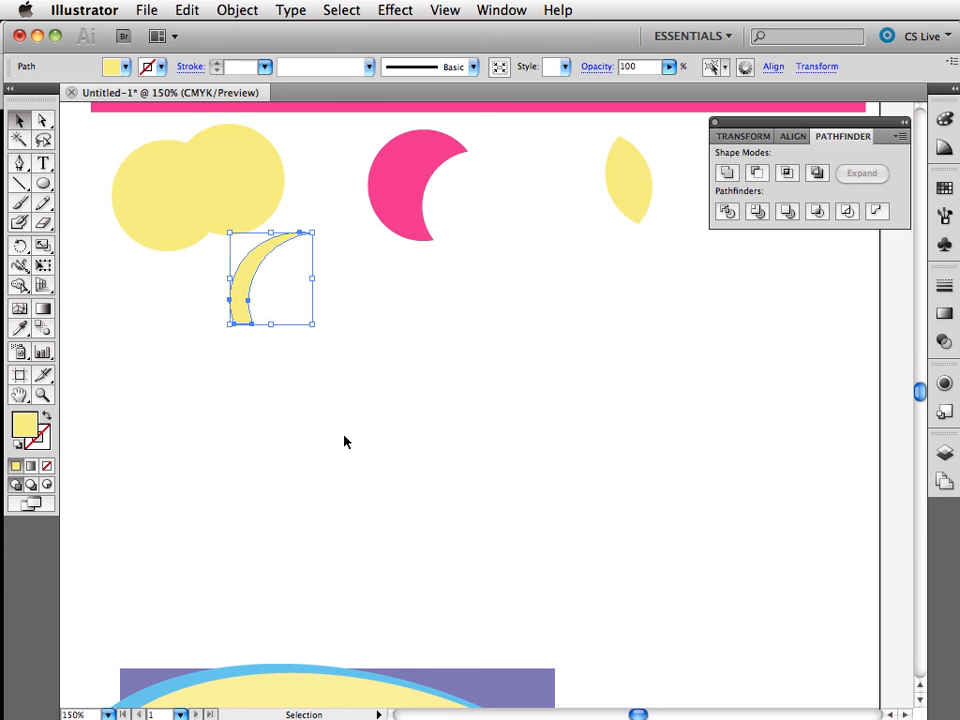
mouse_move(770, 444)
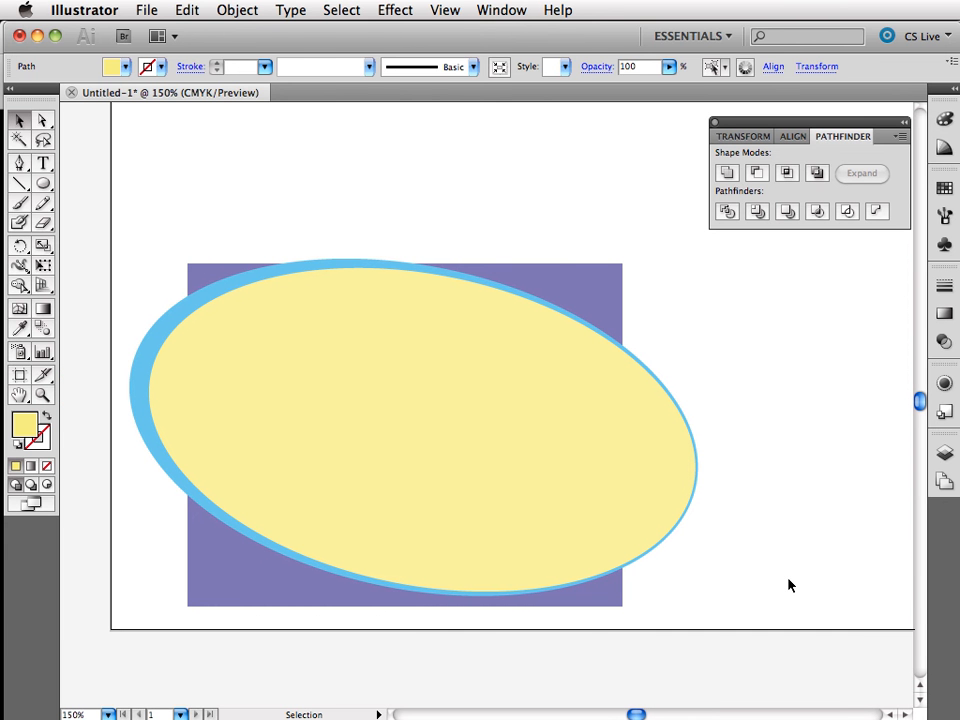
mouse_move(796, 540)
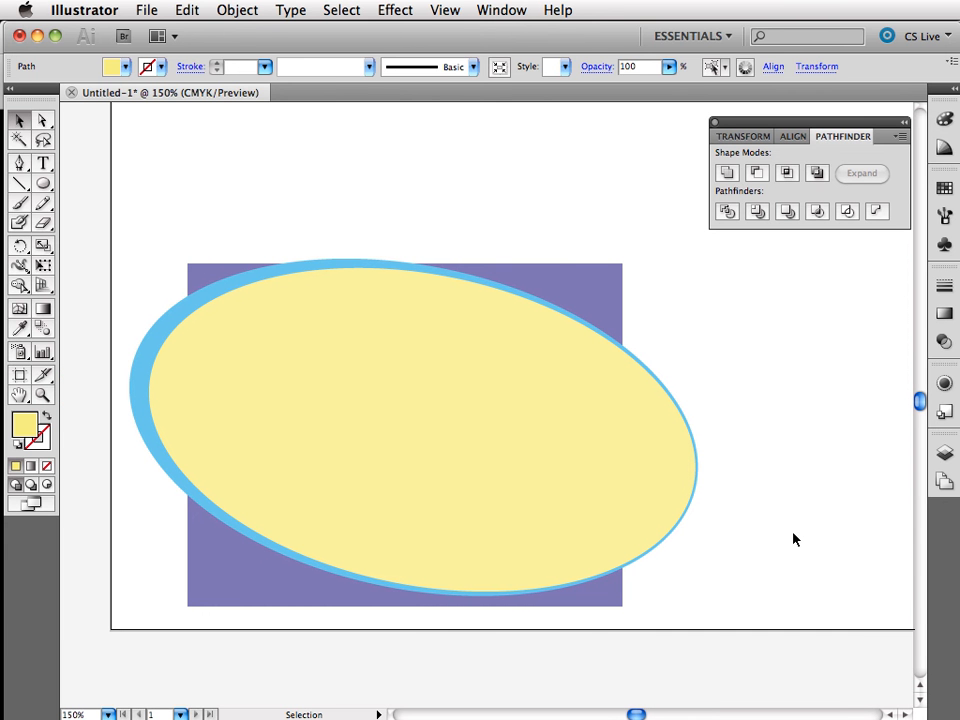
mouse_move(420, 268)
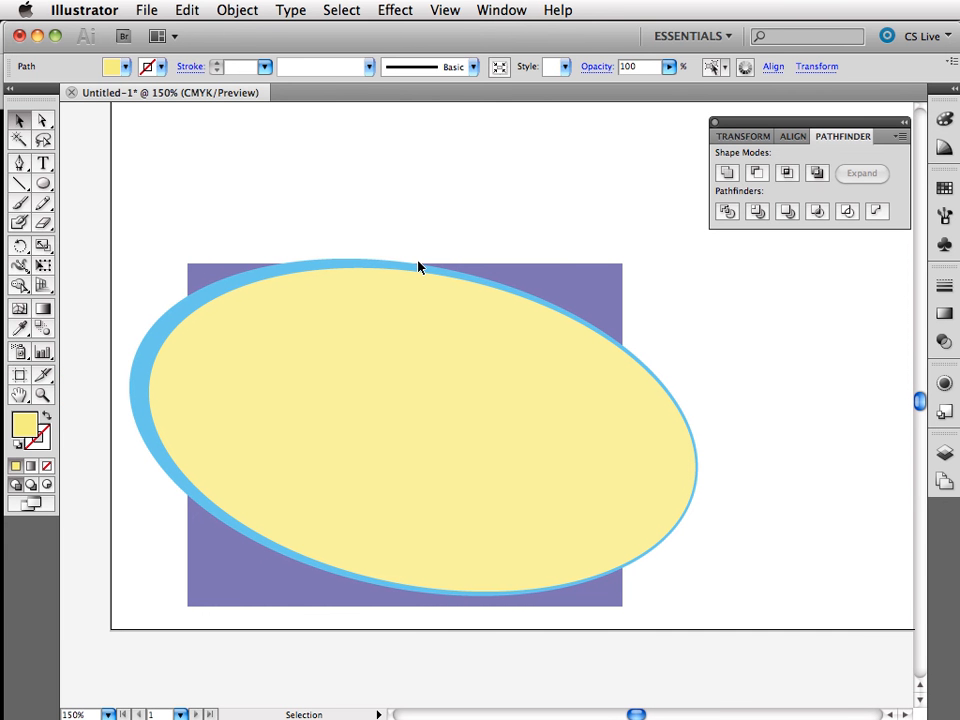
mouse_move(364, 640)
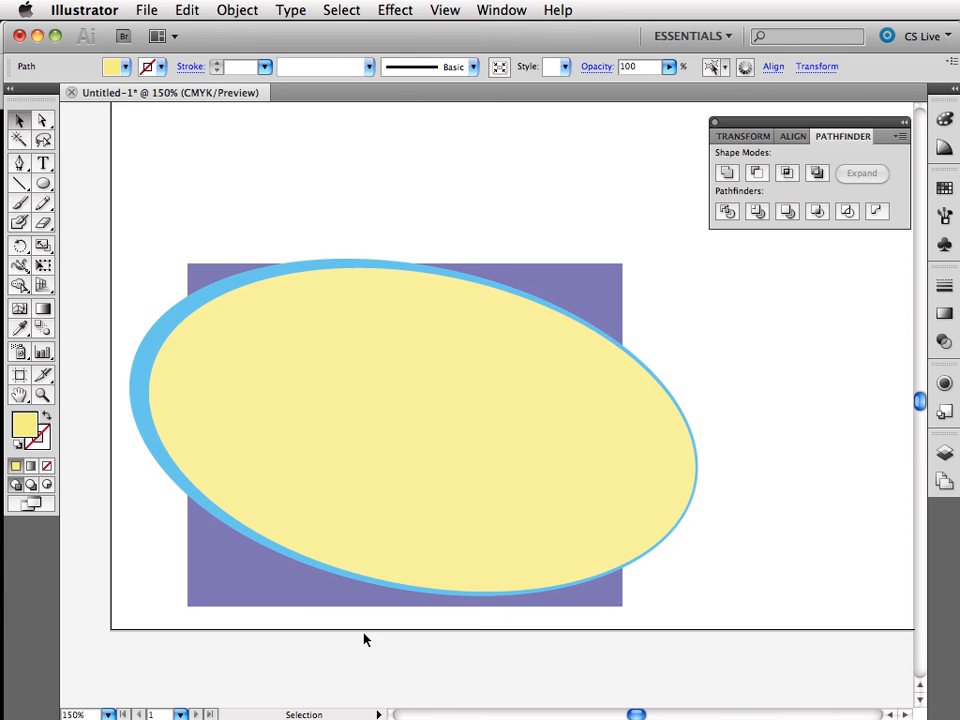
mouse_move(260, 572)
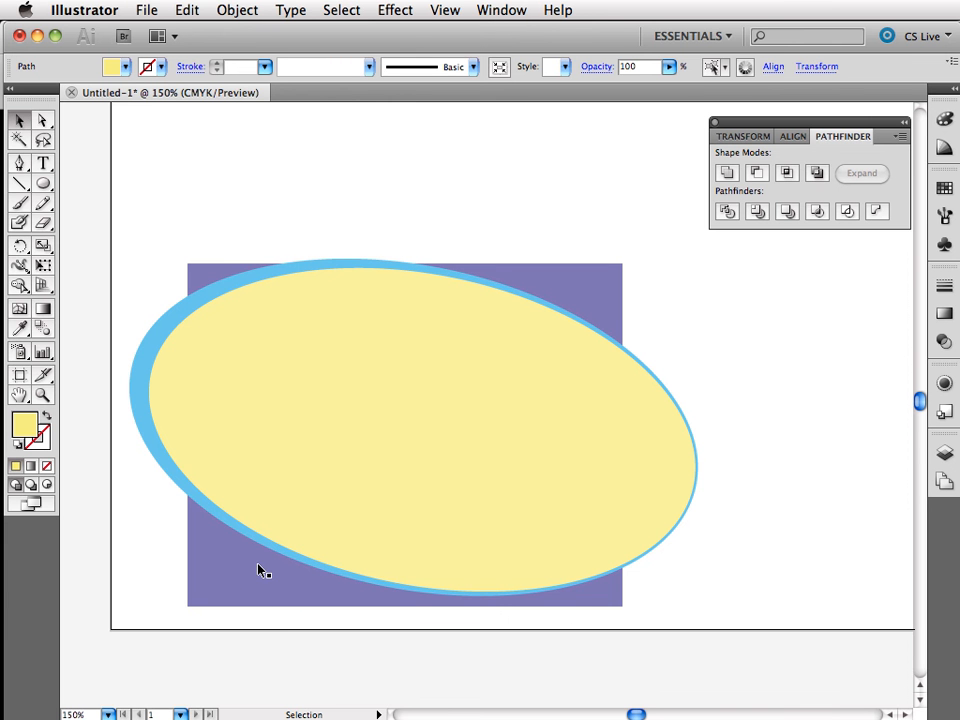
mouse_move(286, 260)
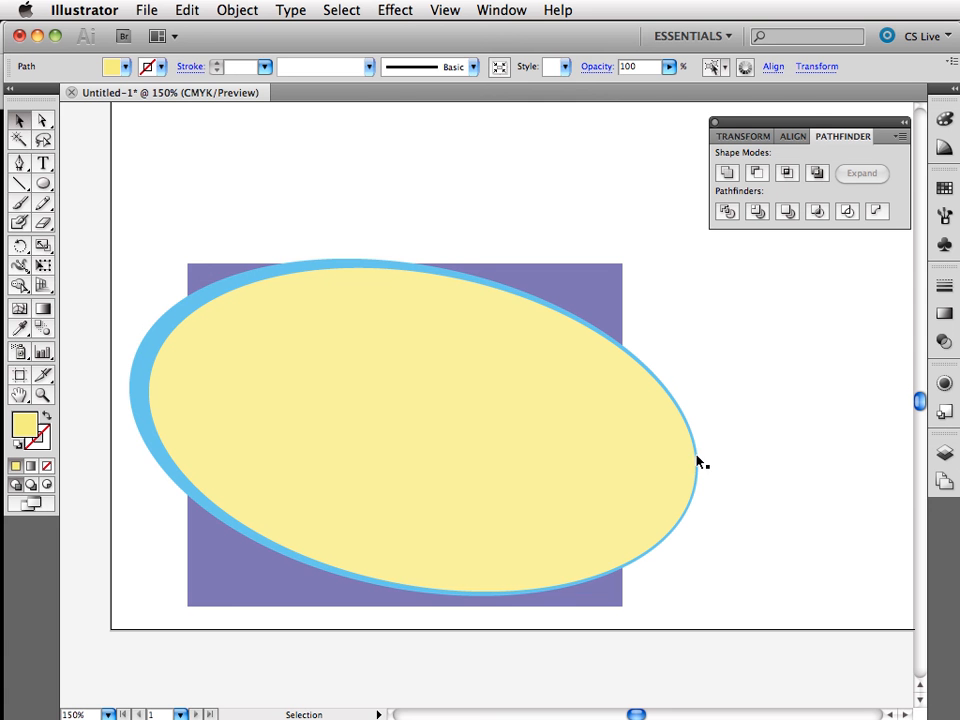
mouse_move(410, 284)
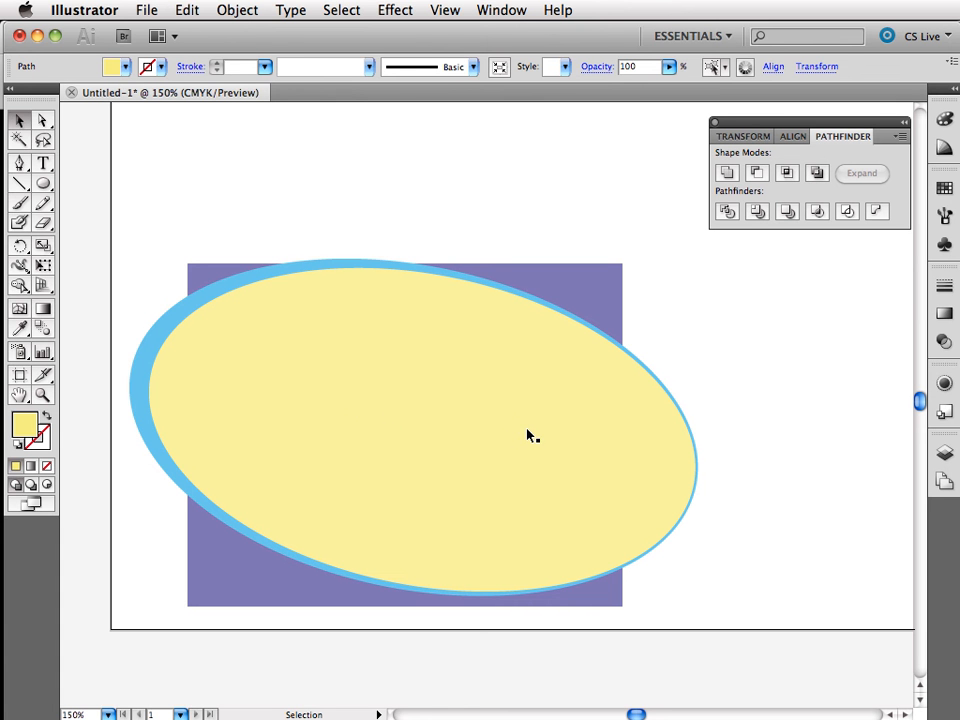
mouse_move(536, 400)
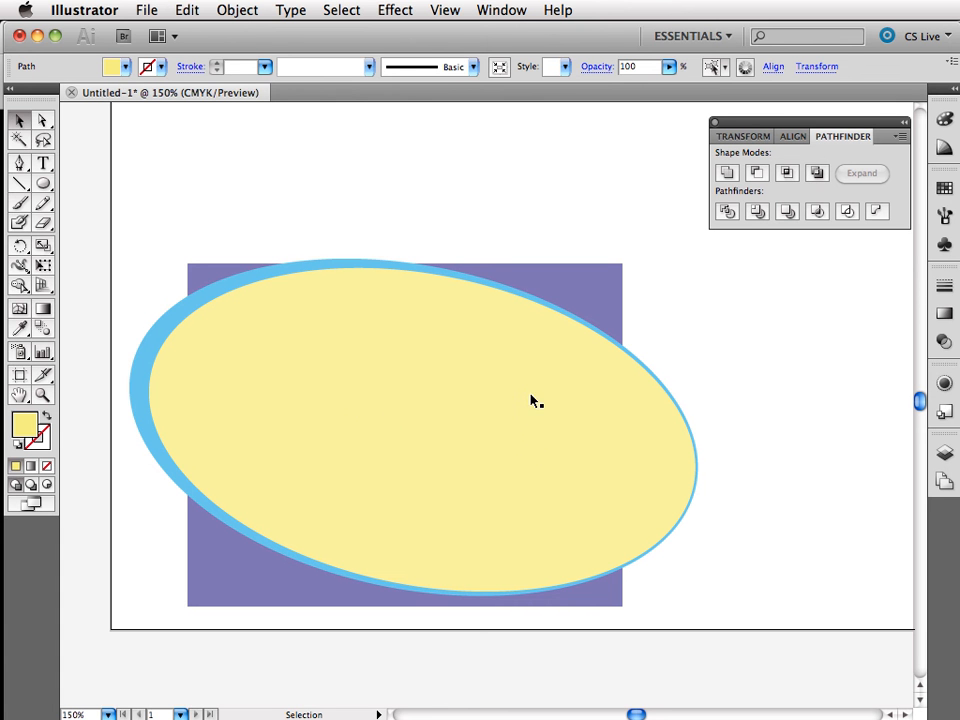
mouse_move(604, 322)
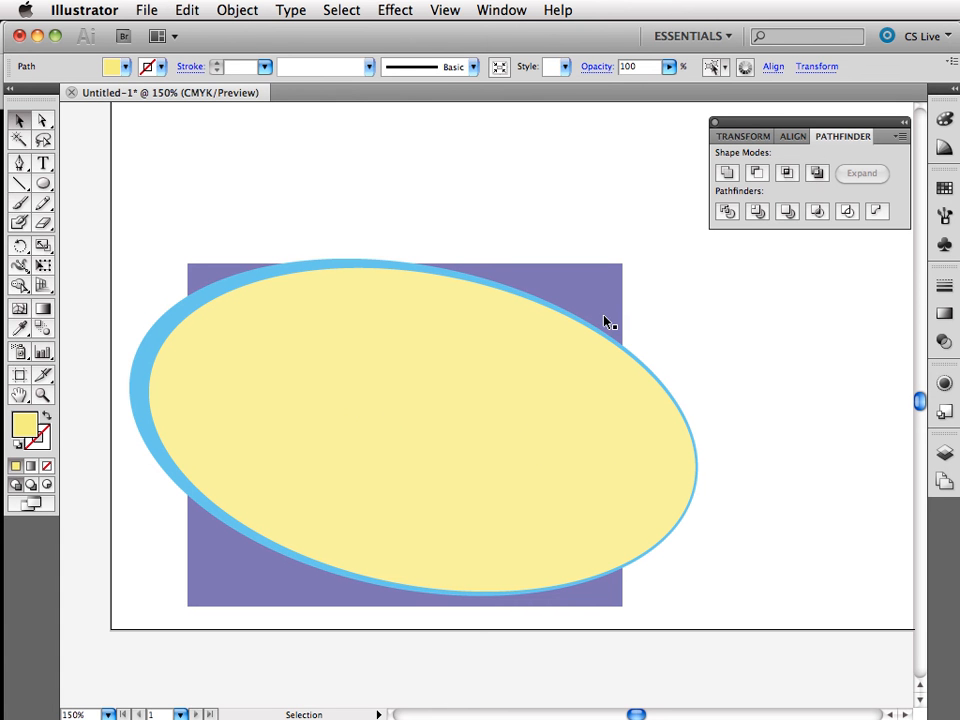
mouse_move(518, 264)
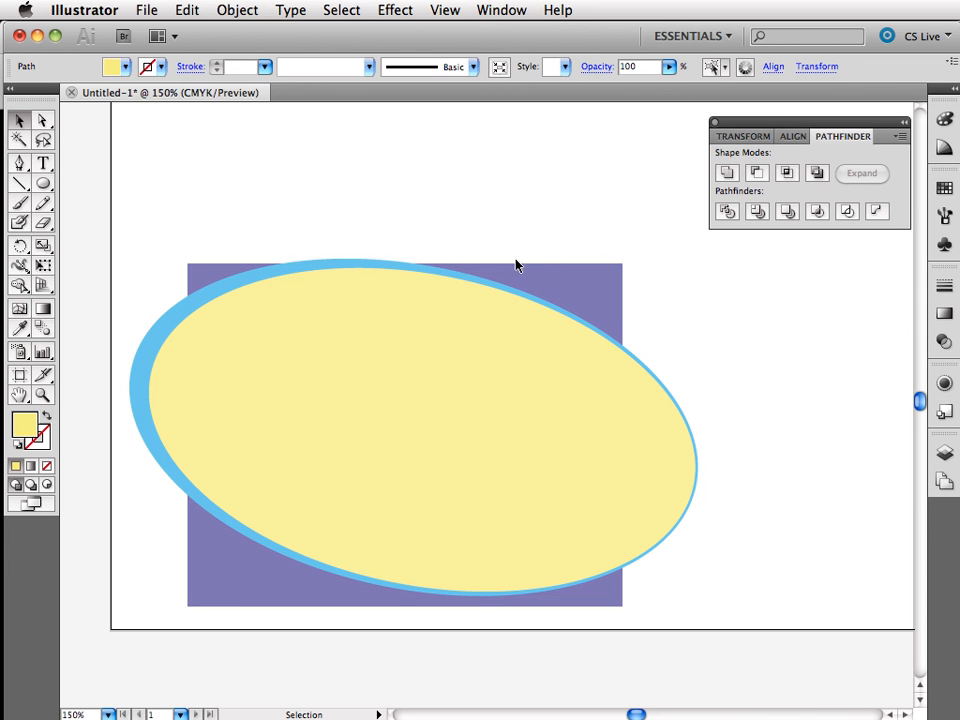
mouse_move(584, 330)
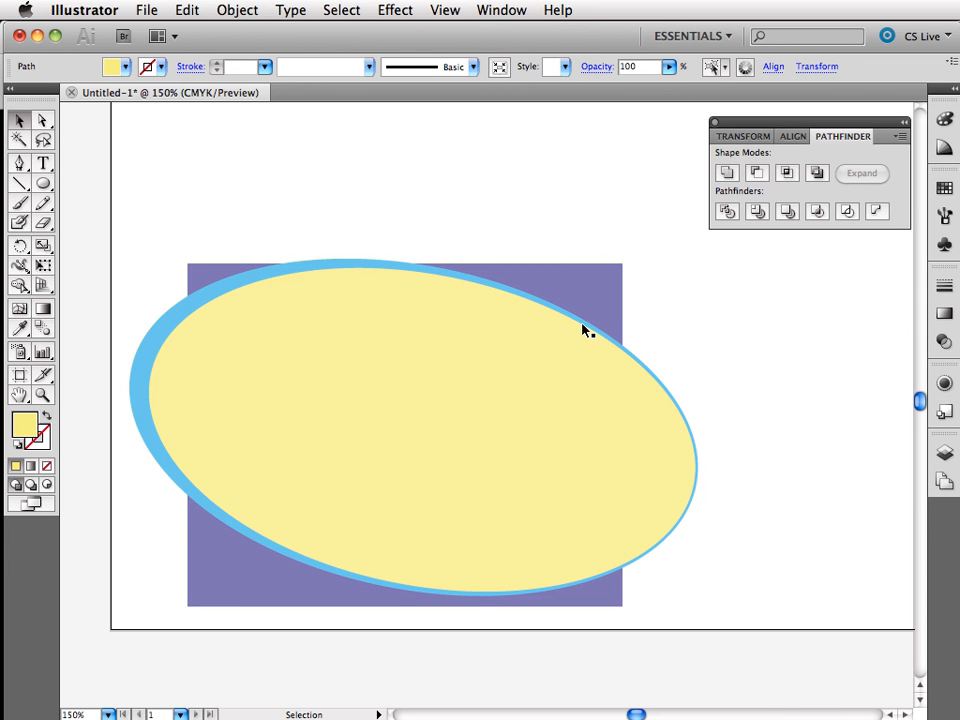
mouse_move(308, 604)
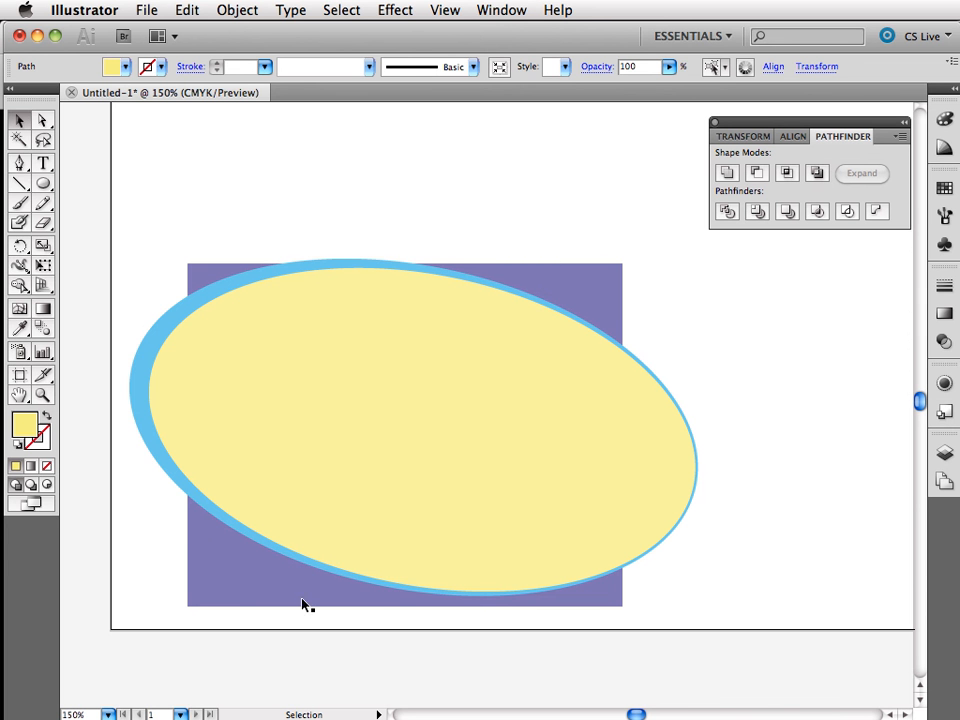
mouse_move(210, 500)
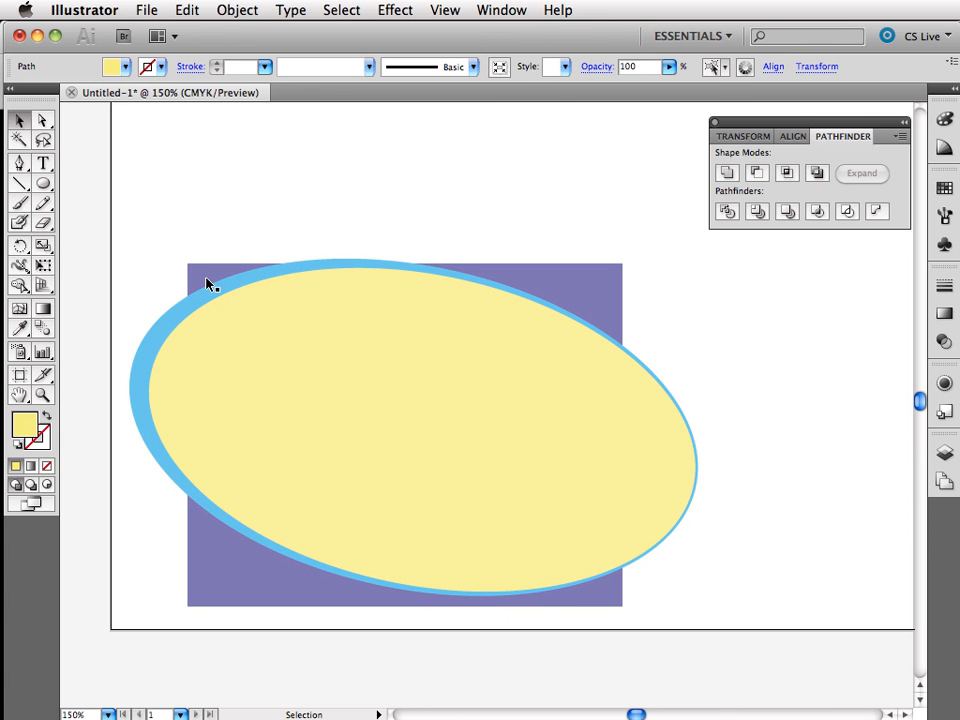
mouse_move(80, 288)
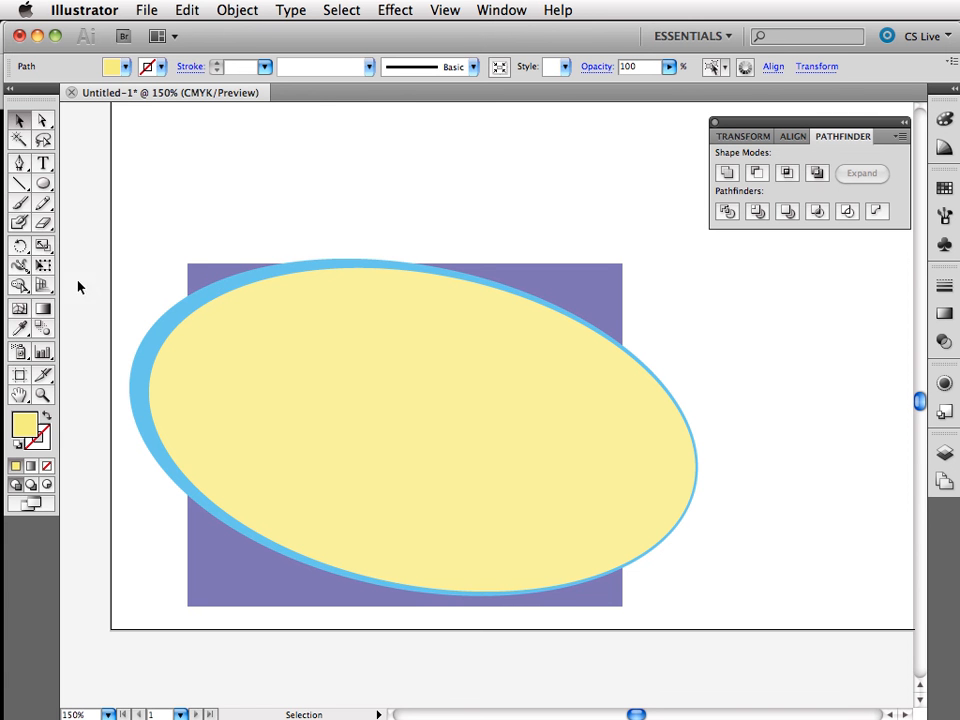
mouse_move(42, 284)
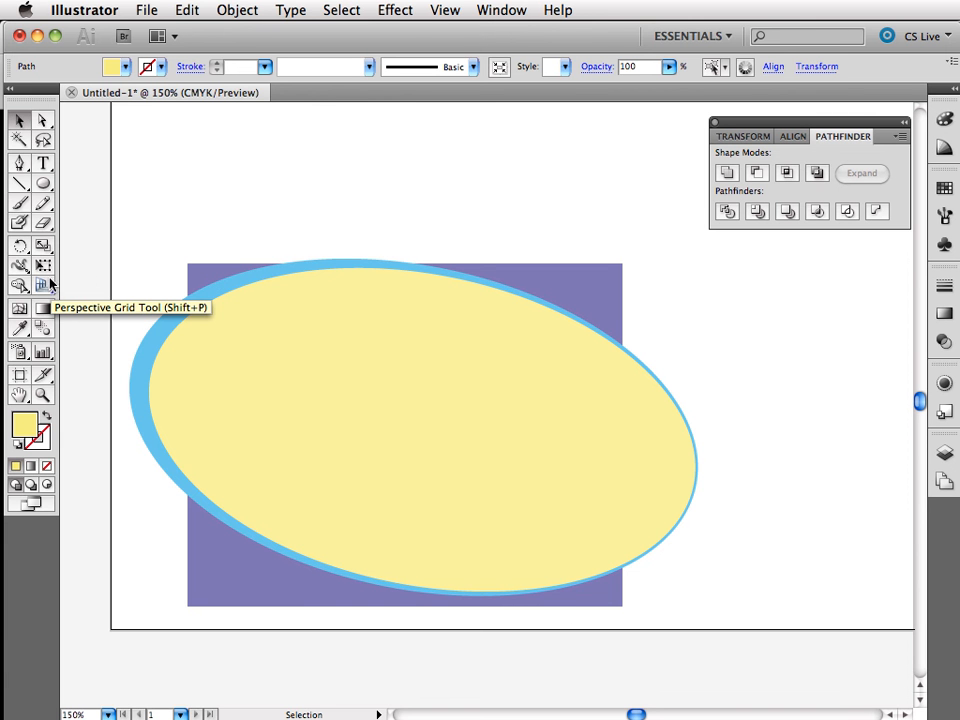
mouse_move(420, 402)
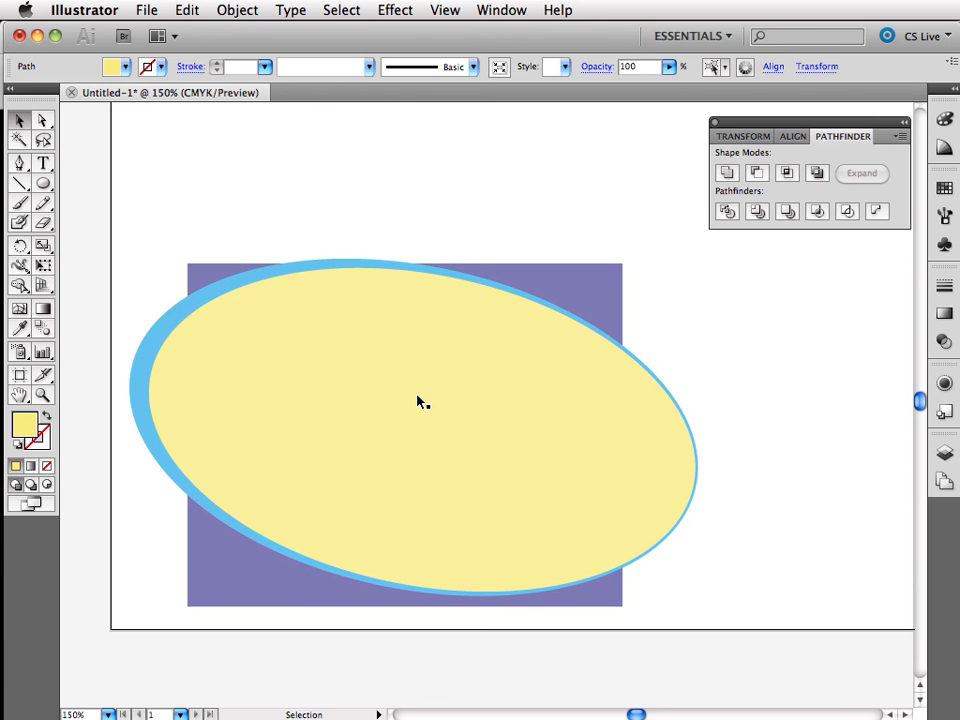
mouse_move(20, 288)
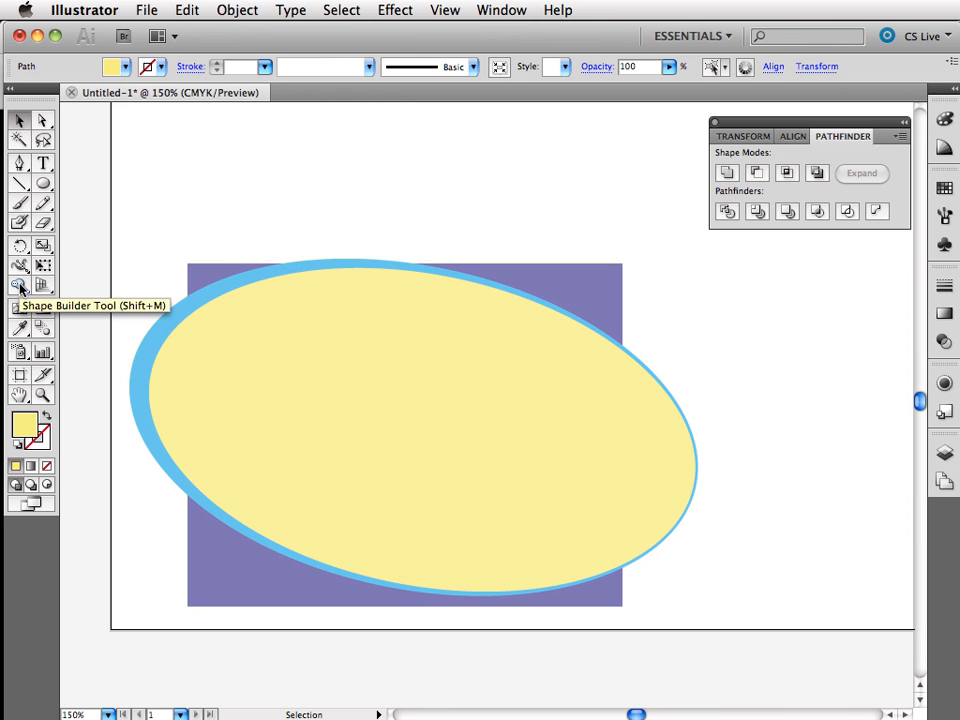
Step: Activate the Shape Builder tool over the ellipses and purple rectangle
click(20, 288)
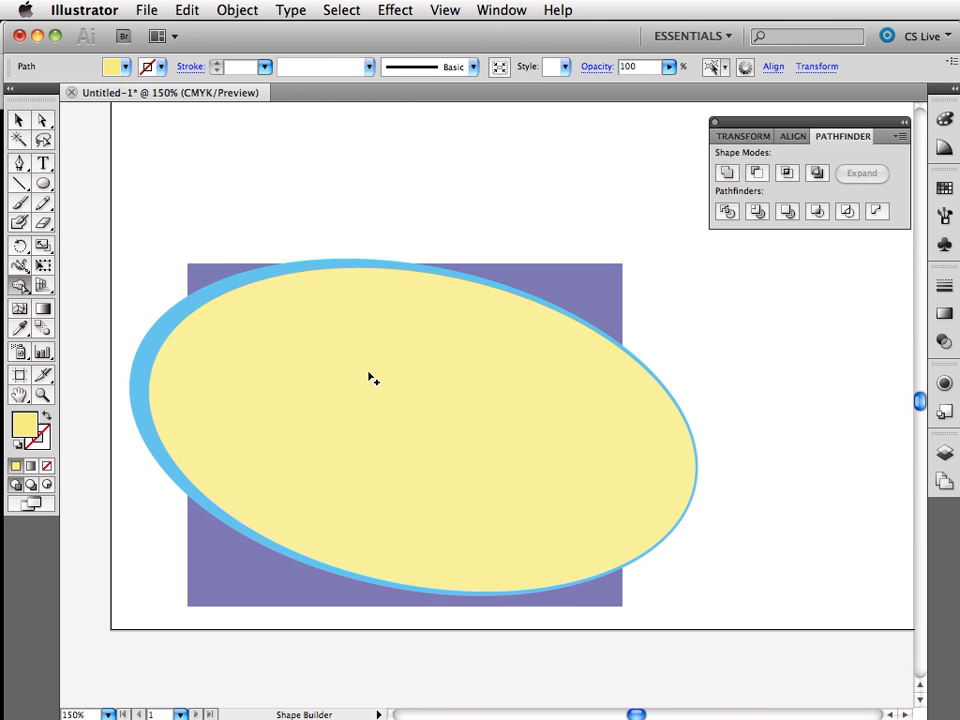
mouse_move(732, 390)
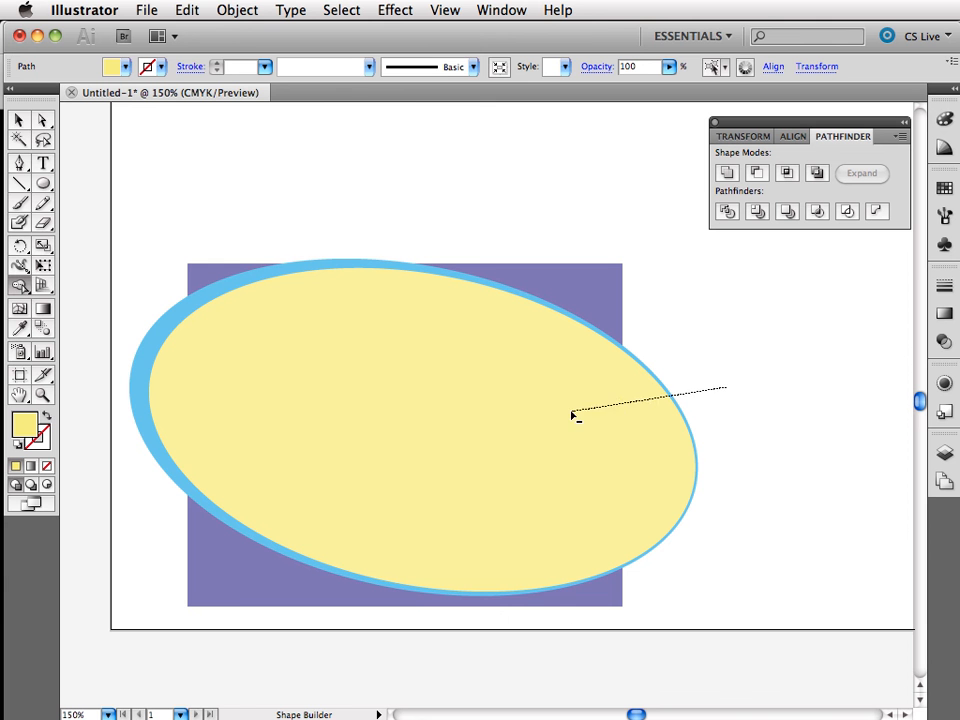
mouse_move(420, 290)
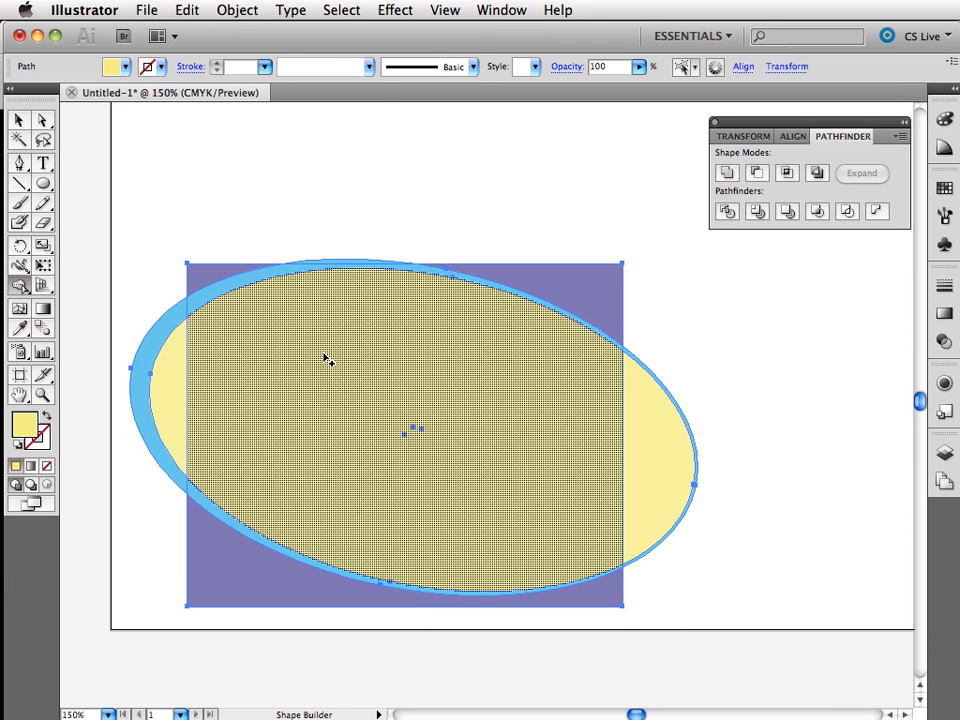
mouse_move(640, 396)
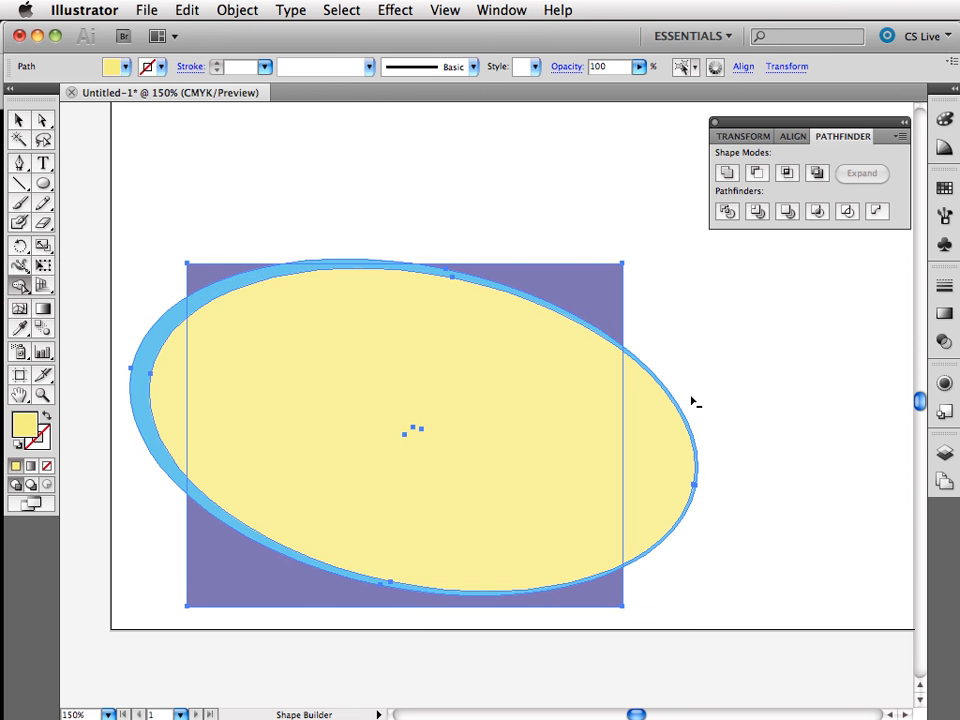
mouse_move(700, 398)
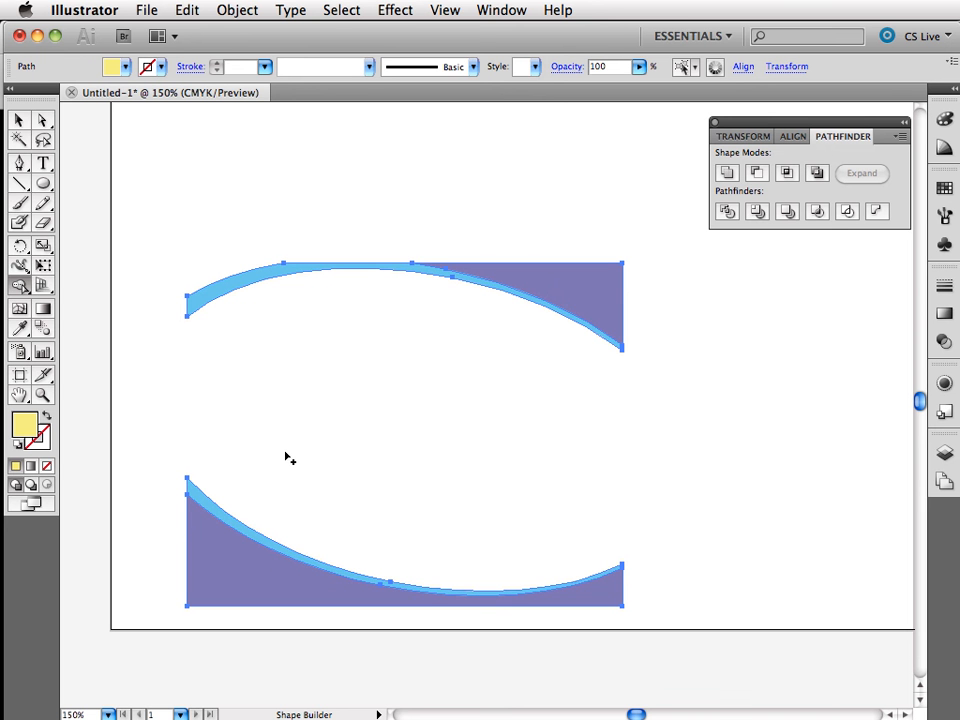
mouse_move(490, 374)
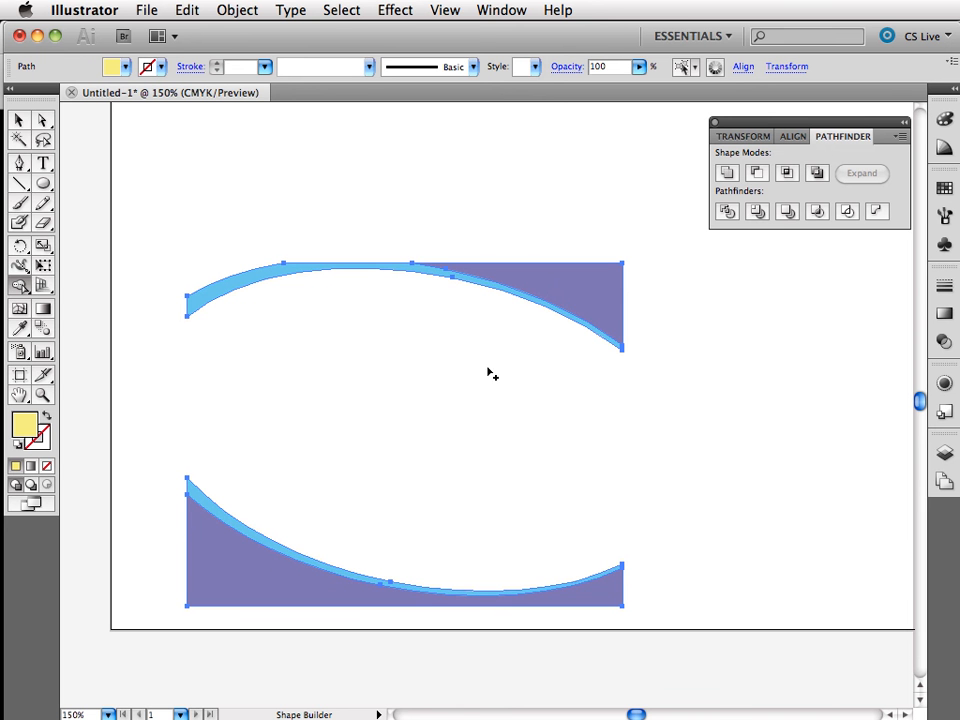
mouse_move(384, 308)
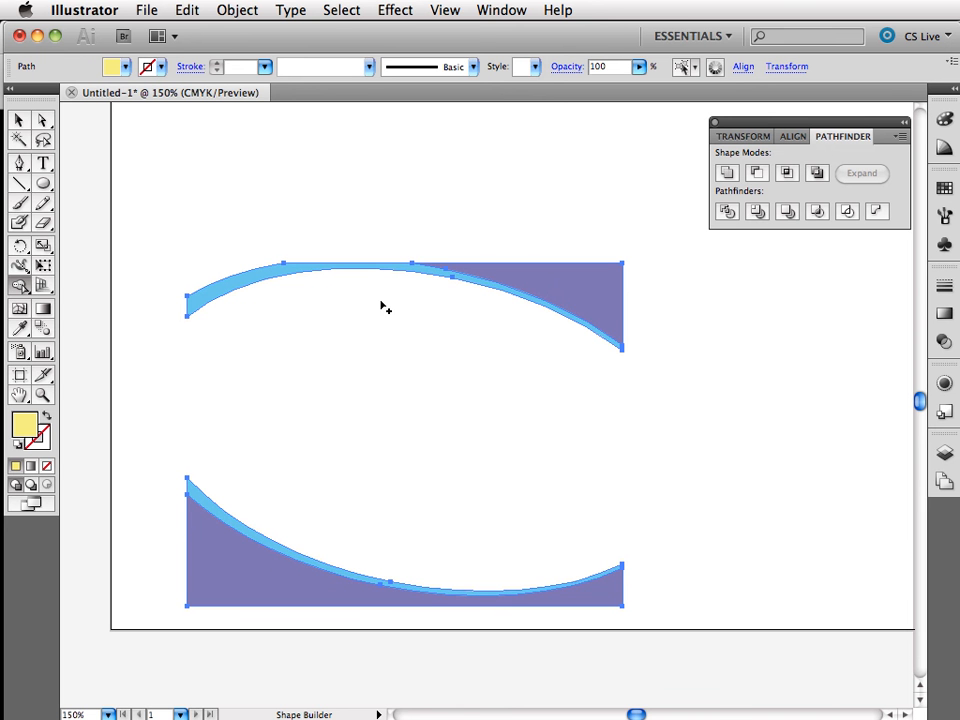
mouse_move(228, 308)
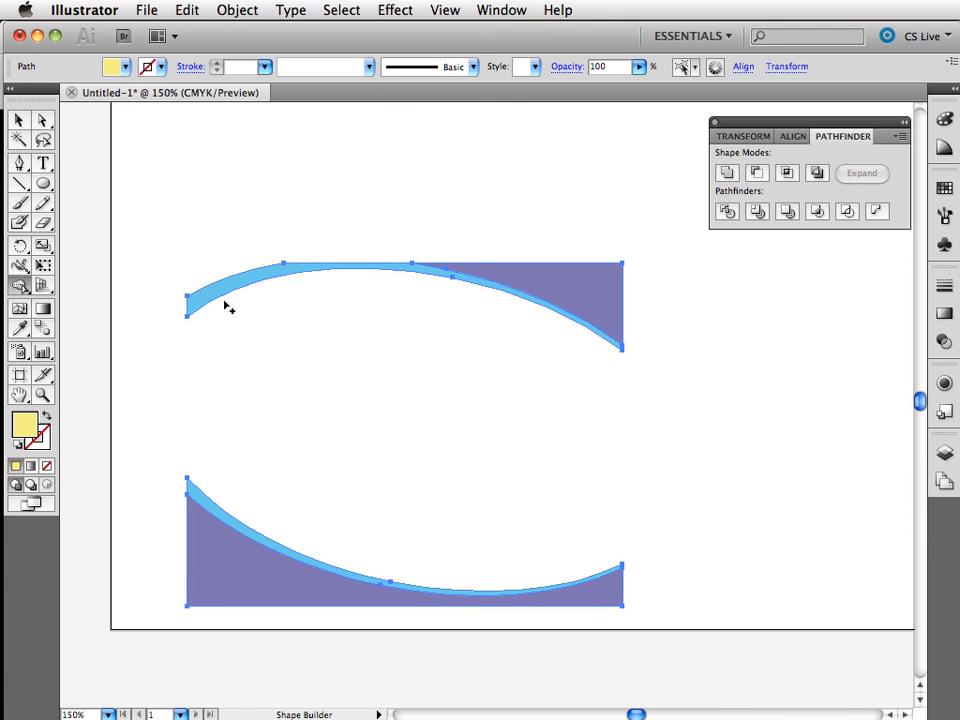
mouse_move(116, 180)
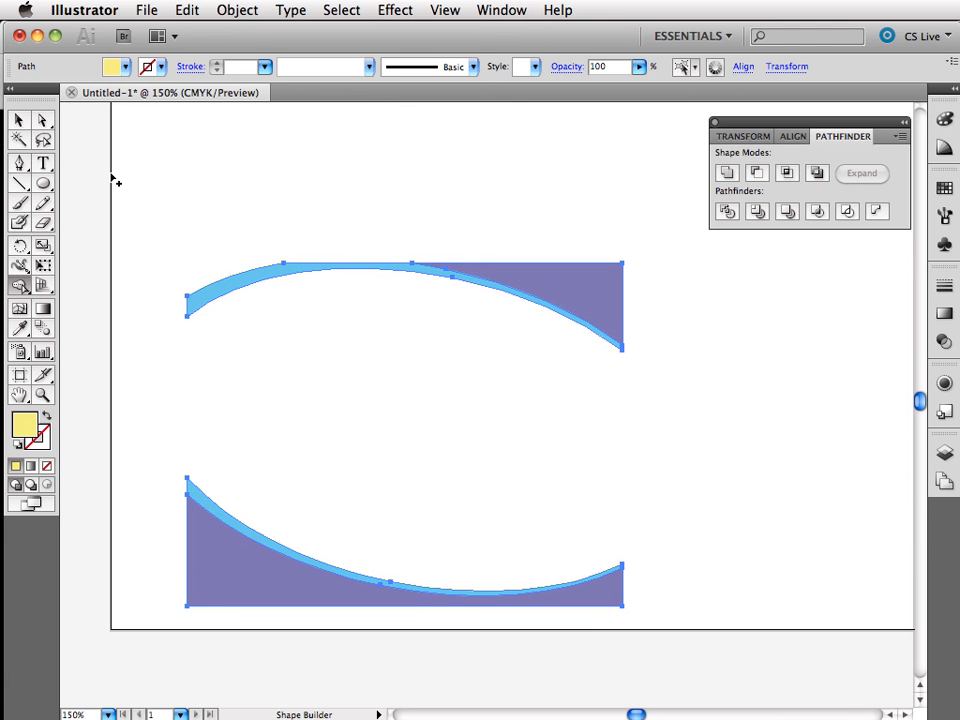
mouse_move(416, 288)
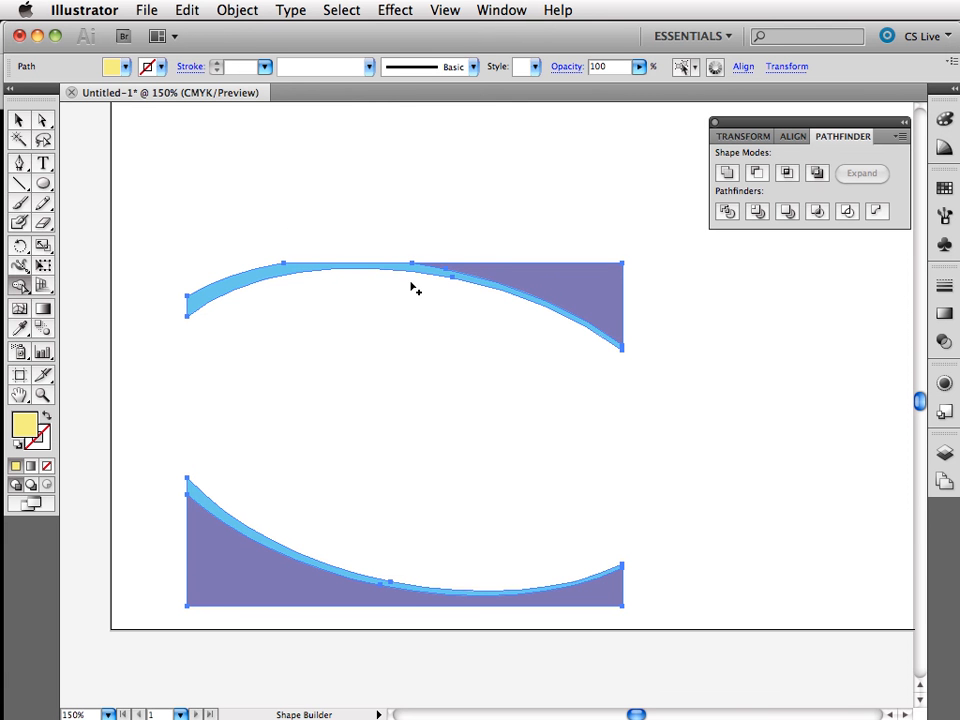
mouse_move(504, 296)
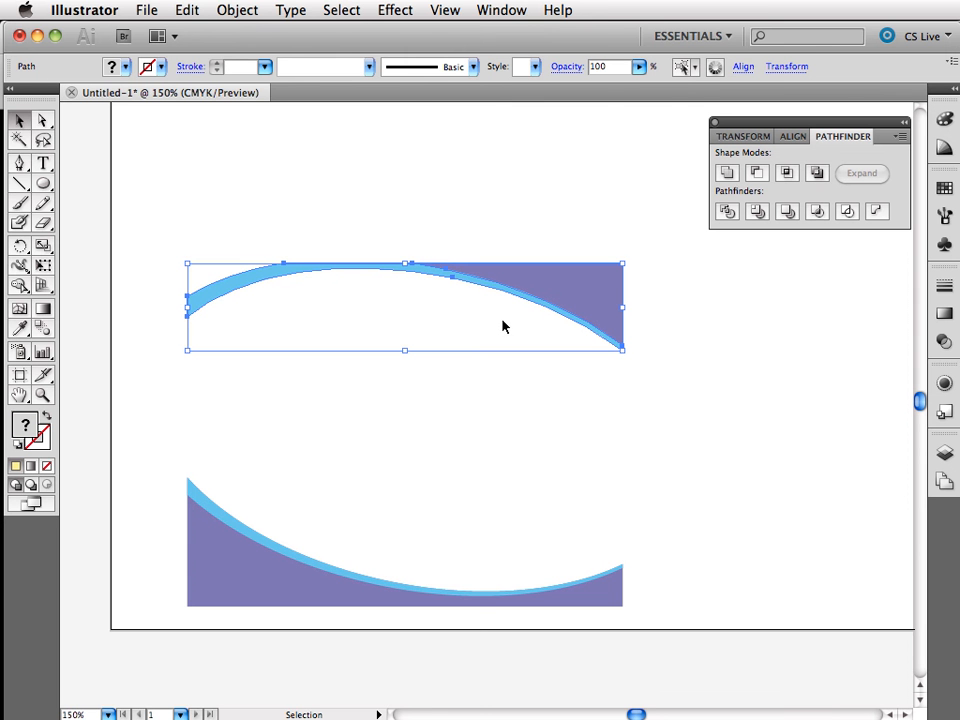
mouse_move(372, 172)
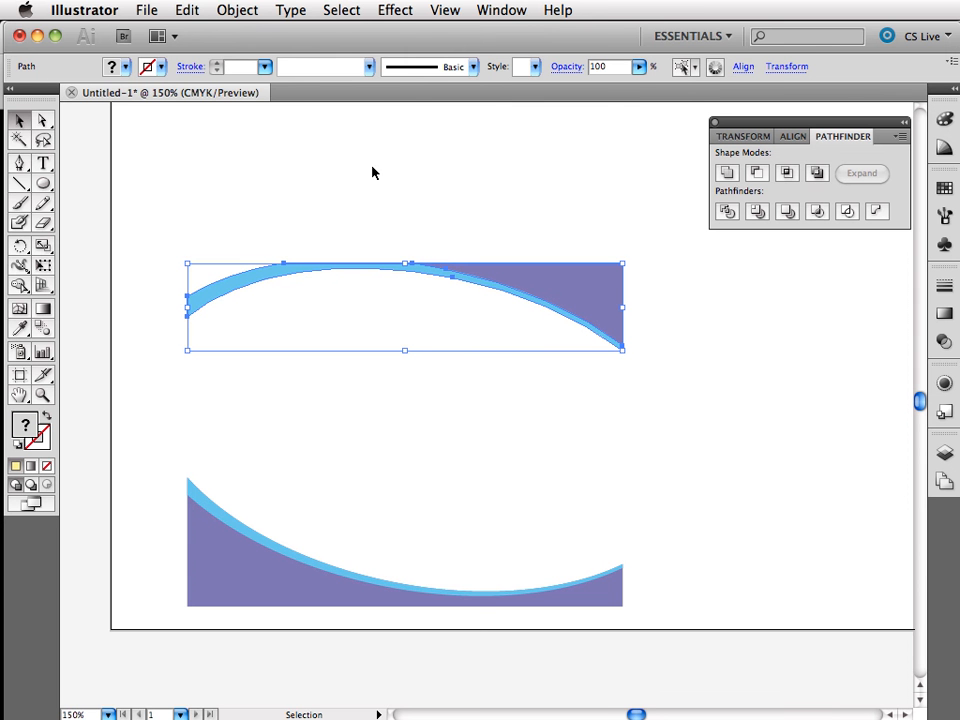
click(236, 10)
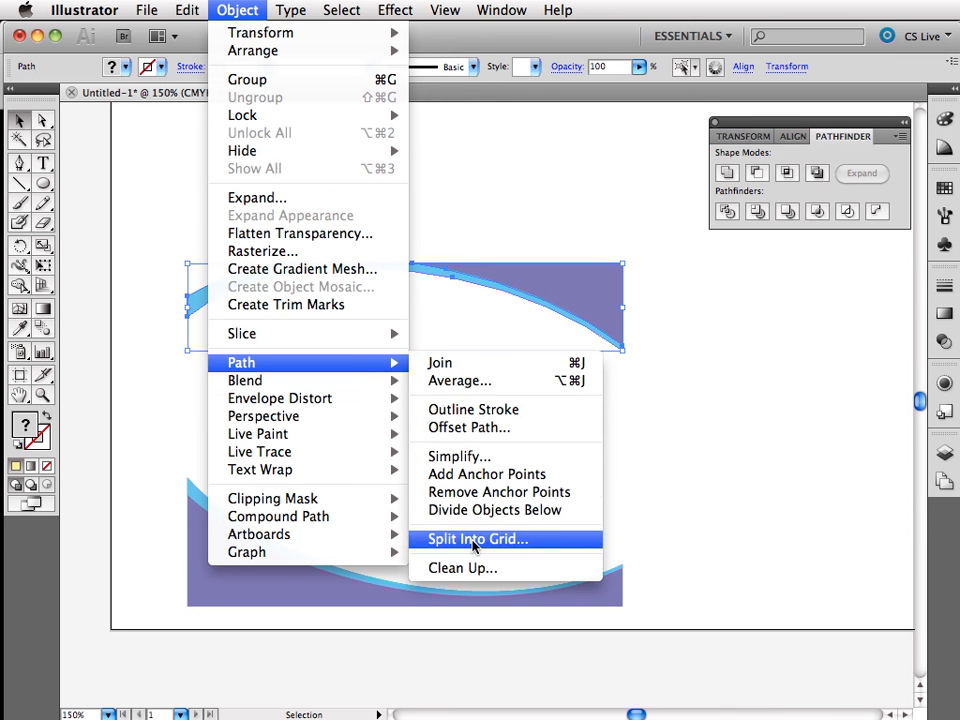
click(476, 540)
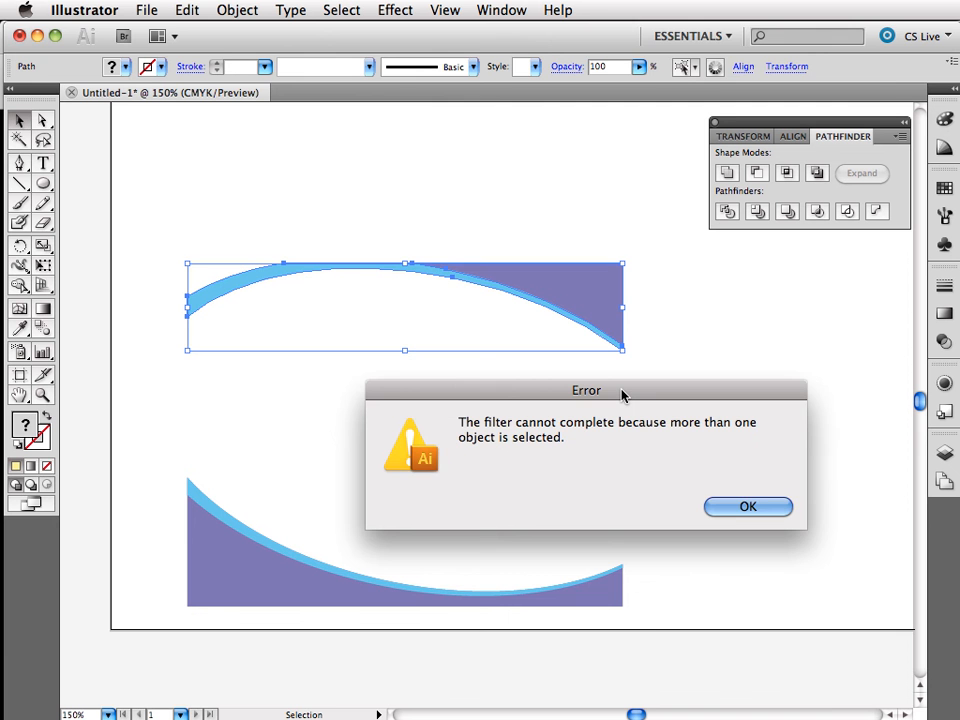
click(748, 506)
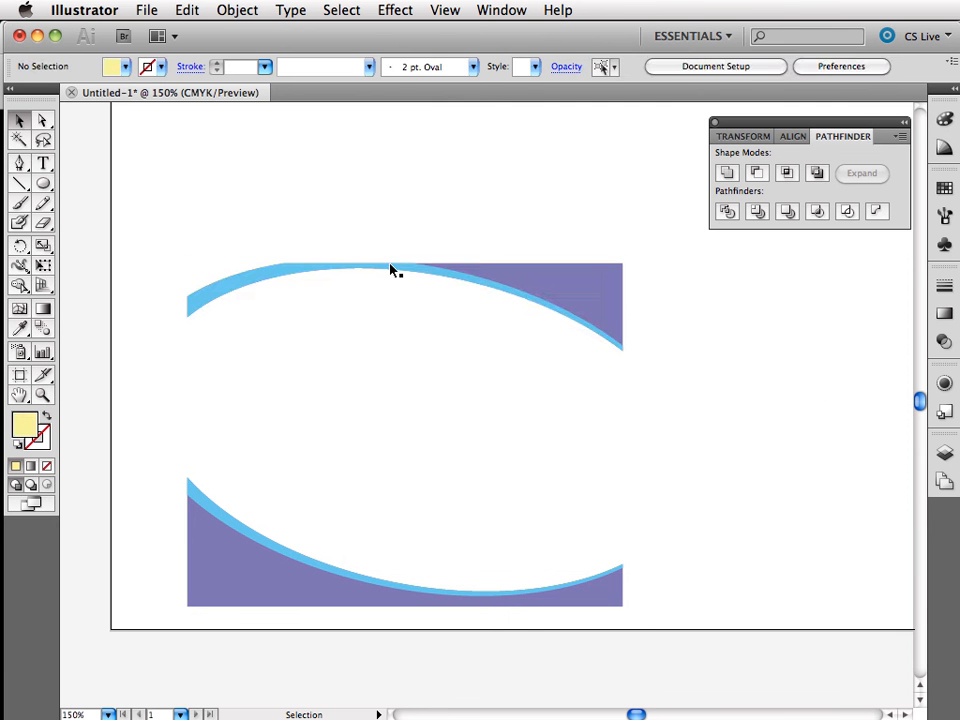
Step: Divide the top purple piece along its blue arc and remove the arc, leaving a white swoosh
click(390, 270)
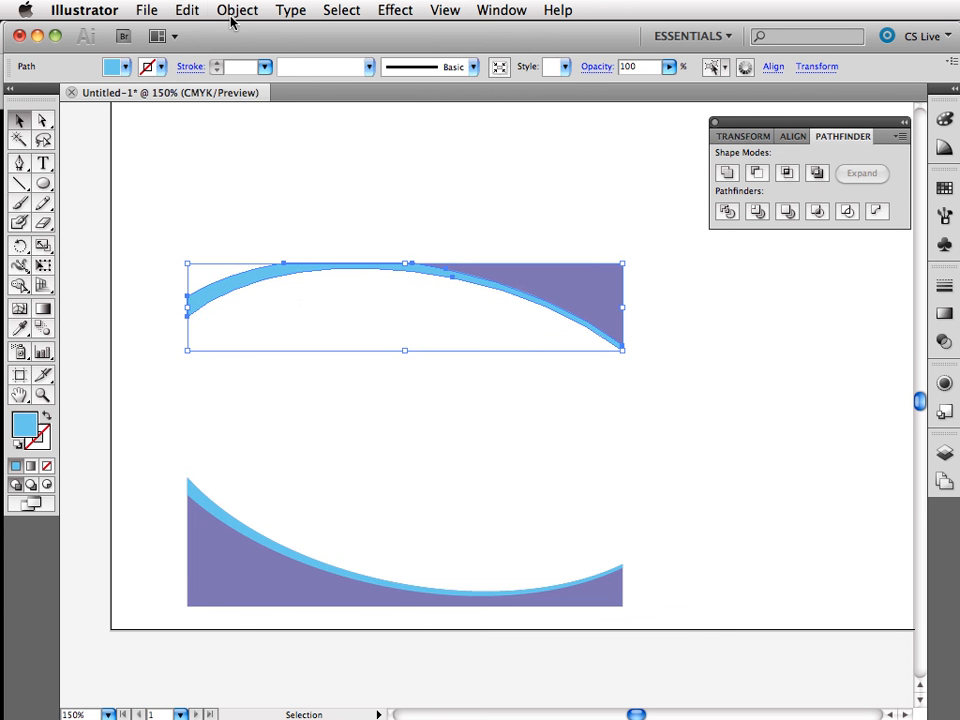
click(186, 10)
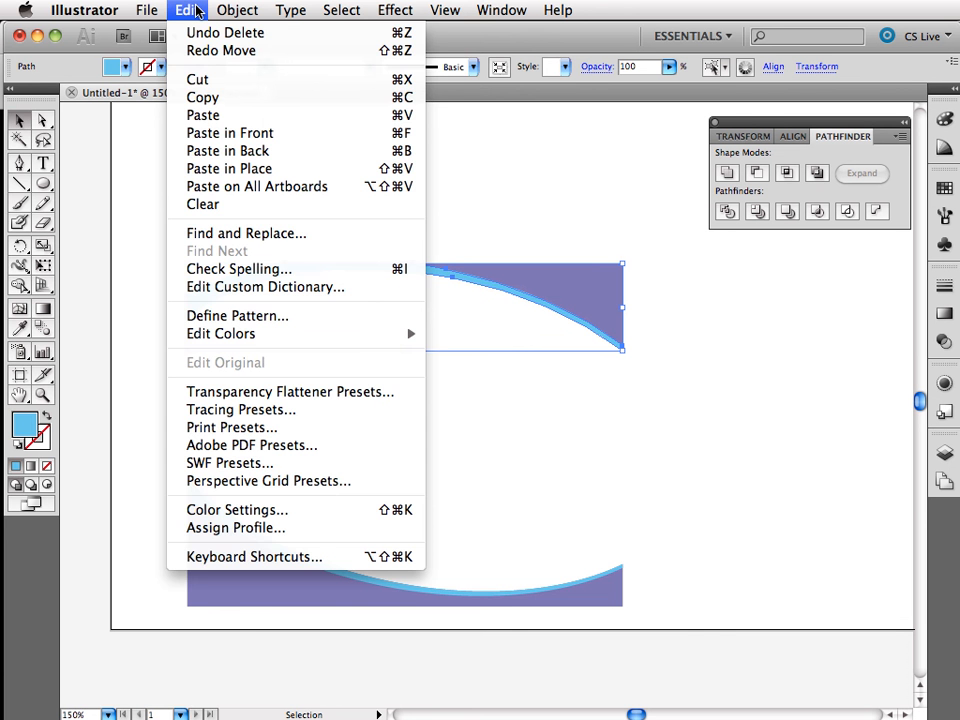
click(236, 10)
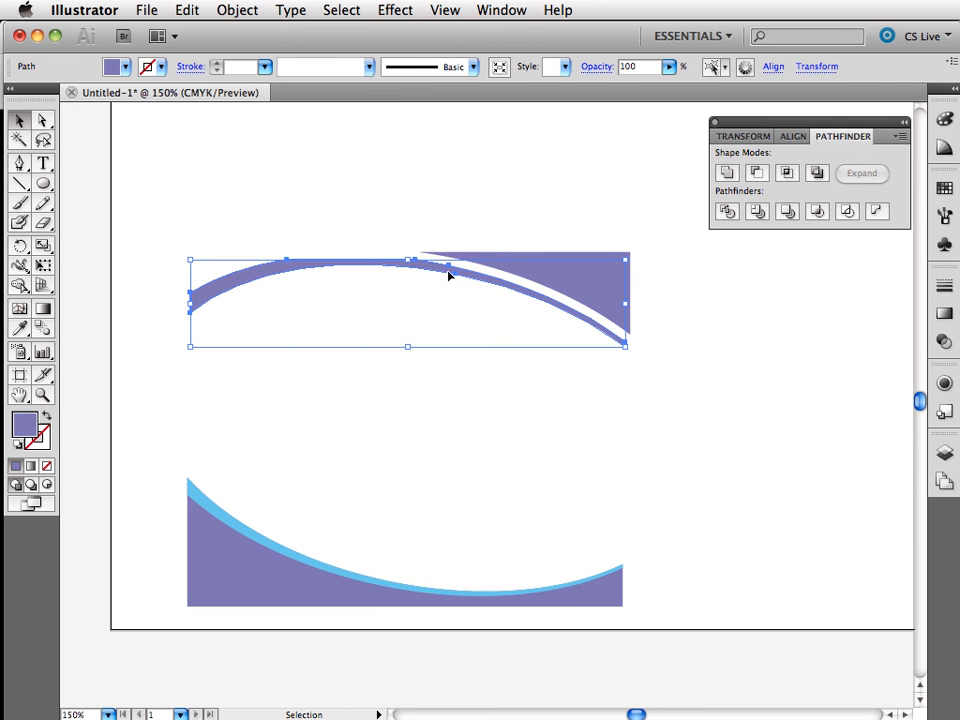
mouse_move(528, 318)
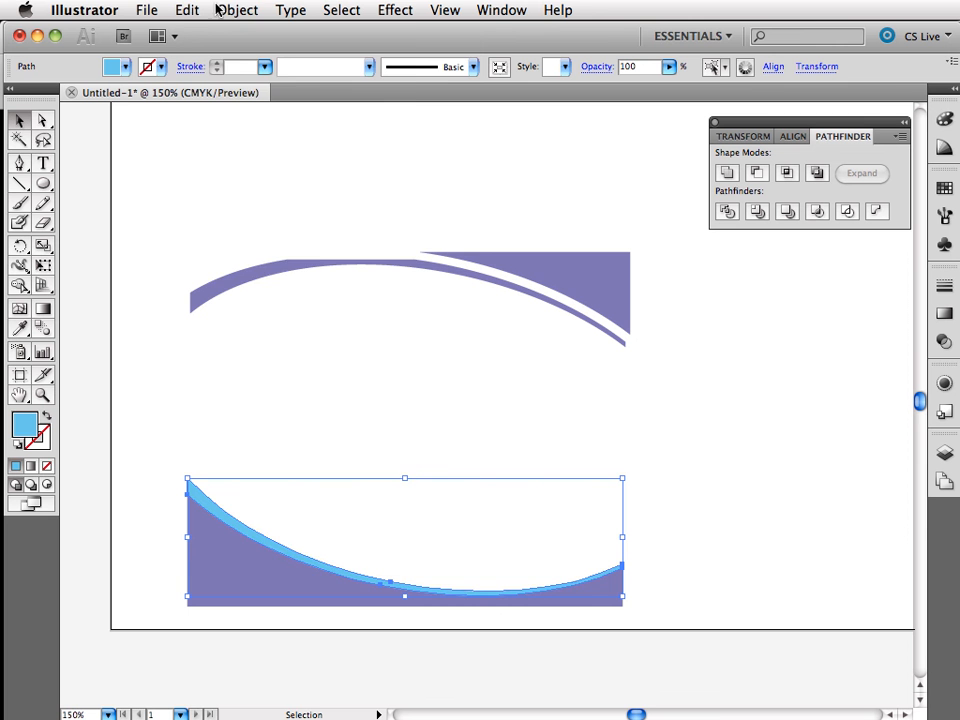
Step: Divide the bottom purple piece along its blue arc via Divide Objects Below and delete the arc
click(236, 10)
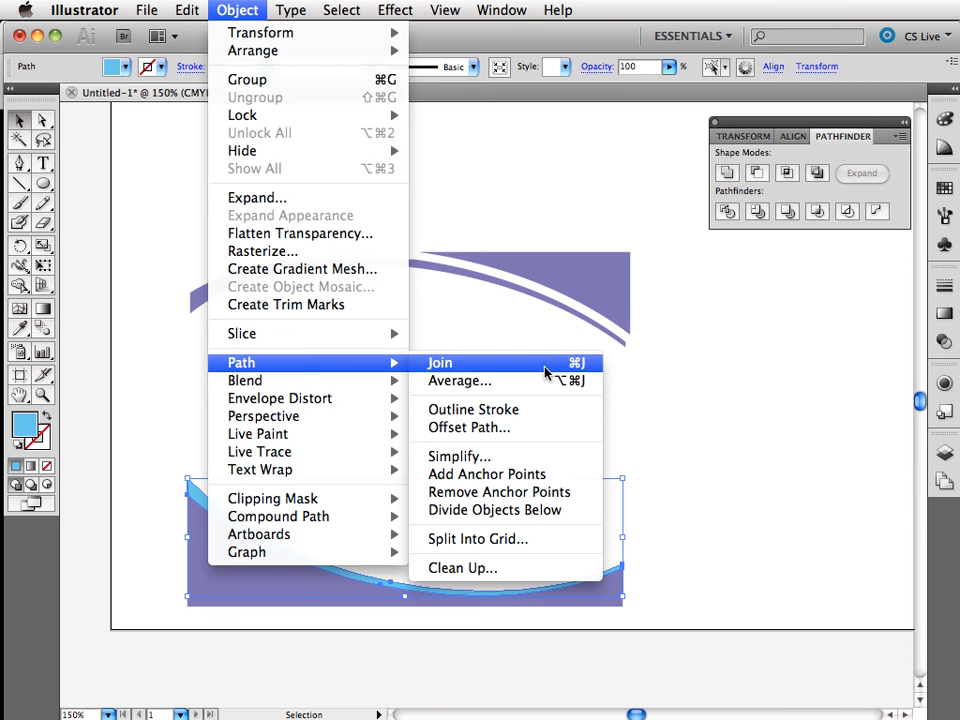
mouse_move(560, 510)
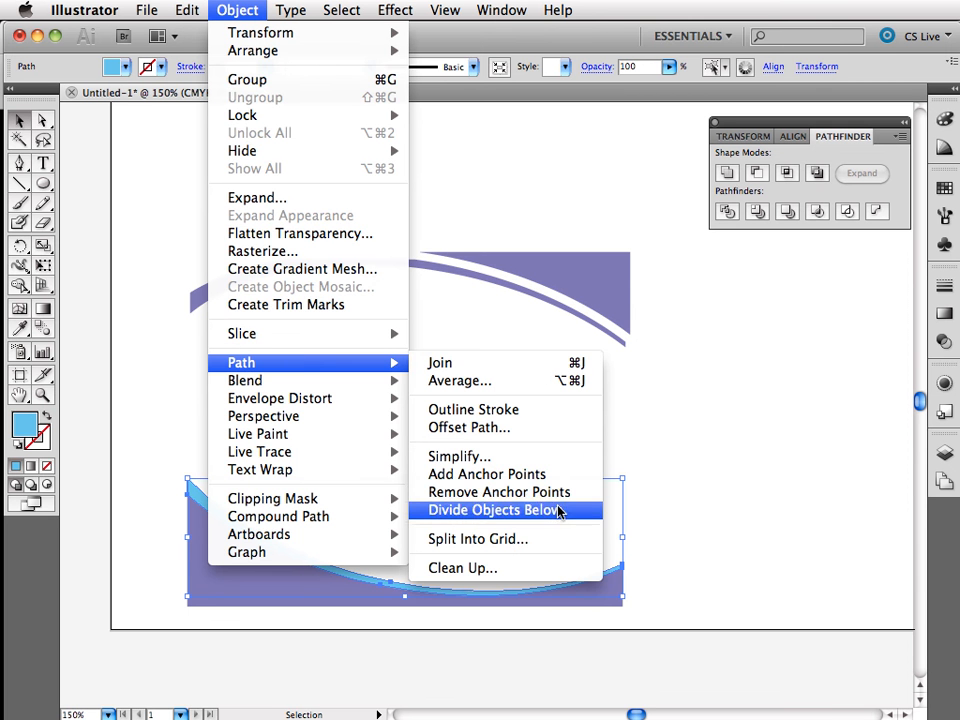
click(492, 510)
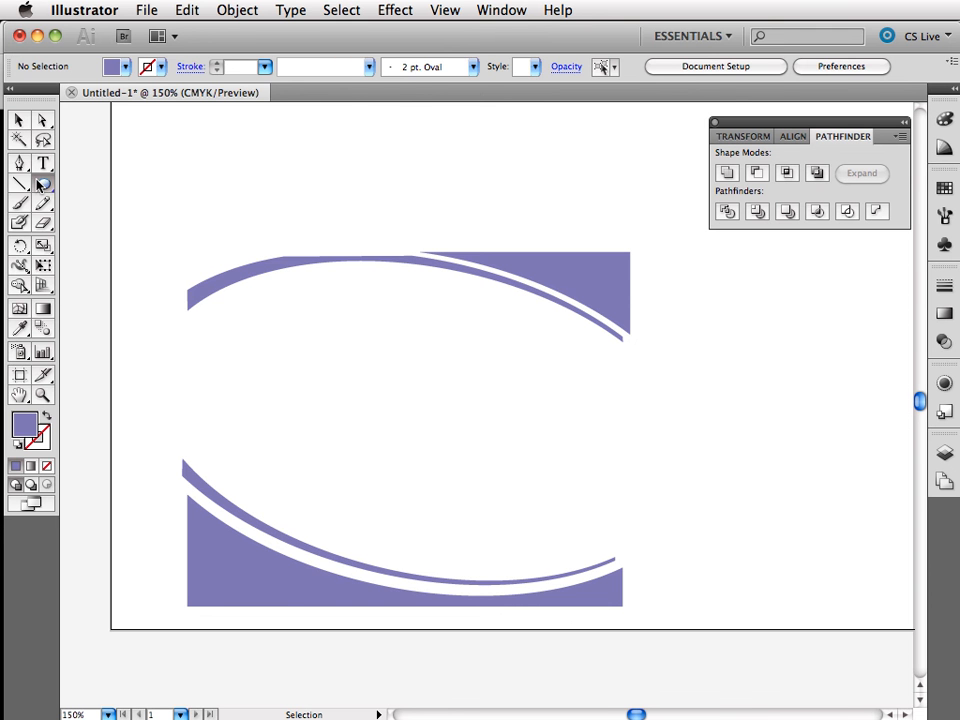
Step: Delete the left portion of the top purple piece, keeping only its right sliver with the swoosh
drag(162, 220, 396, 358)
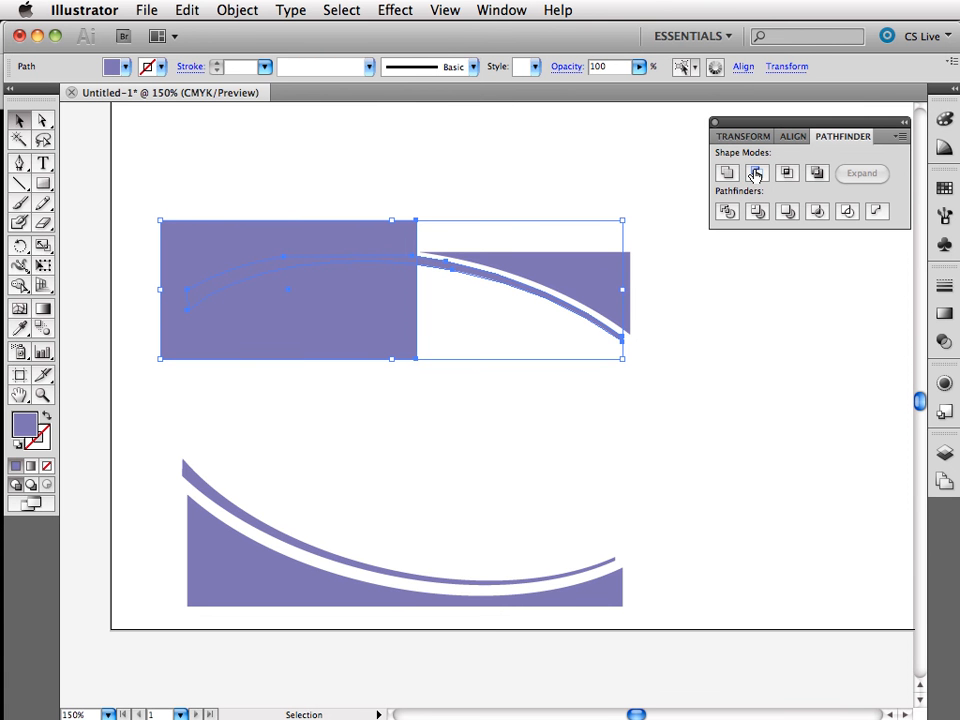
click(756, 172)
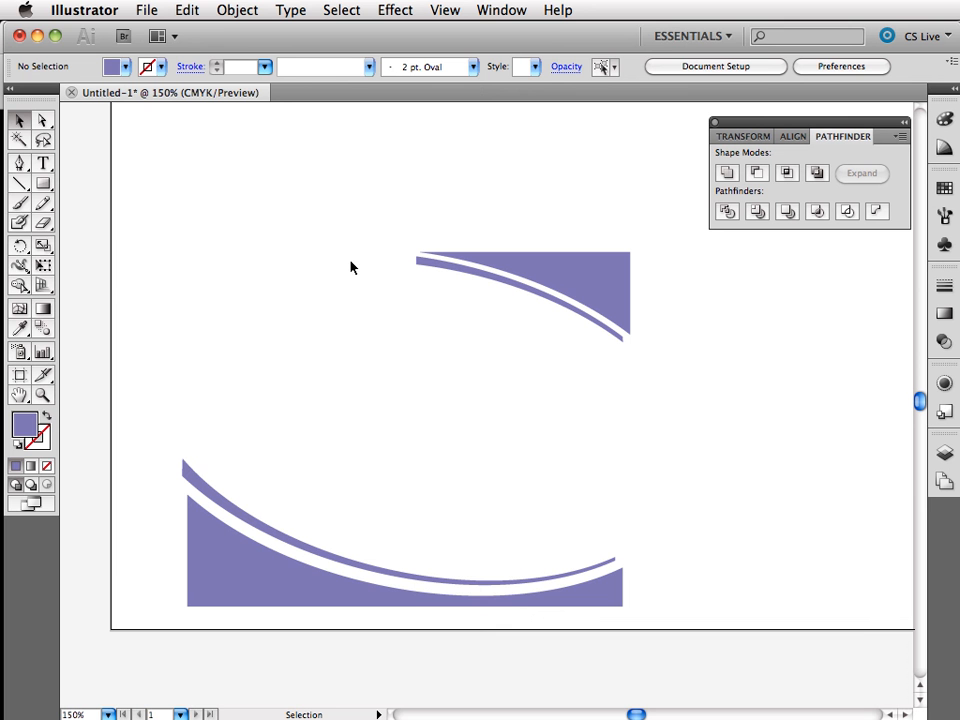
mouse_move(612, 410)
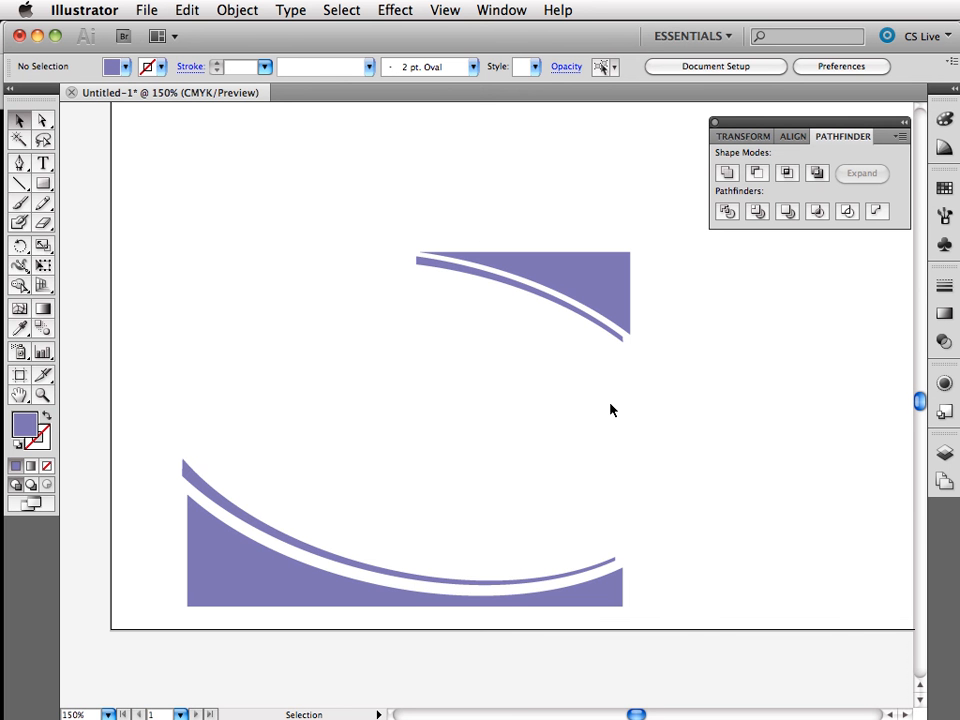
mouse_move(640, 390)
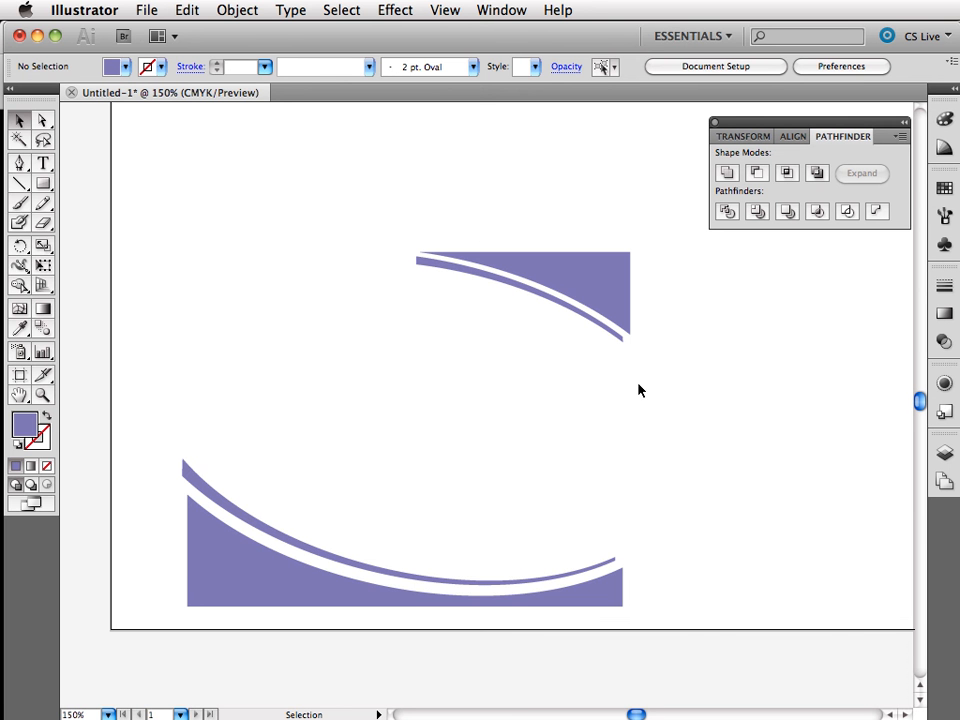